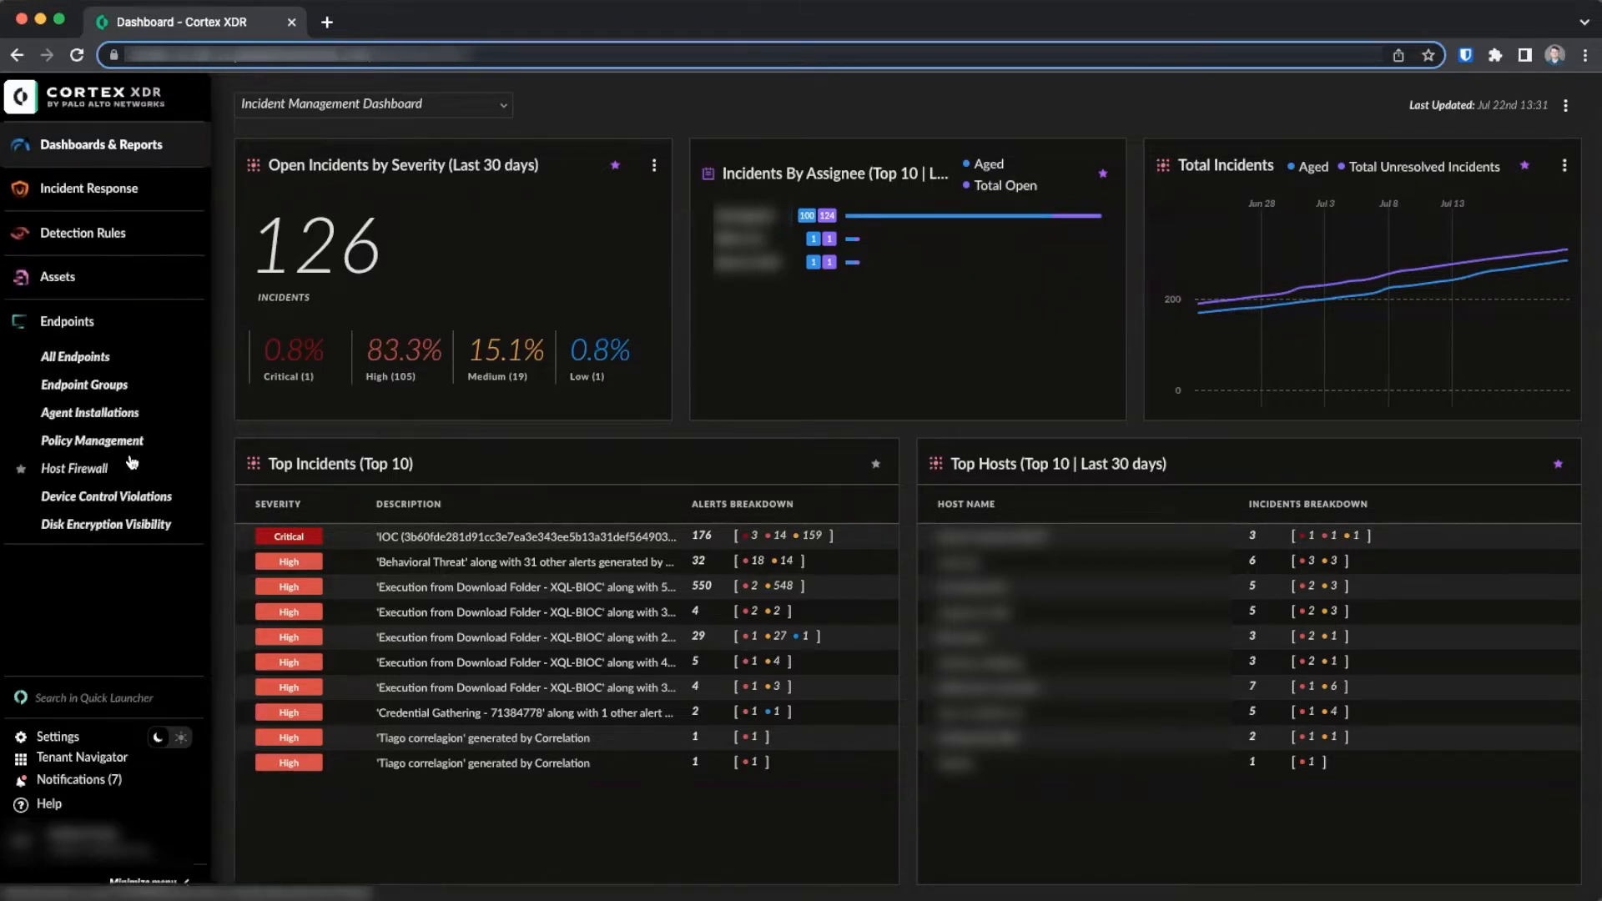
# Step: Go to Policy Management and show the Extensions Profiles list
pyautogui.click(92, 440)
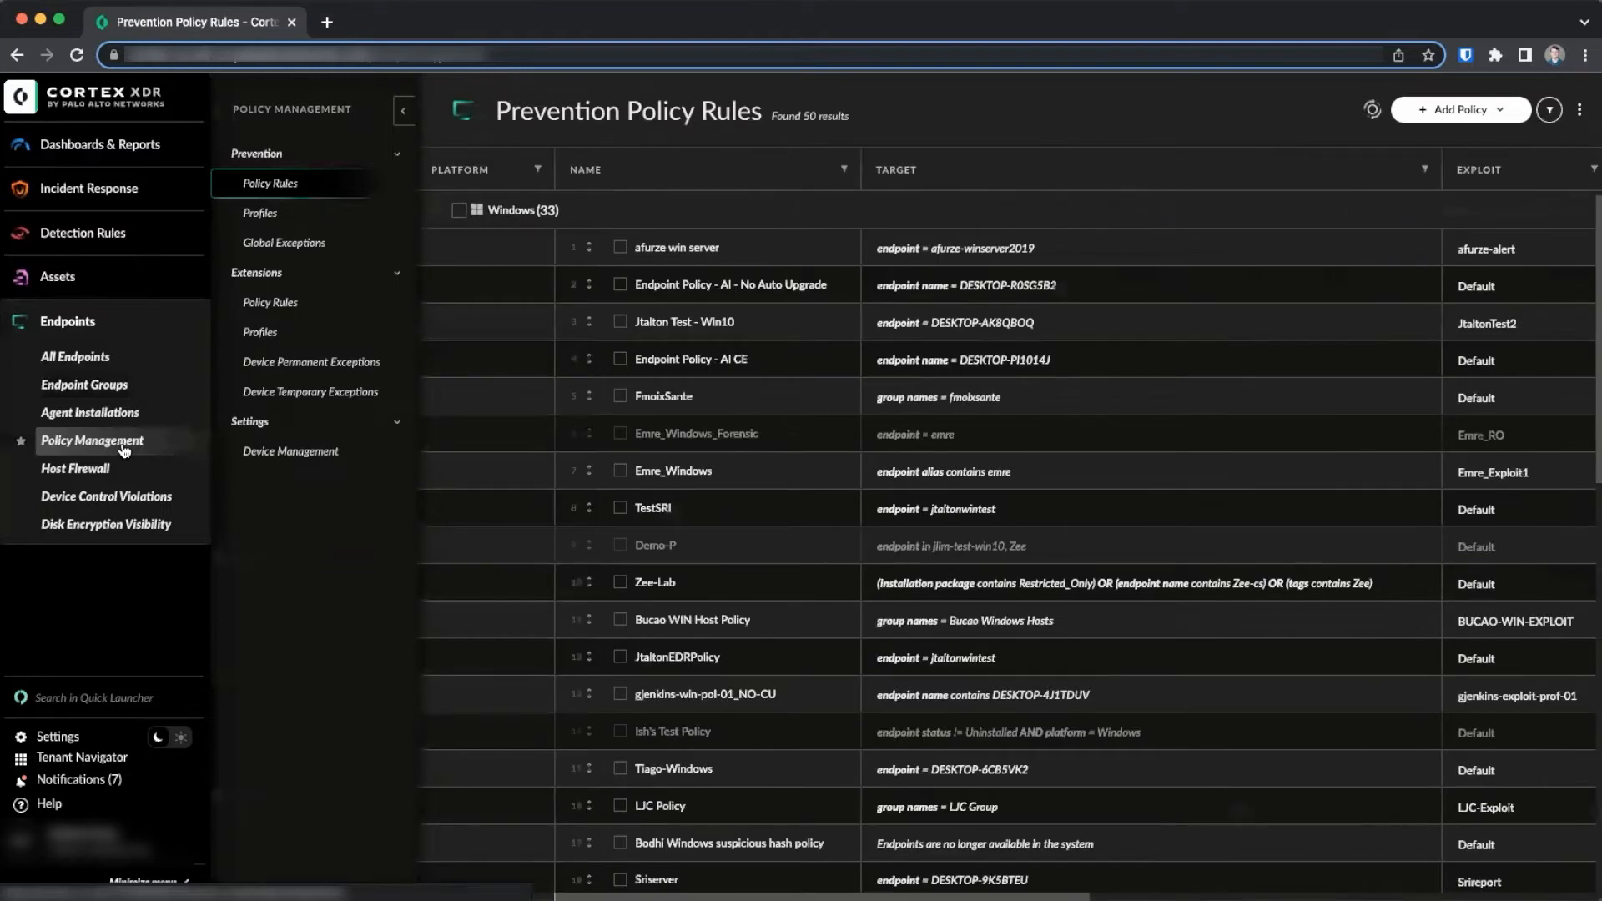
pyautogui.moveTo(261, 331)
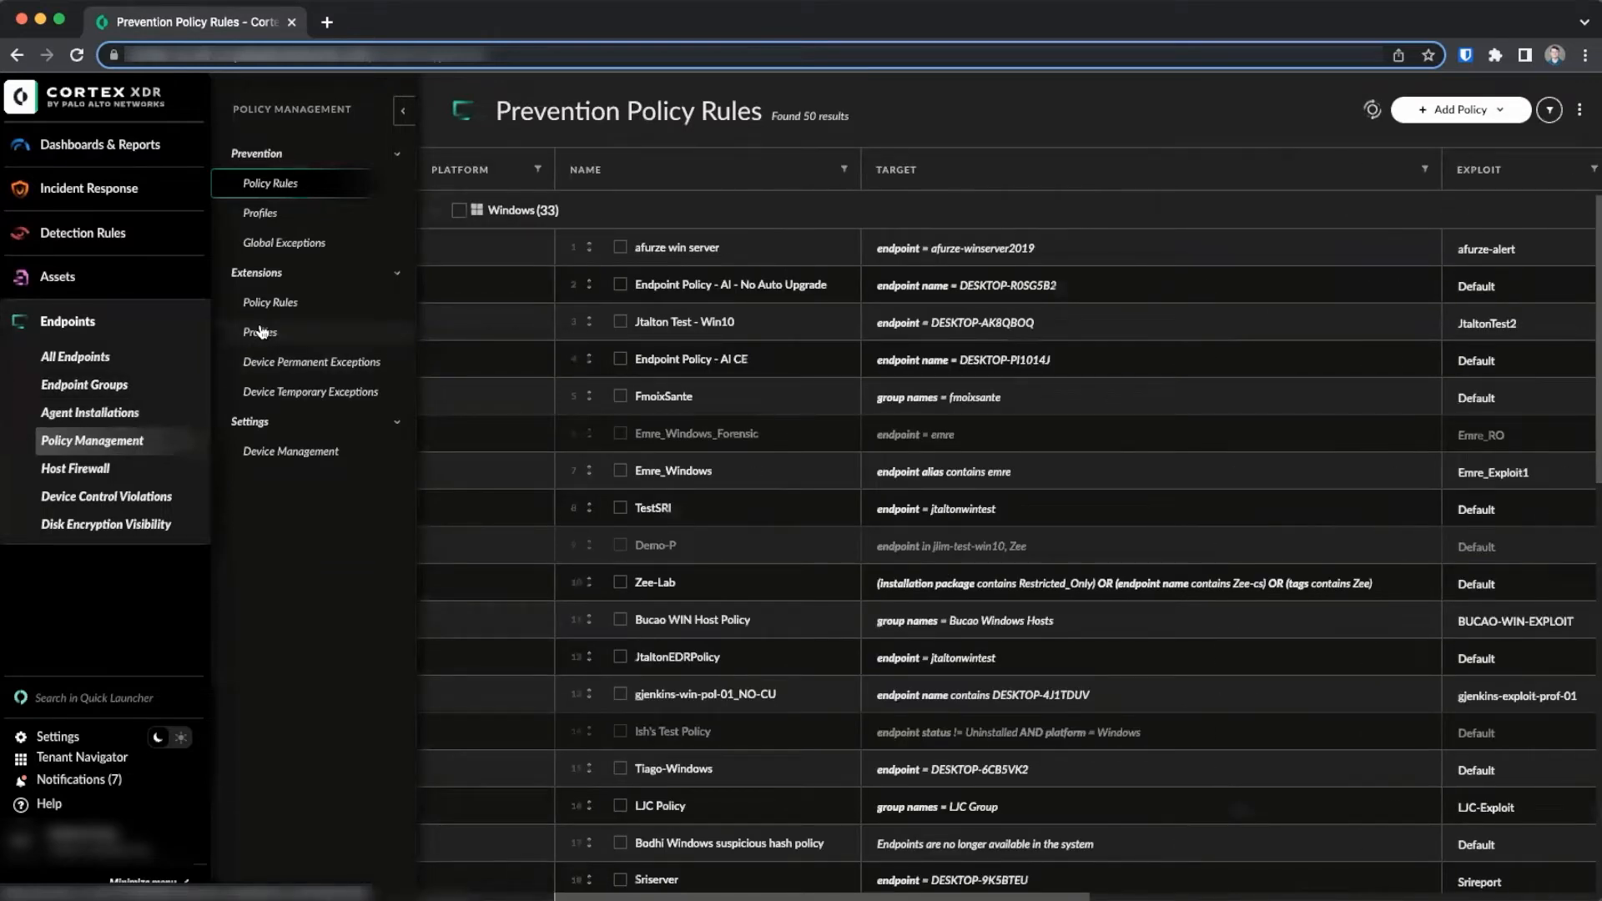
pyautogui.click(260, 331)
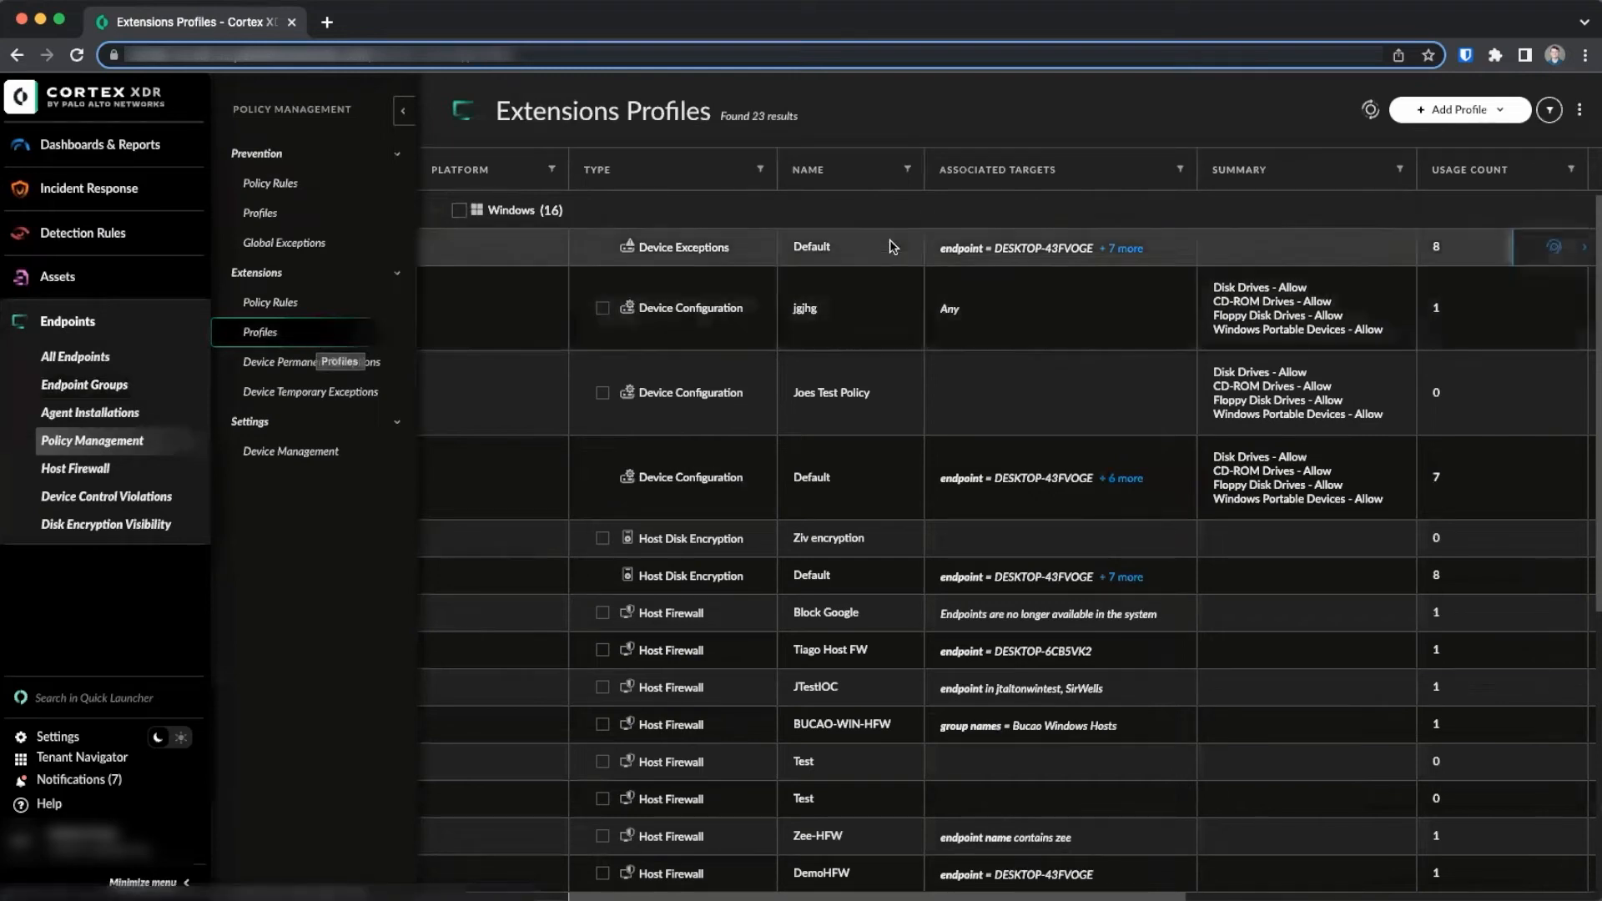
# Step: Add a new Windows Device Configuration extensions profile
pyautogui.click(1456, 110)
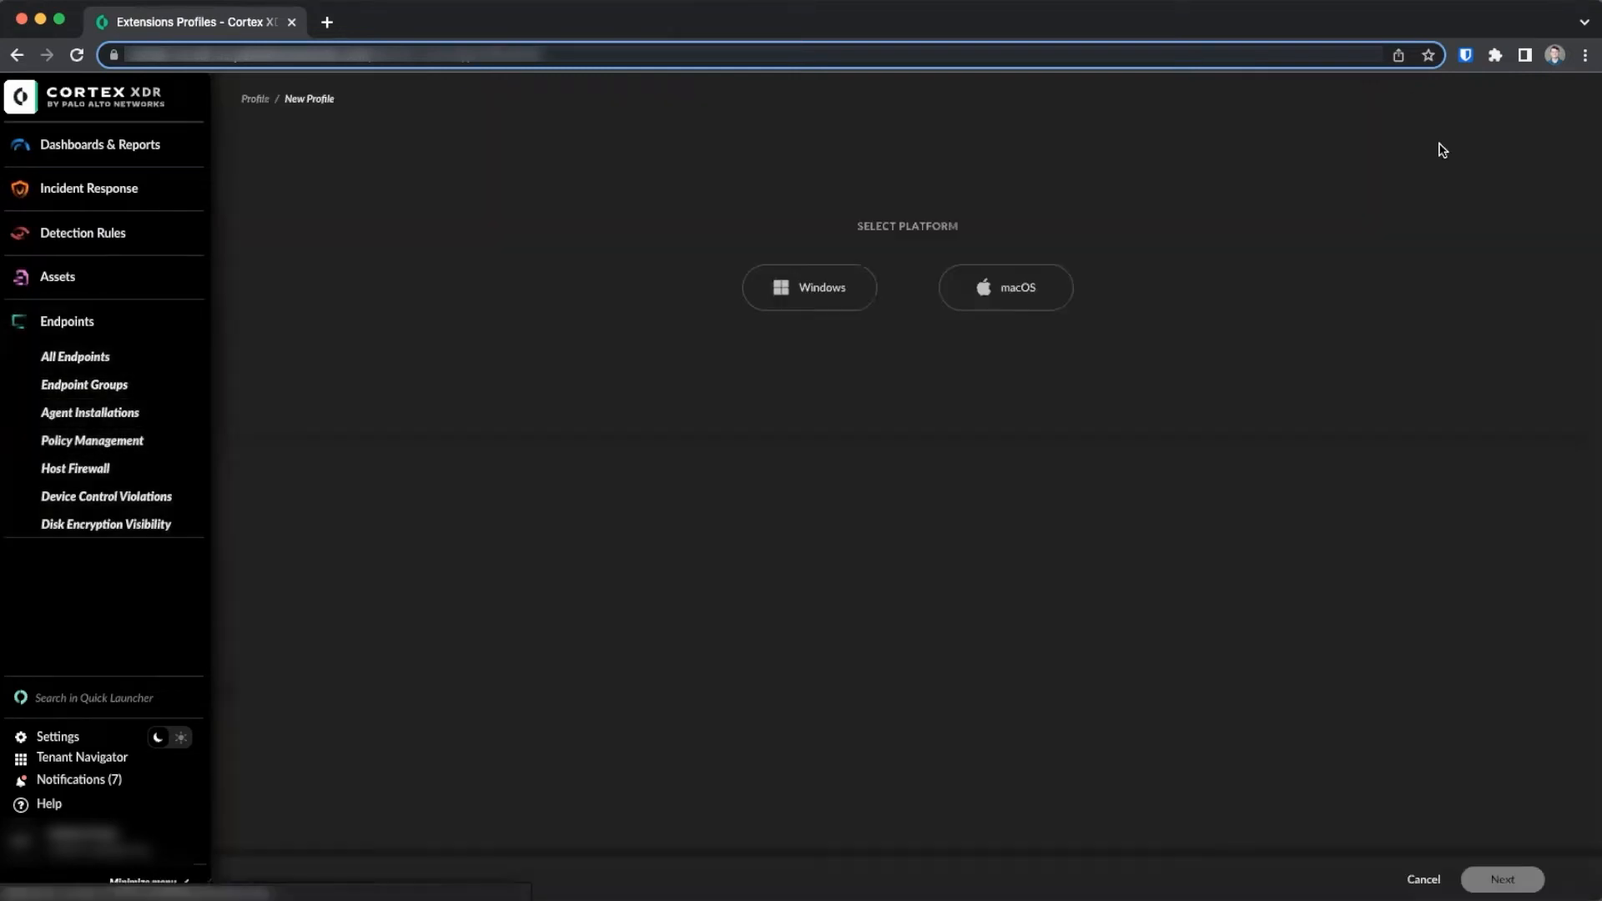
pyautogui.click(67, 320)
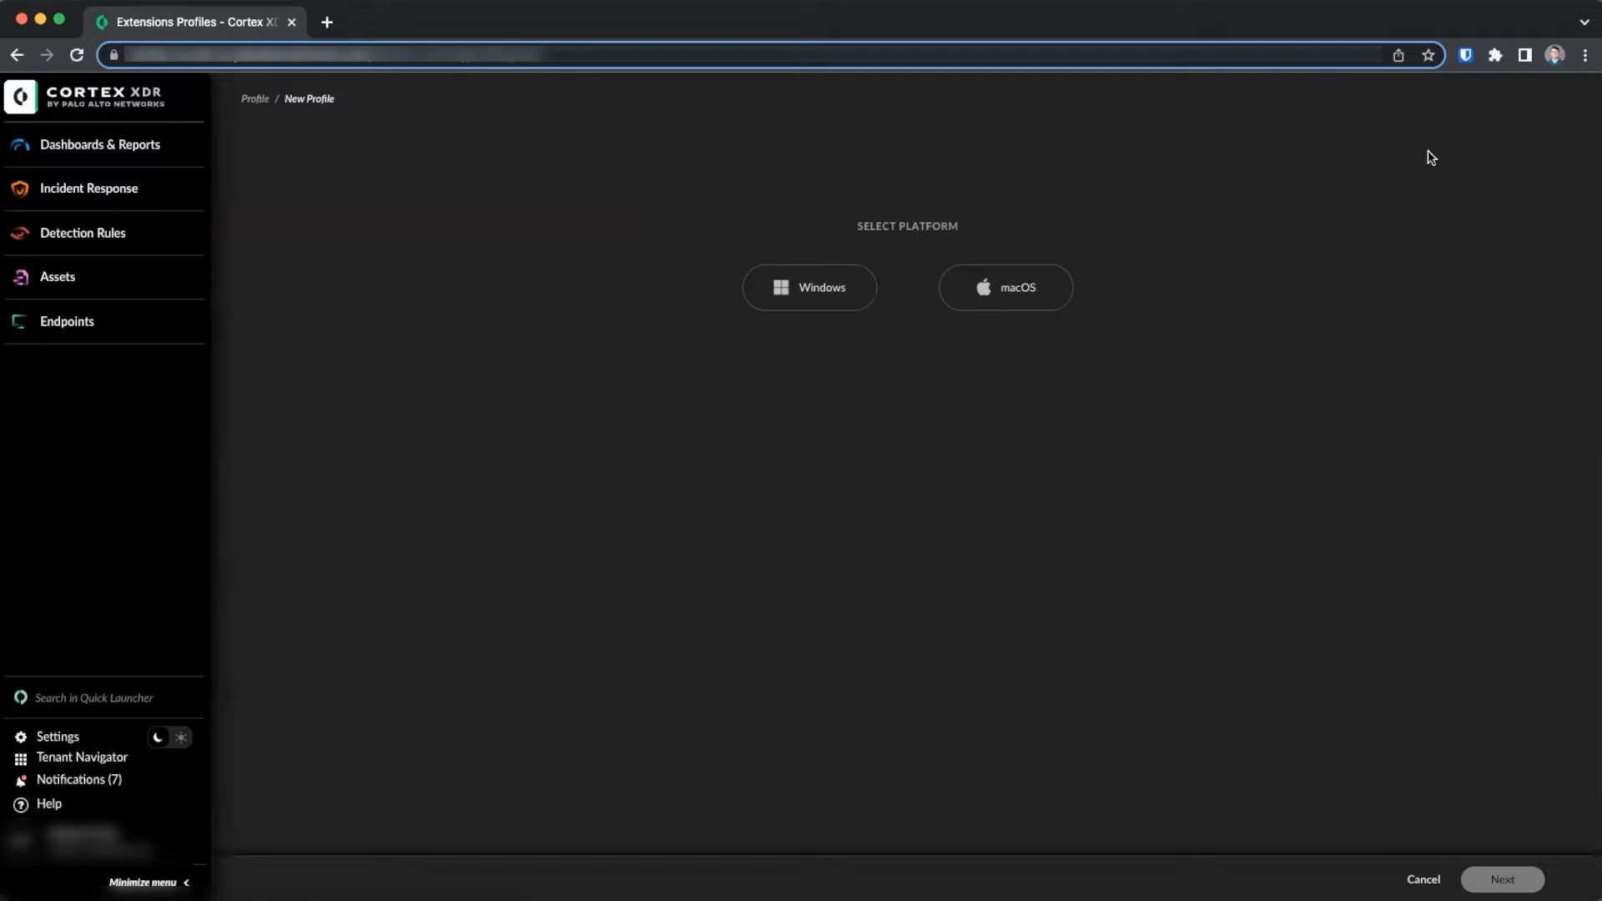
pyautogui.moveTo(855, 261)
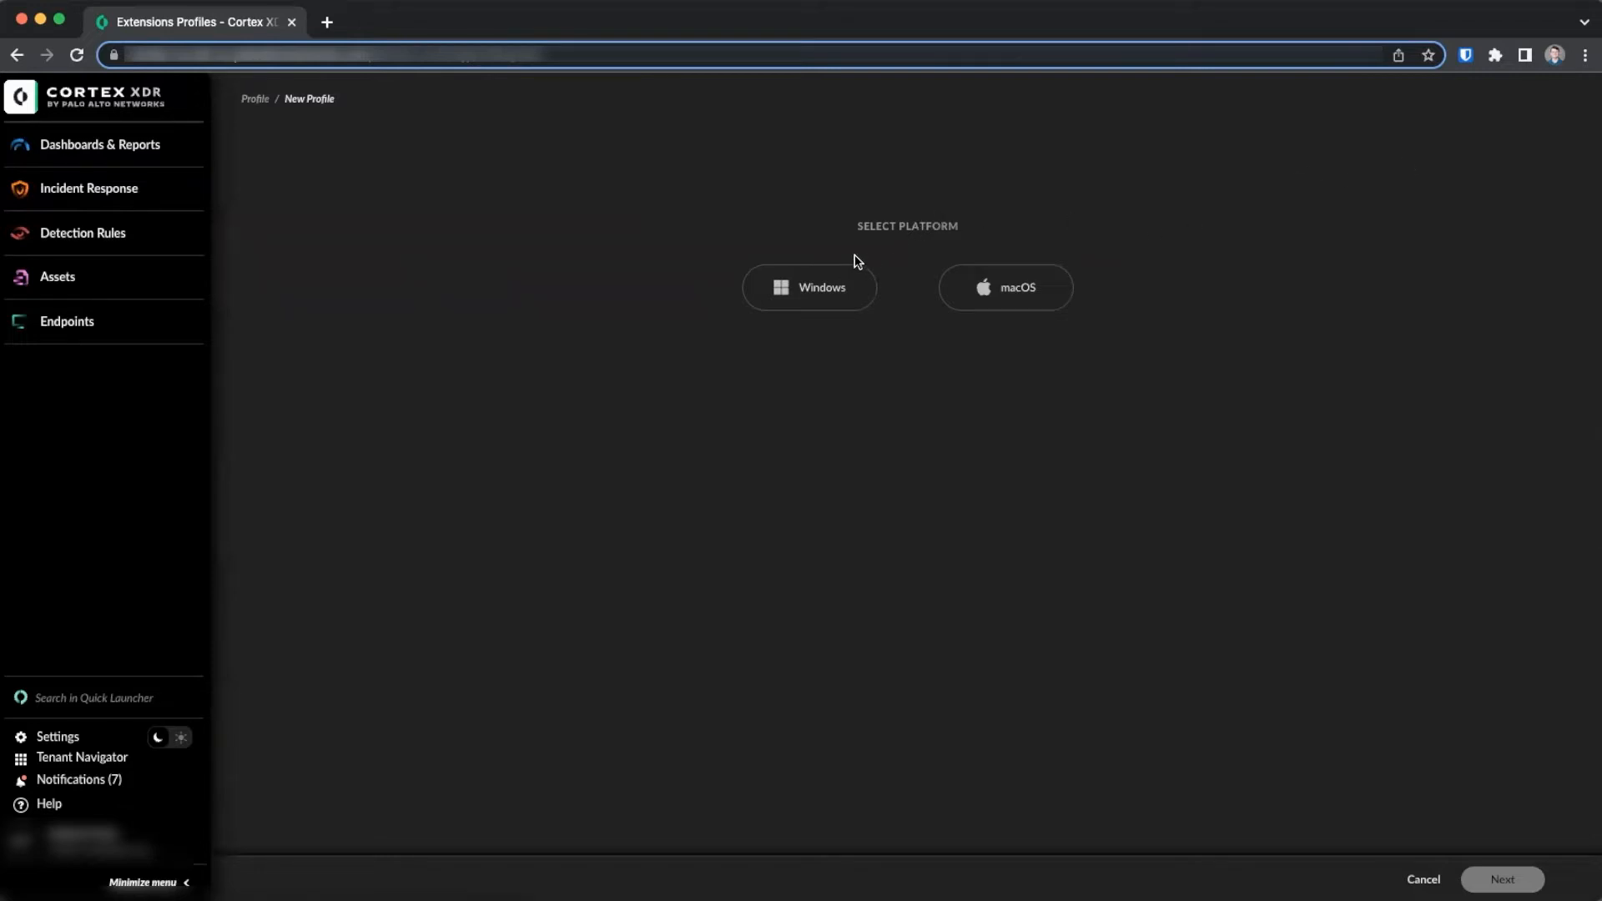
pyautogui.click(808, 286)
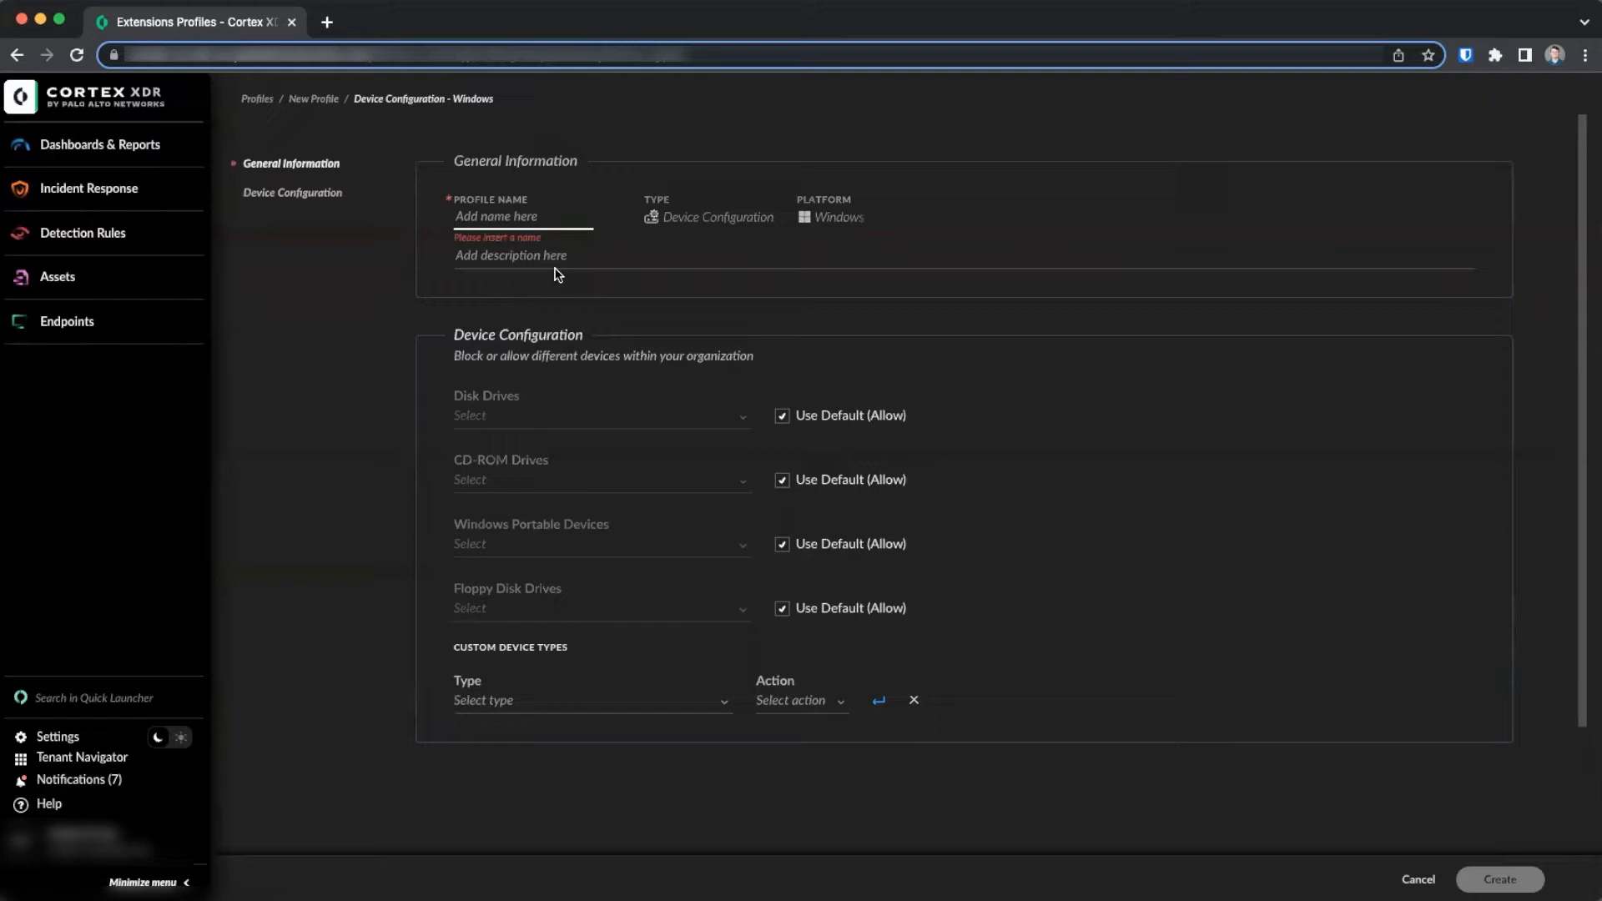
# Step: Create 'Windows USB control': disk drives read only, CD-ROM and floppy blocked
pyautogui.write('Windows US')
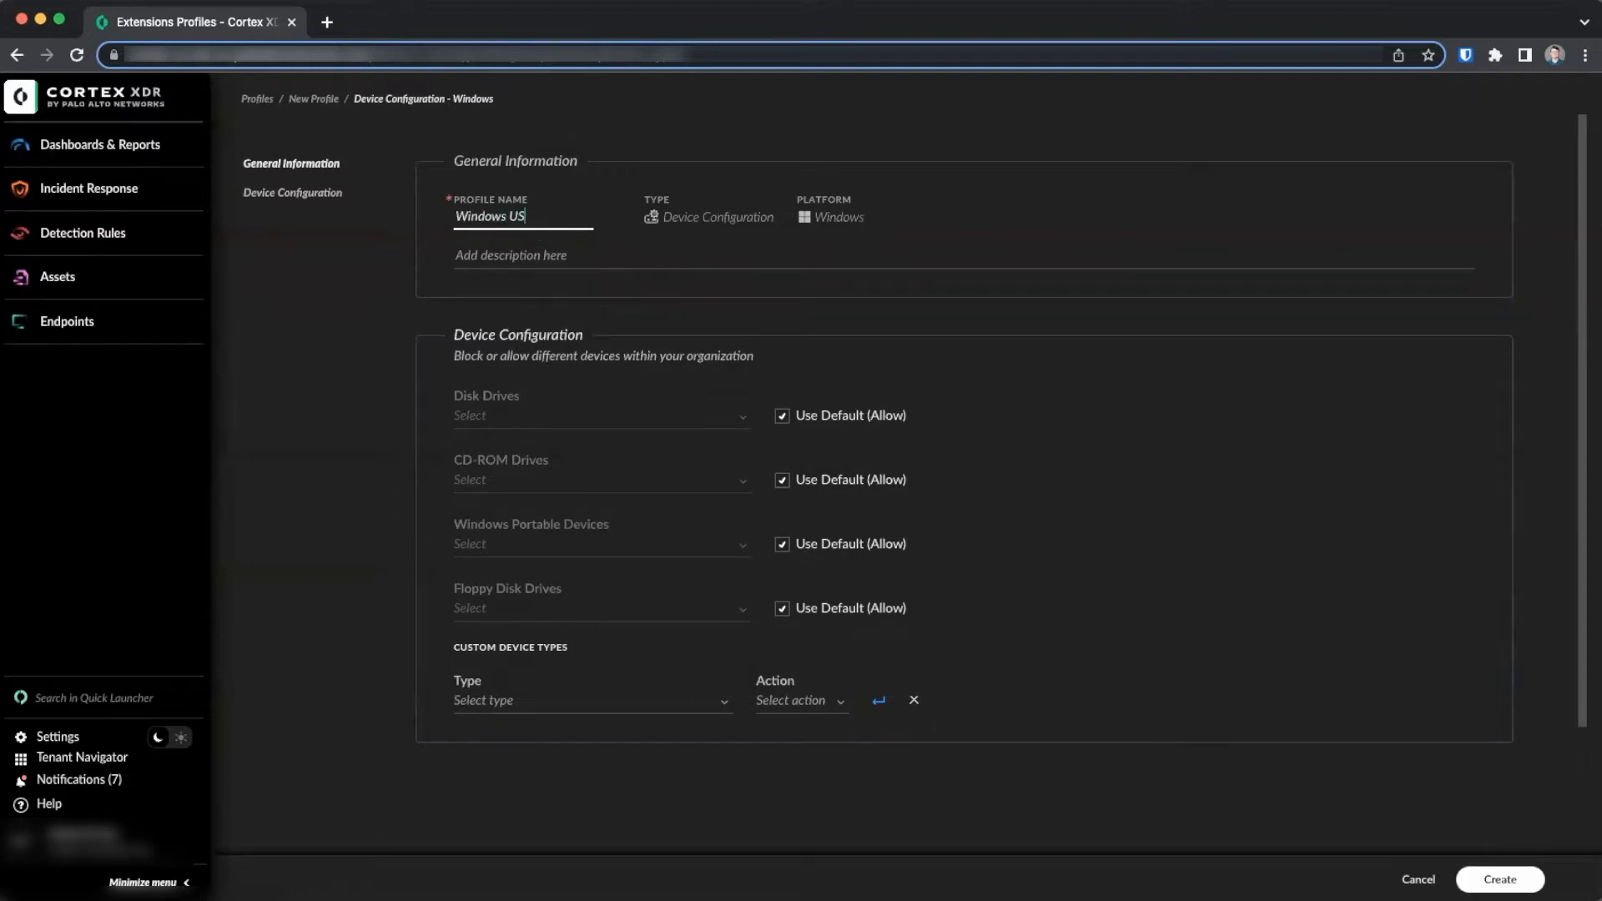
pyautogui.write('B control')
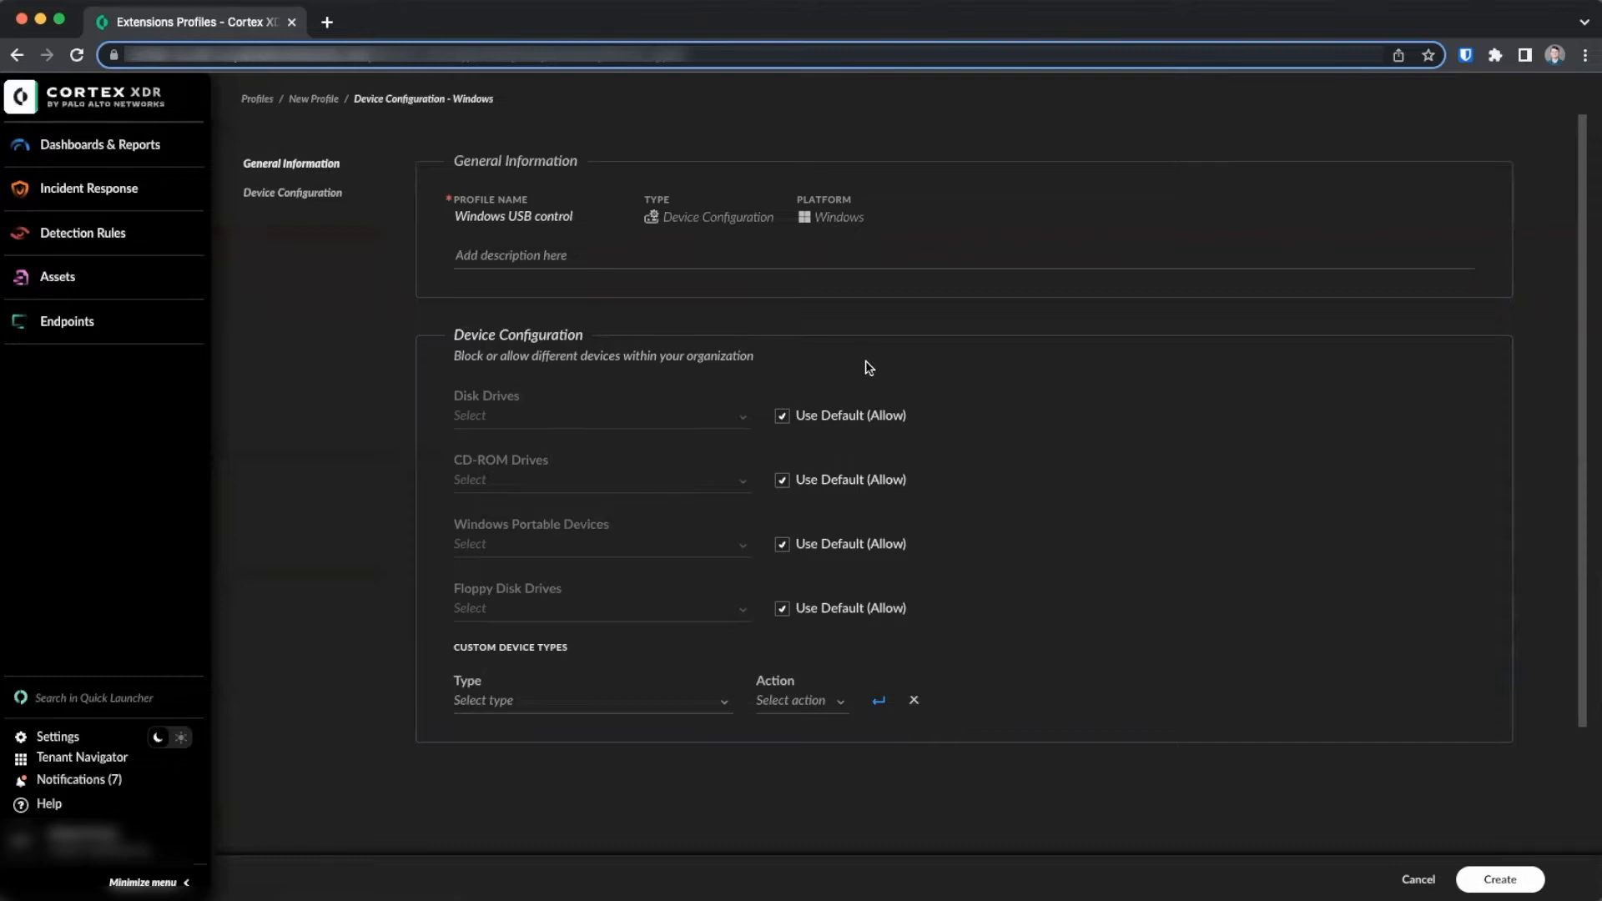
pyautogui.moveTo(788, 422)
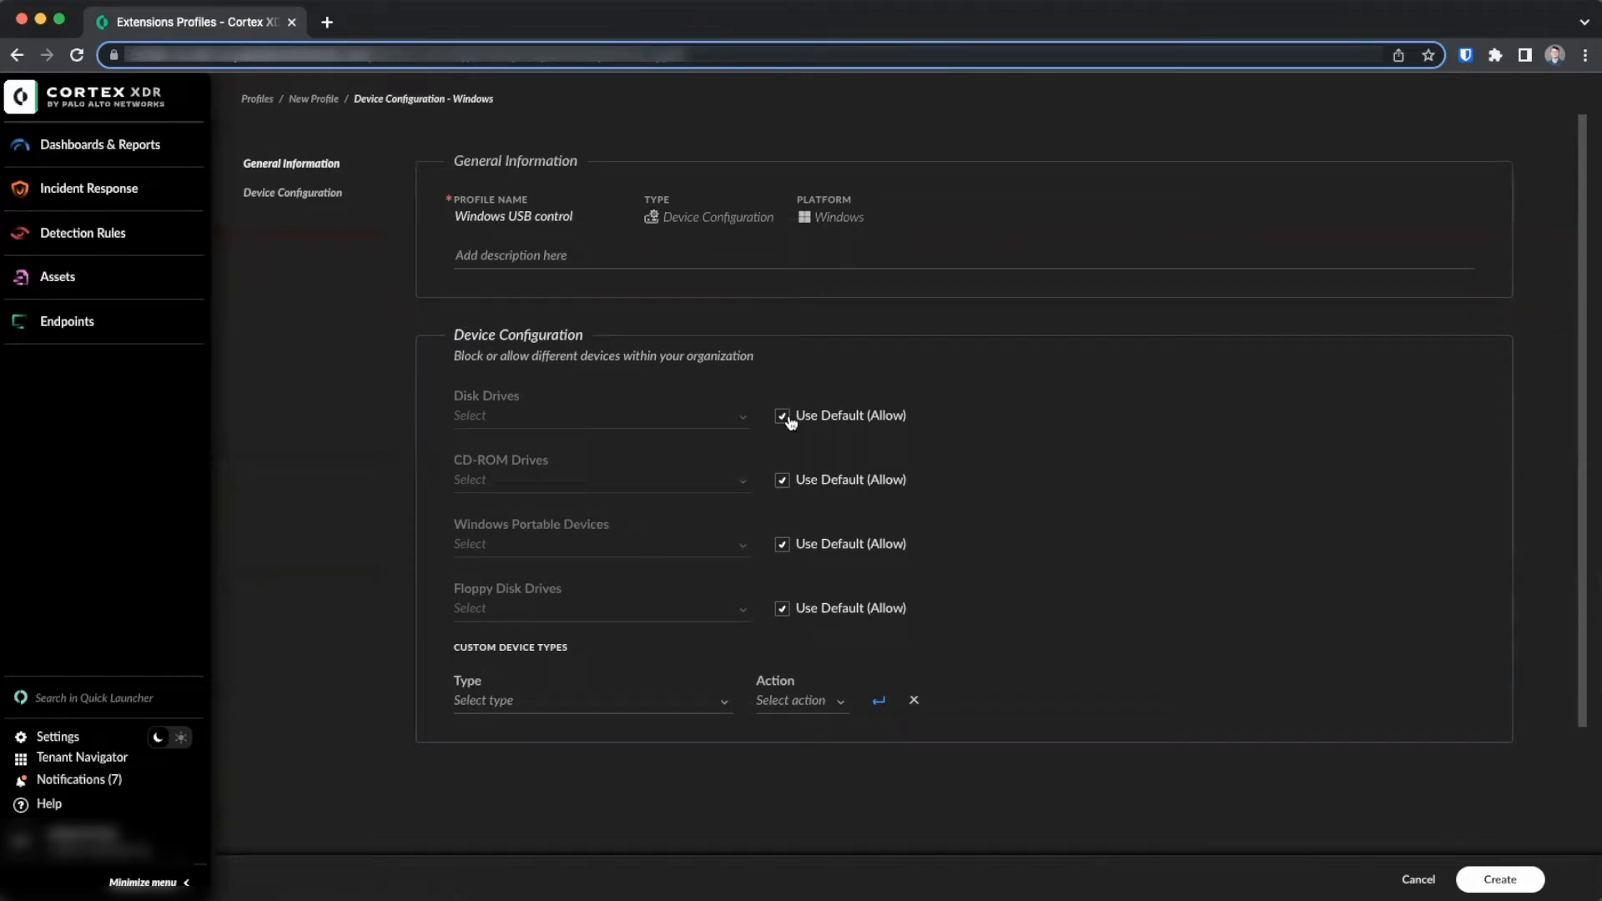
pyautogui.click(782, 415)
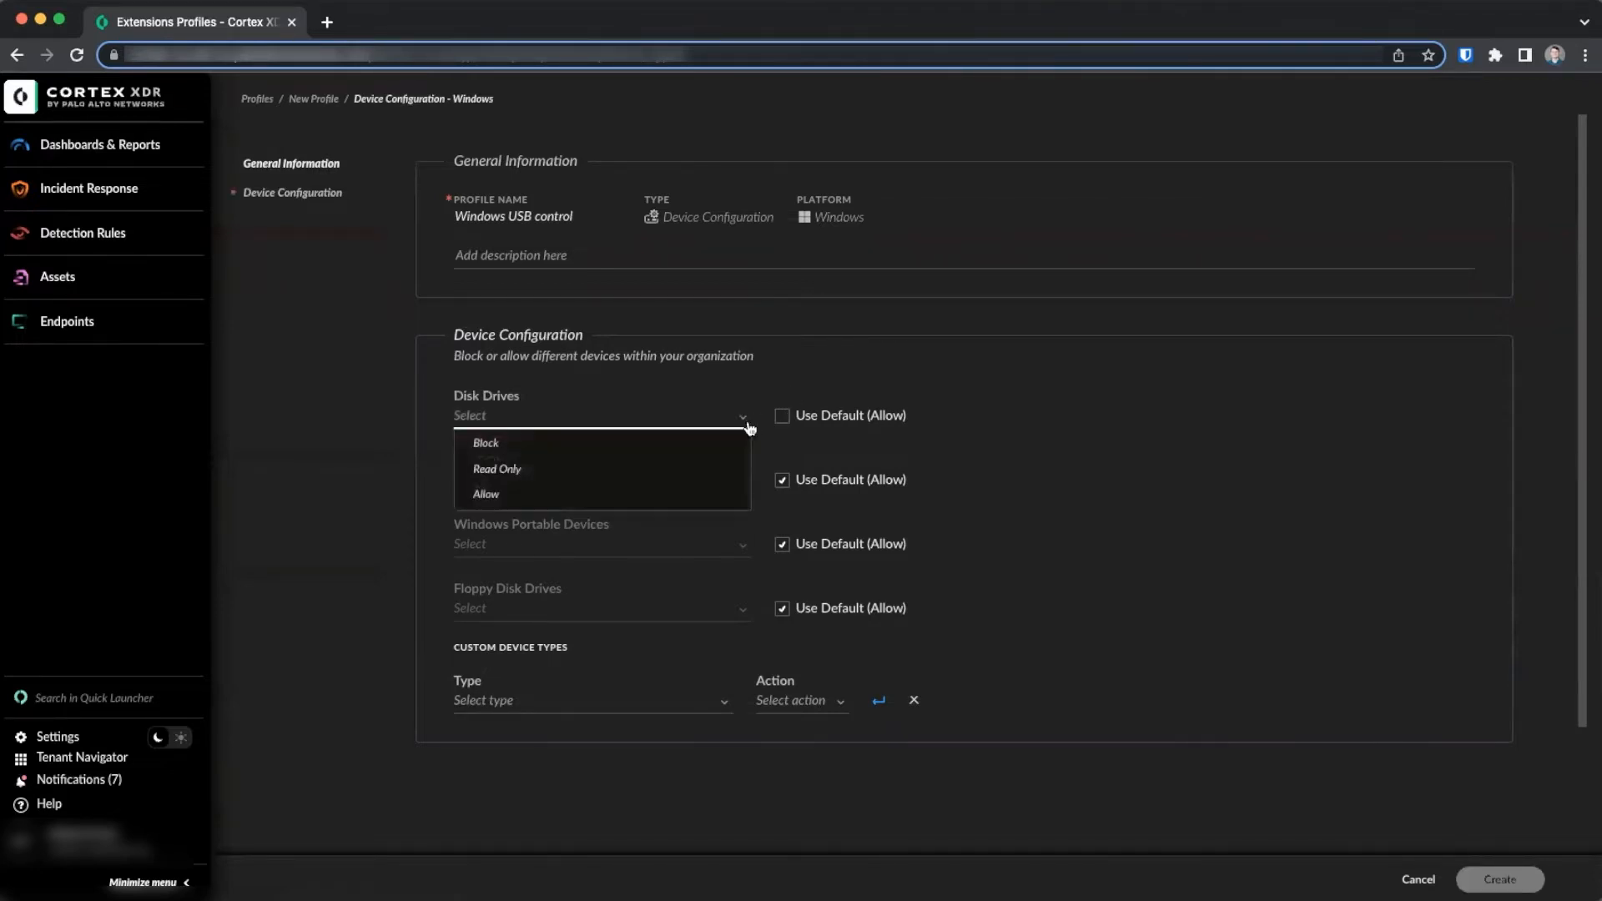
pyautogui.moveTo(711, 473)
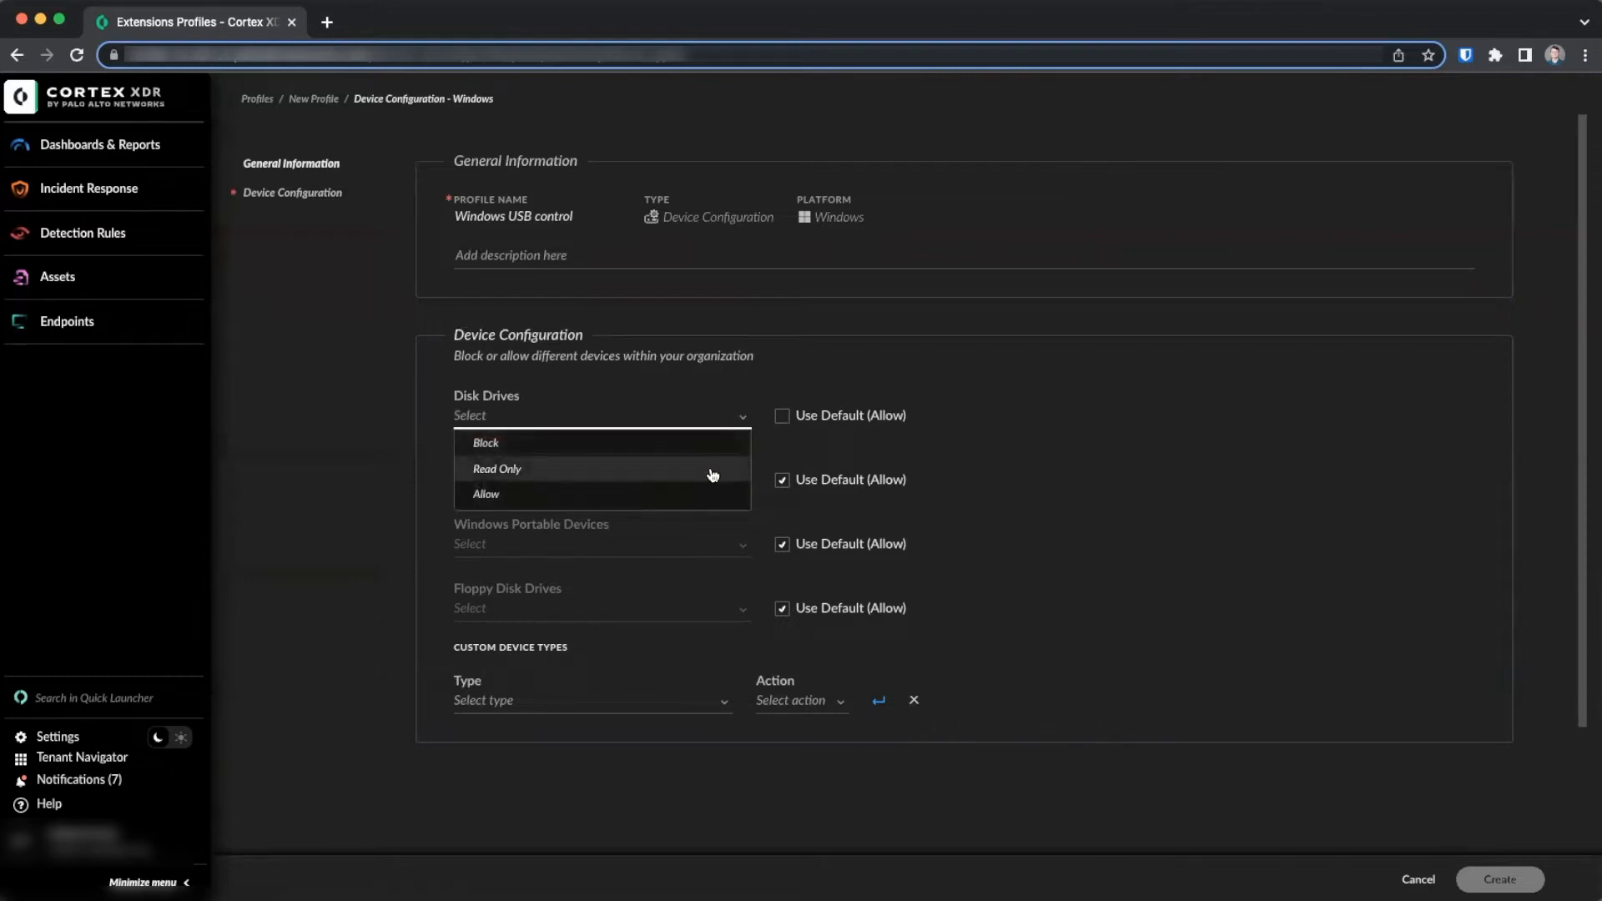
pyautogui.click(498, 469)
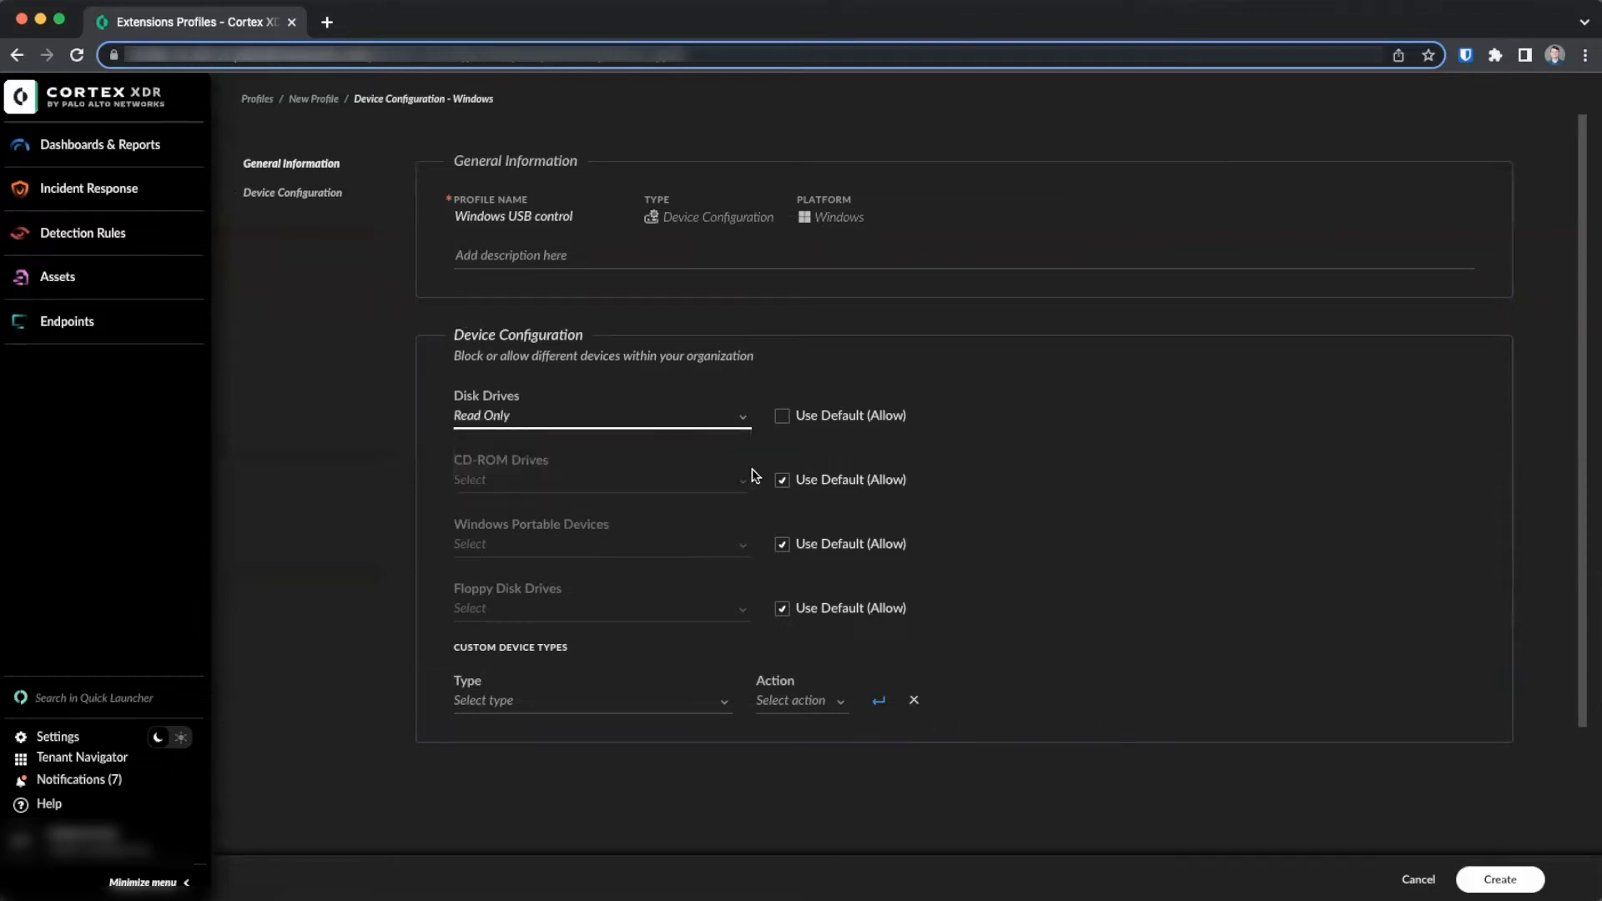
pyautogui.click(783, 478)
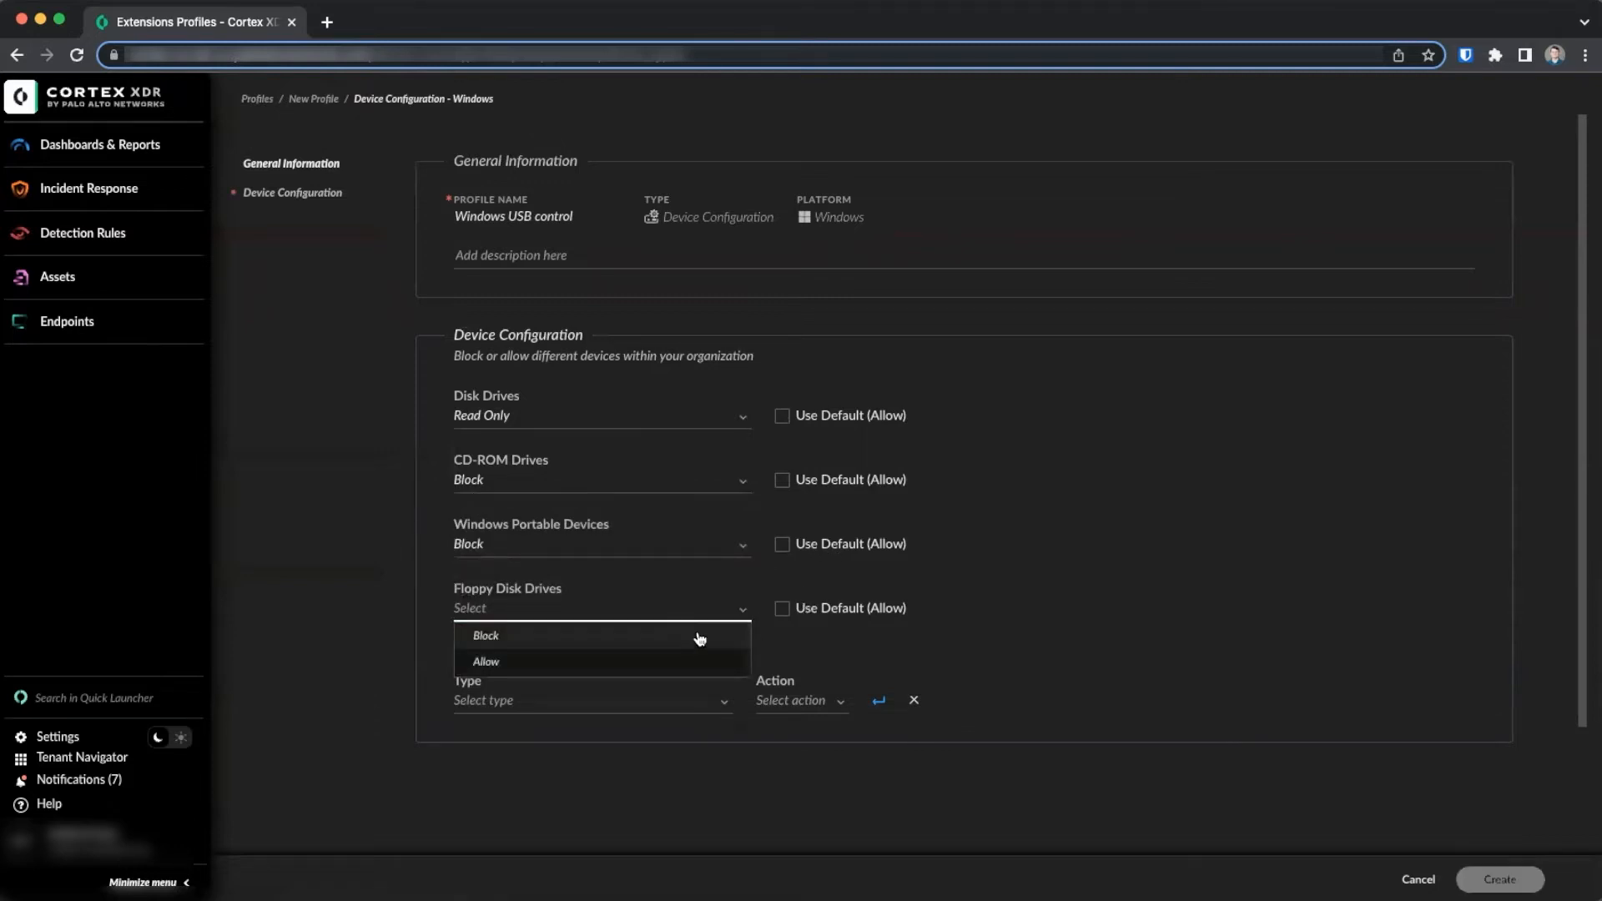
pyautogui.click(485, 634)
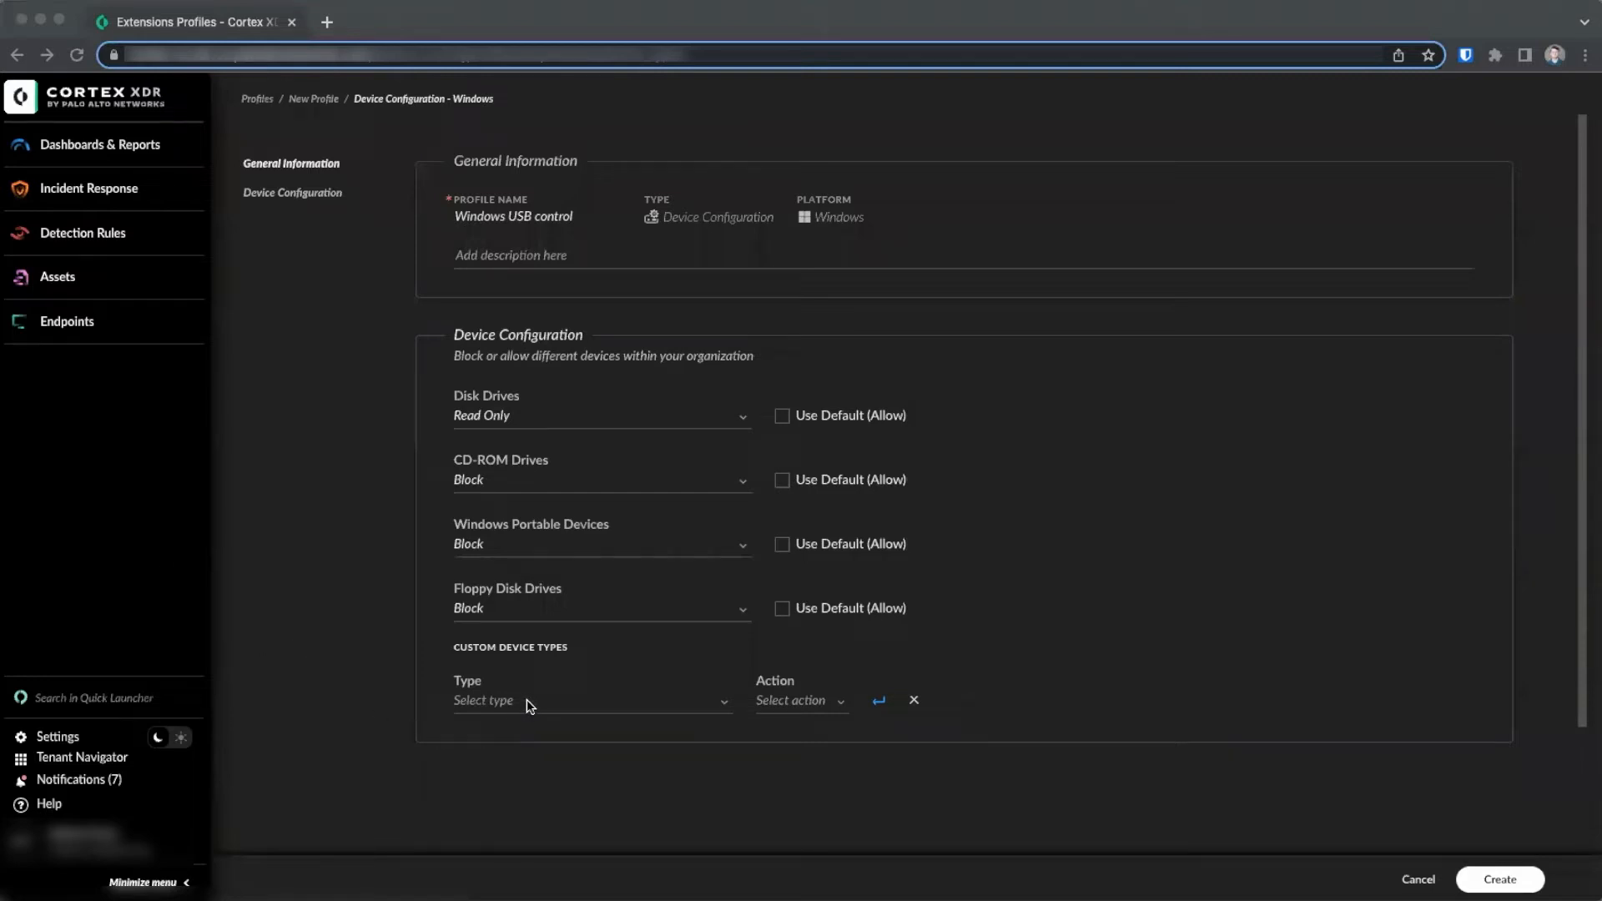
pyautogui.moveTo(528, 705)
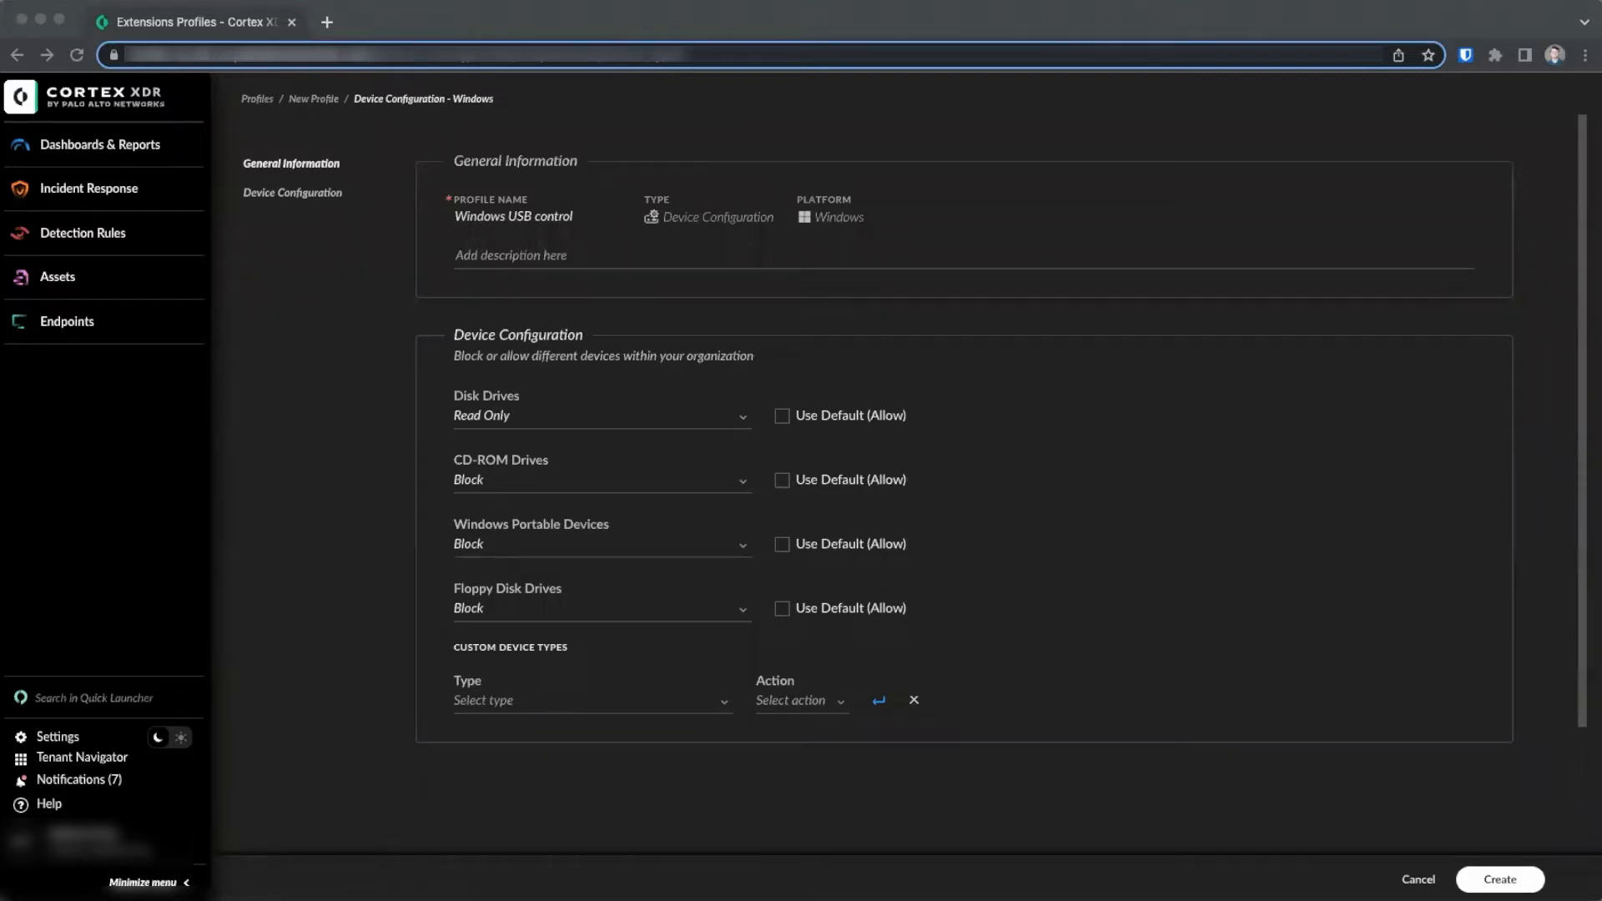
pyautogui.moveTo(1482, 837)
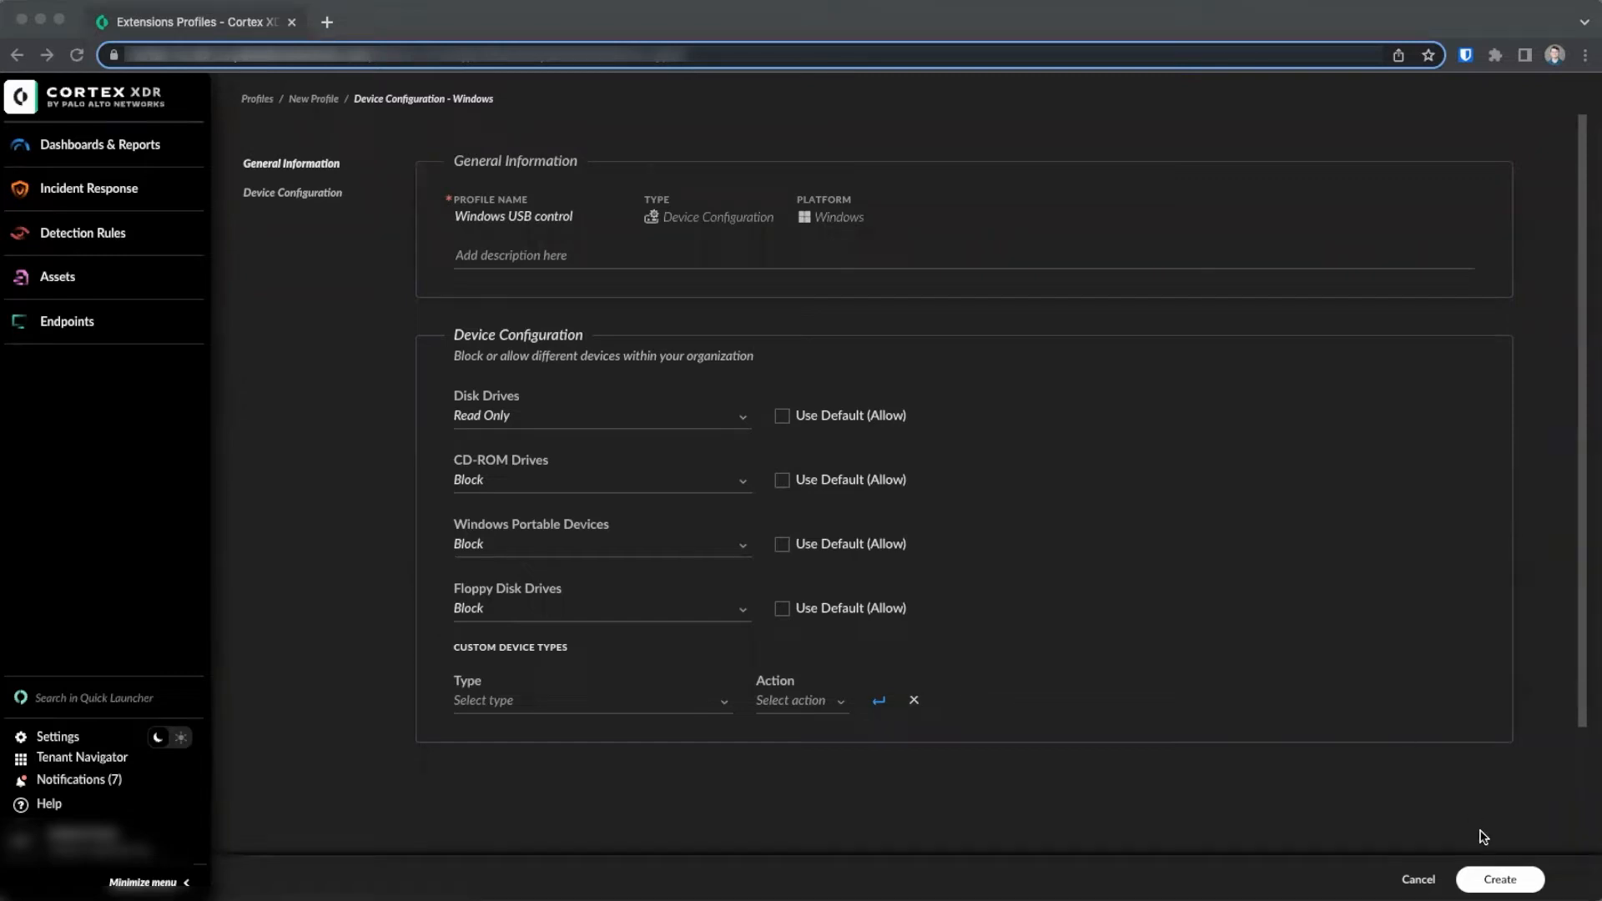
pyautogui.click(1500, 878)
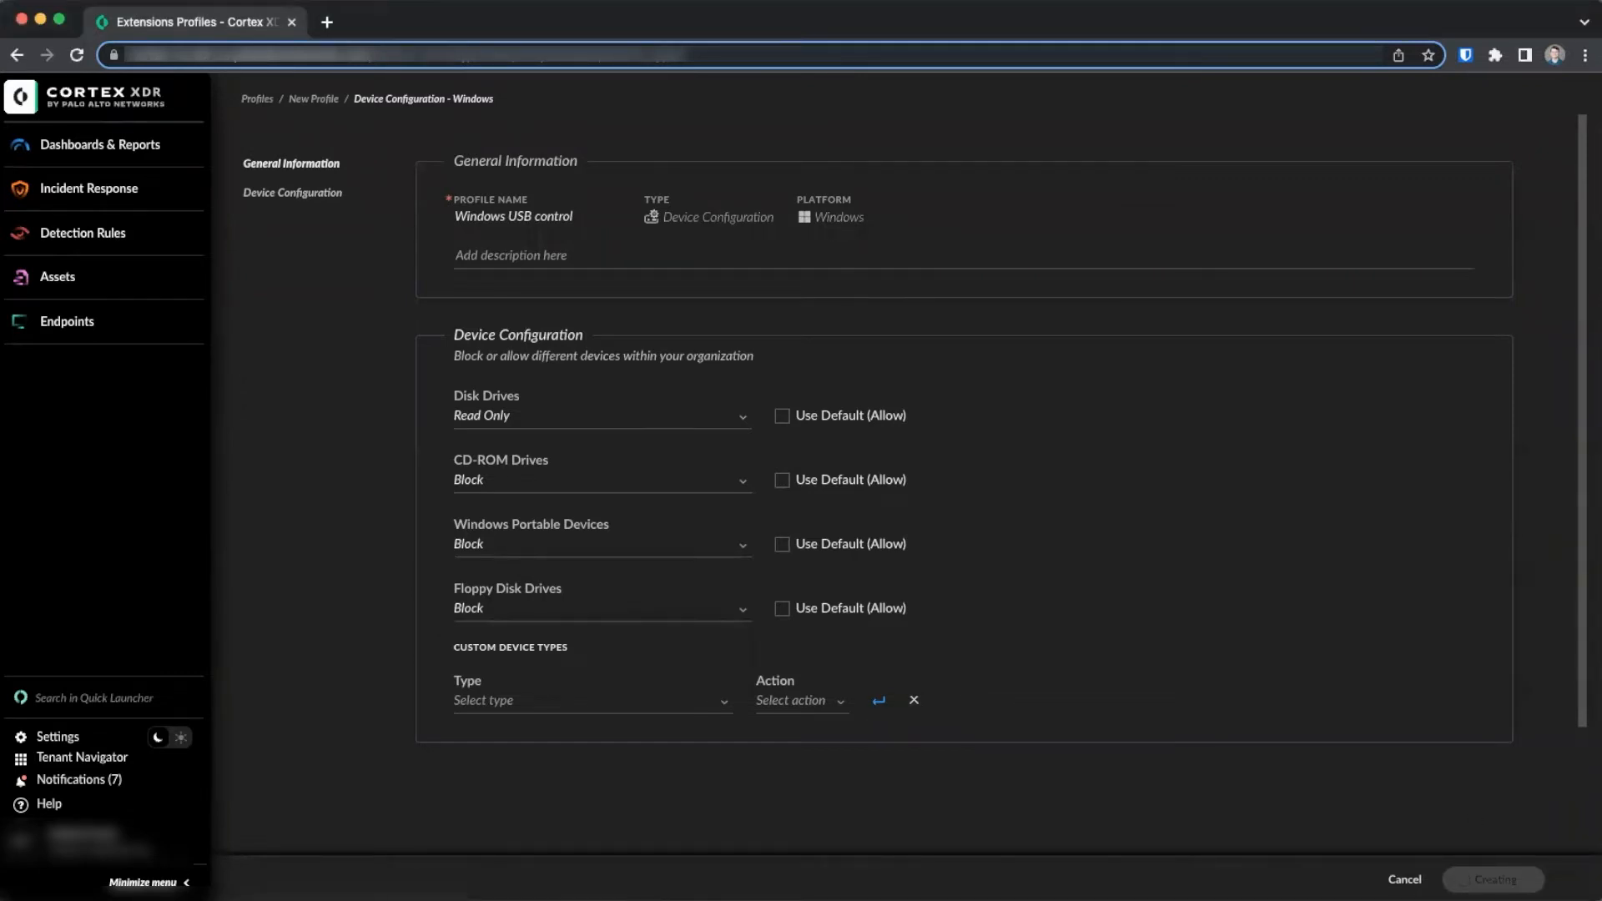
pyautogui.click(1491, 879)
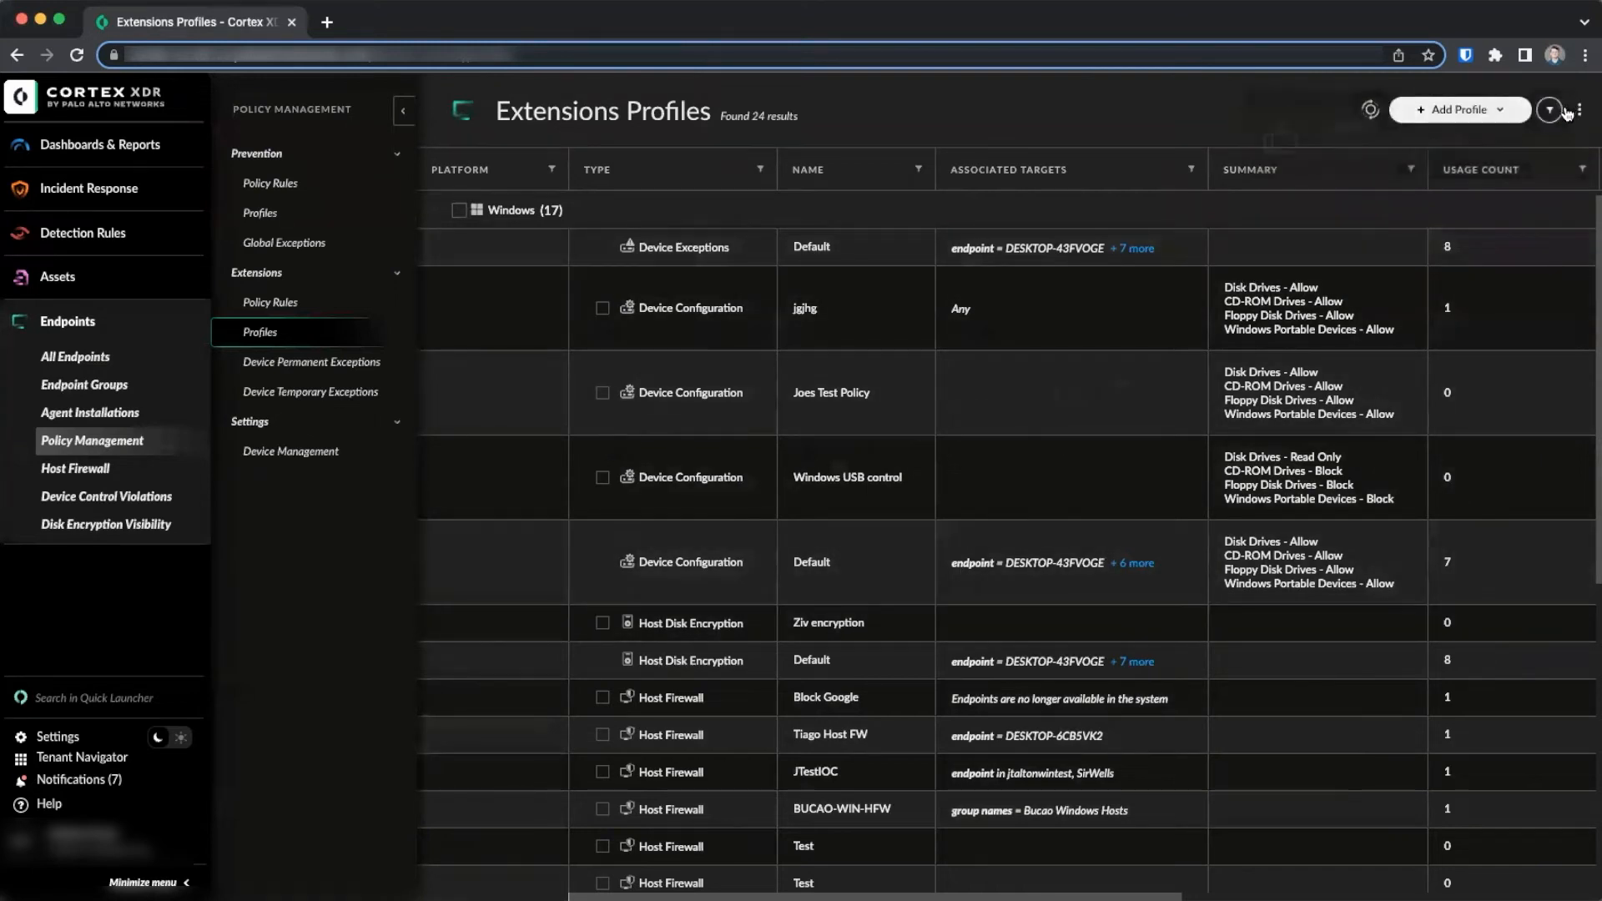
# Step: Start a new Windows Device Exceptions profile
pyautogui.click(1450, 109)
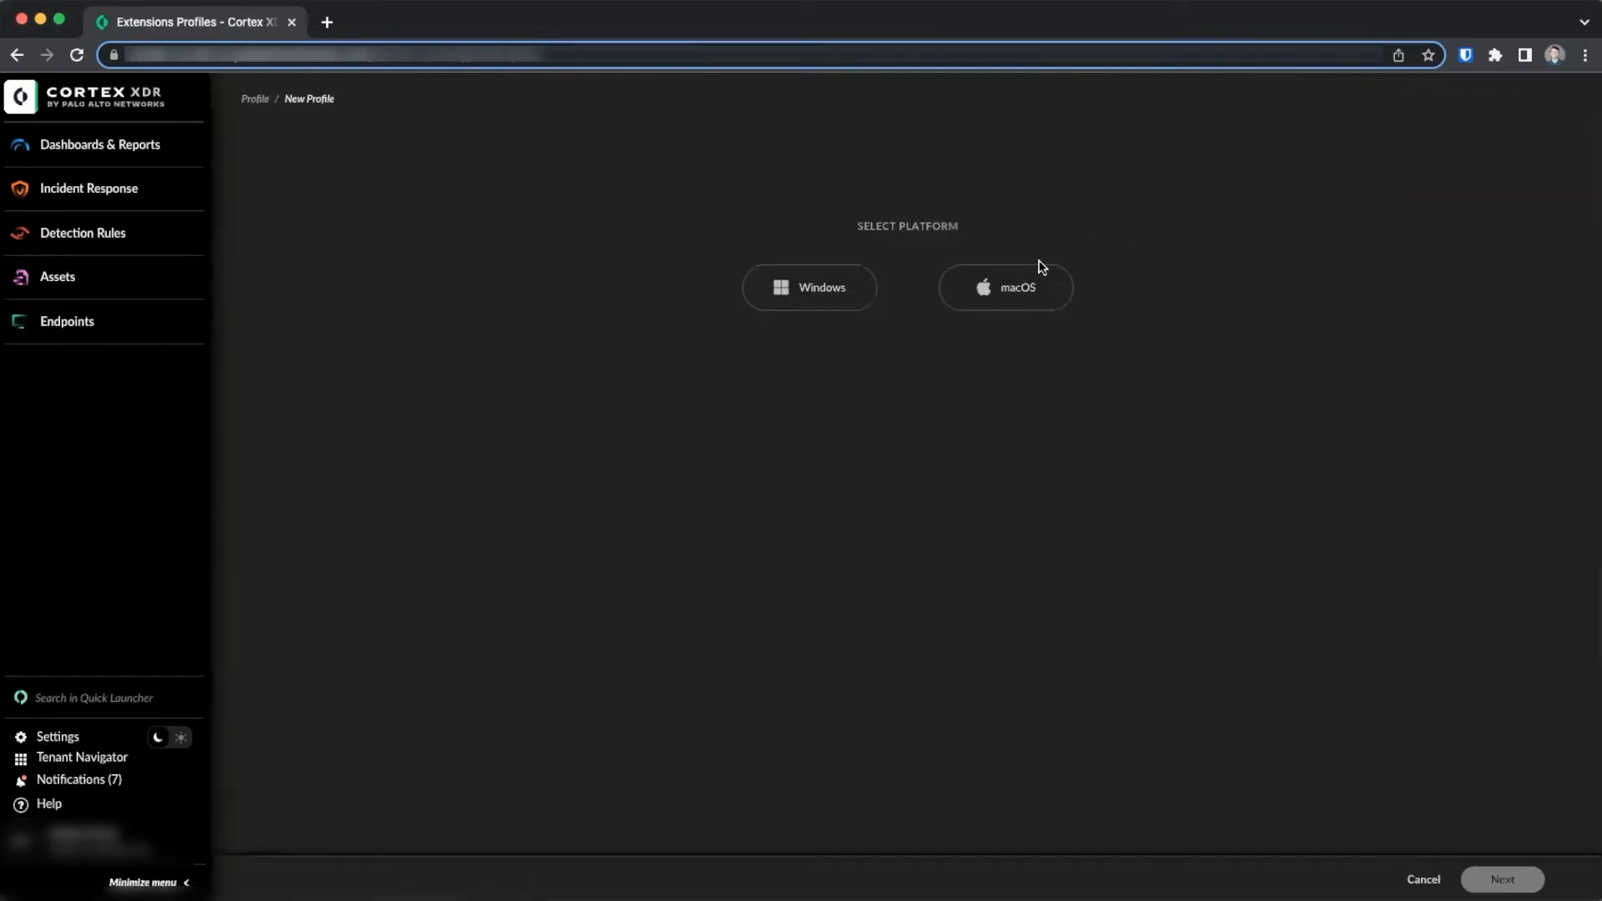
pyautogui.click(809, 286)
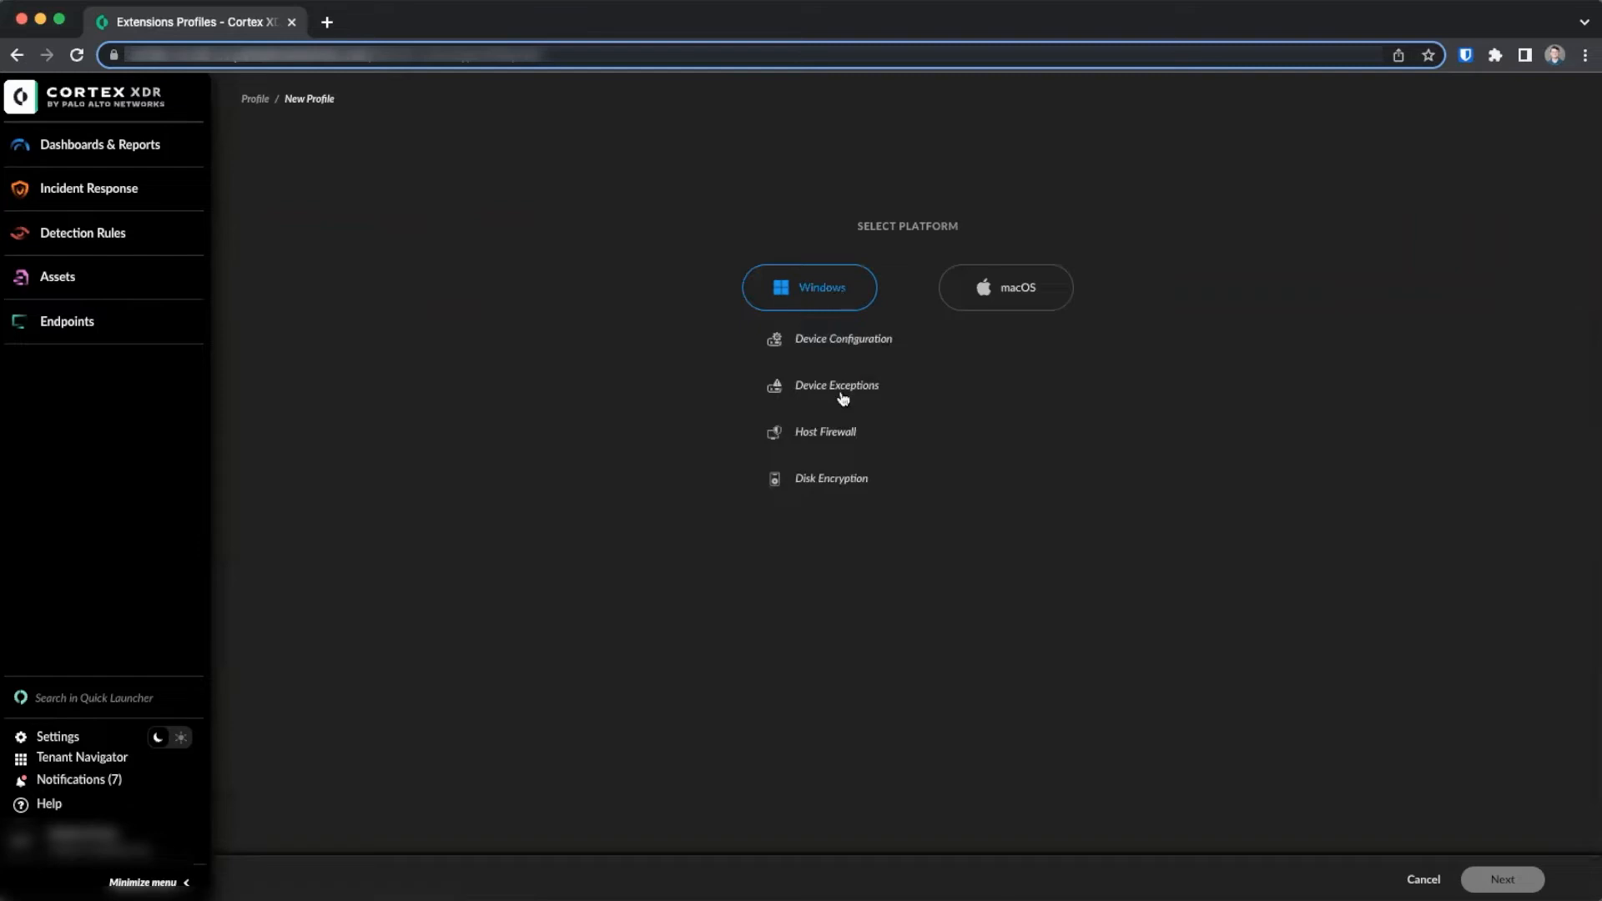
pyautogui.click(836, 385)
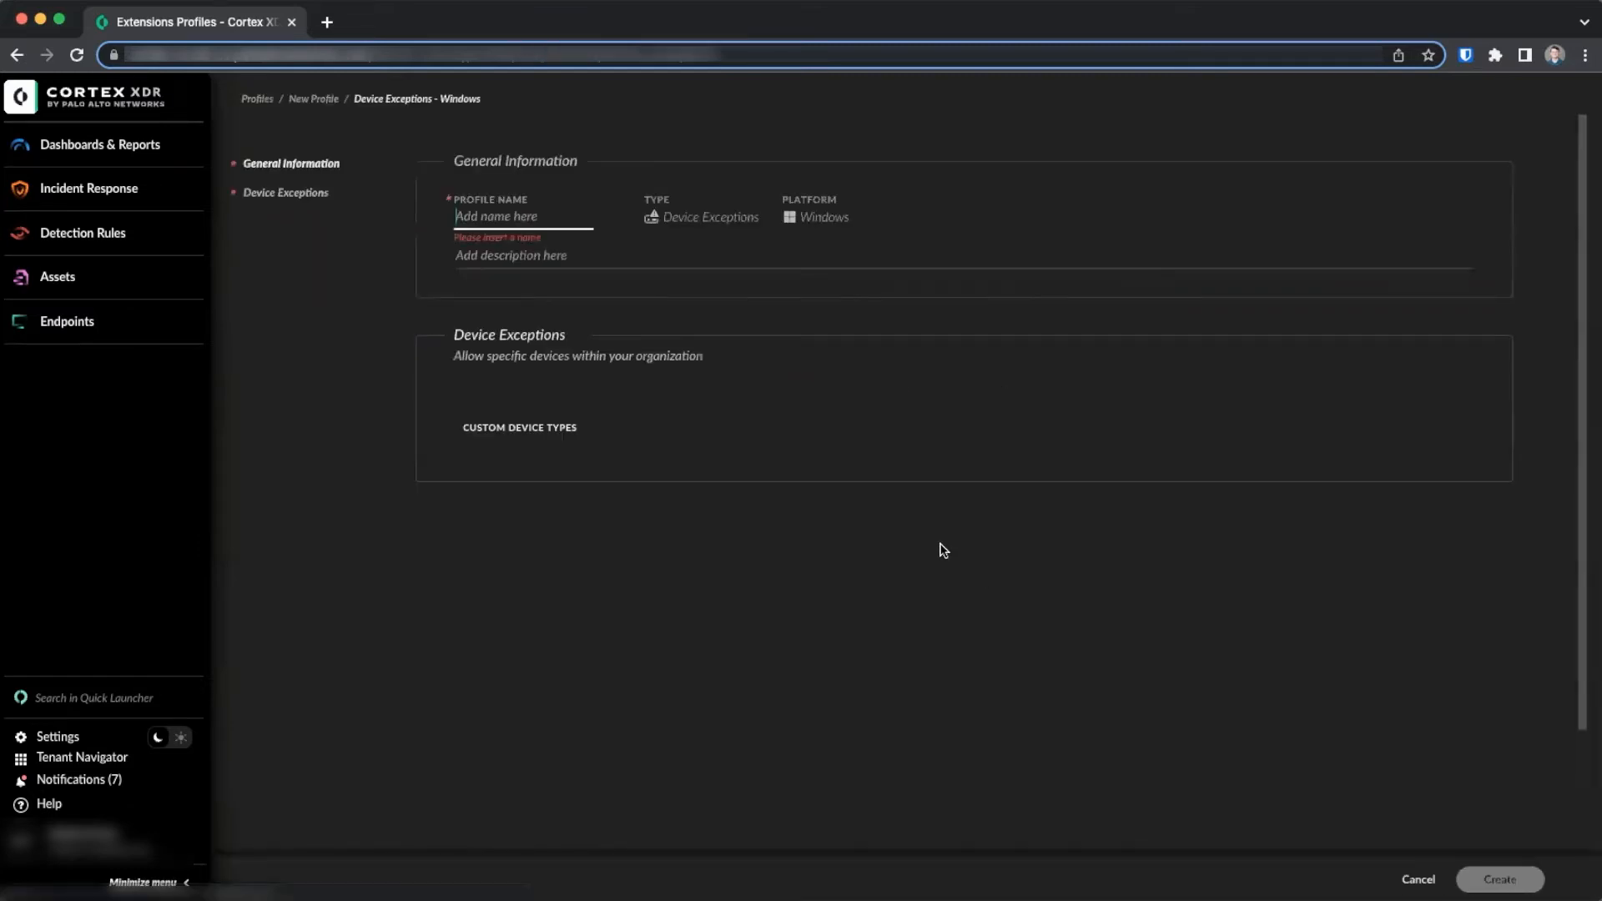
# Step: Name the profile 'Allow Yubikey' and add a Disk Drive exception entry
pyautogui.click(518, 427)
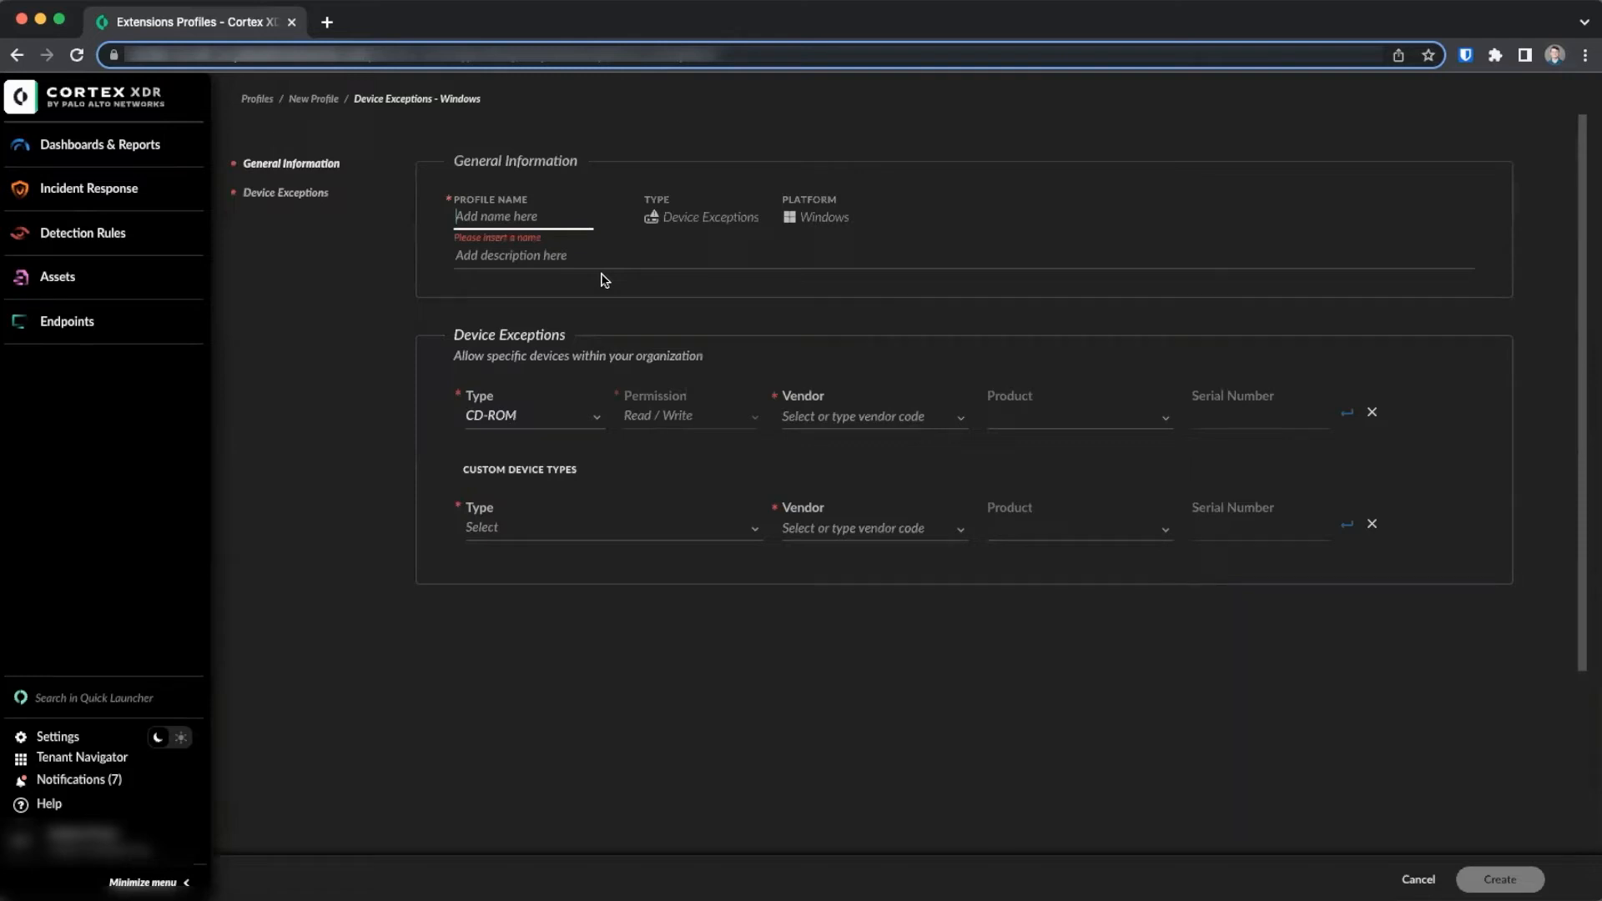
pyautogui.write('Allow Yubik')
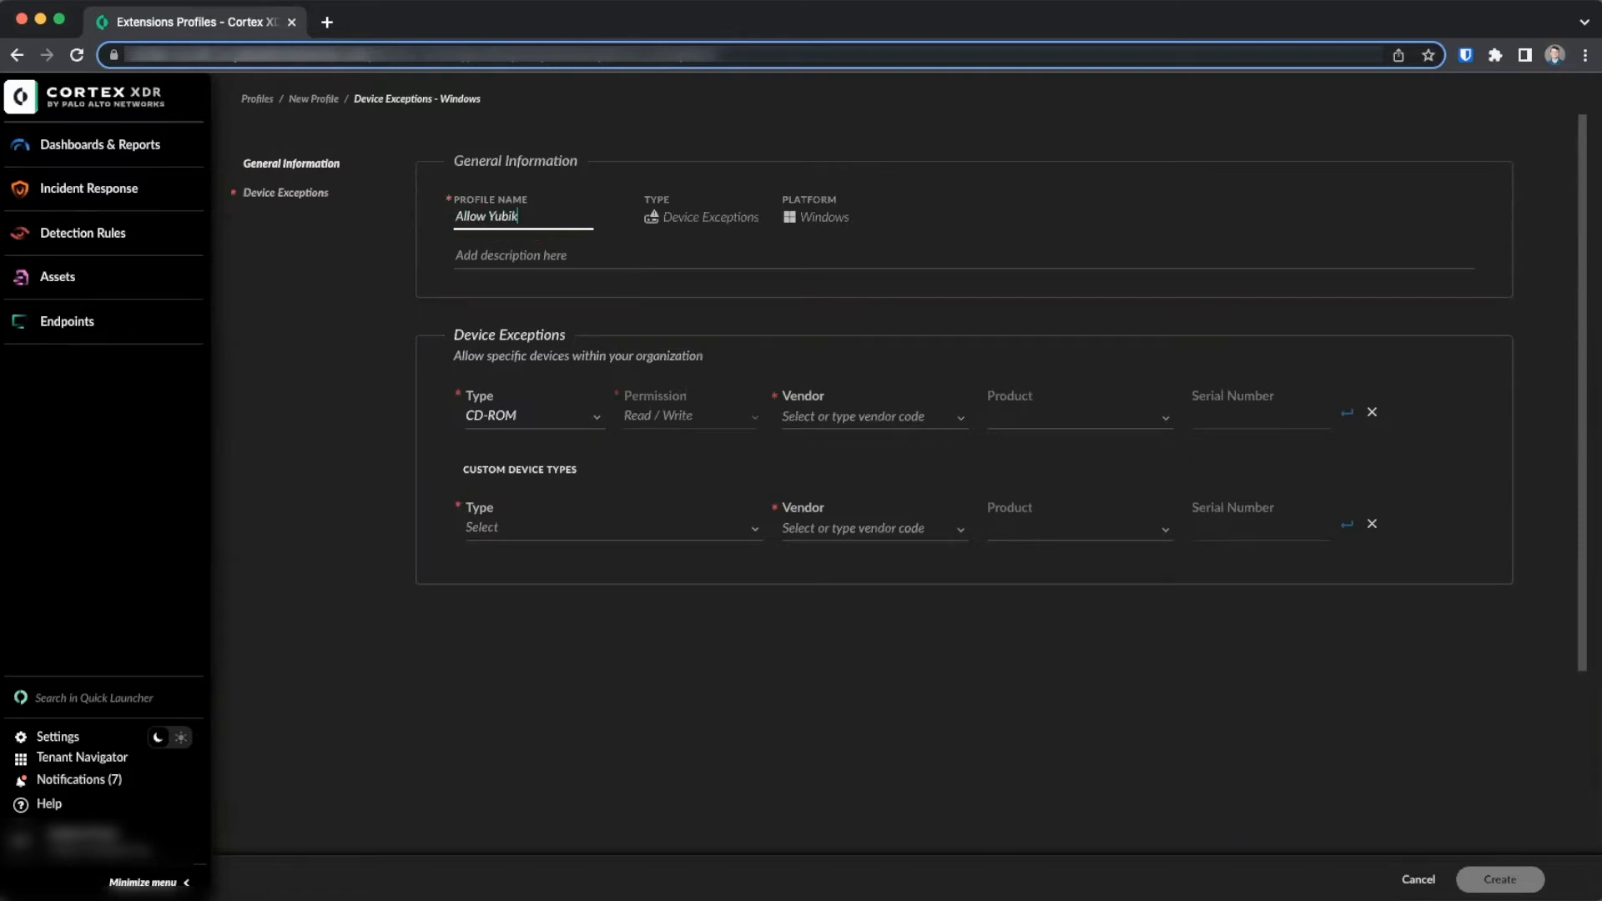
pyautogui.write('ey')
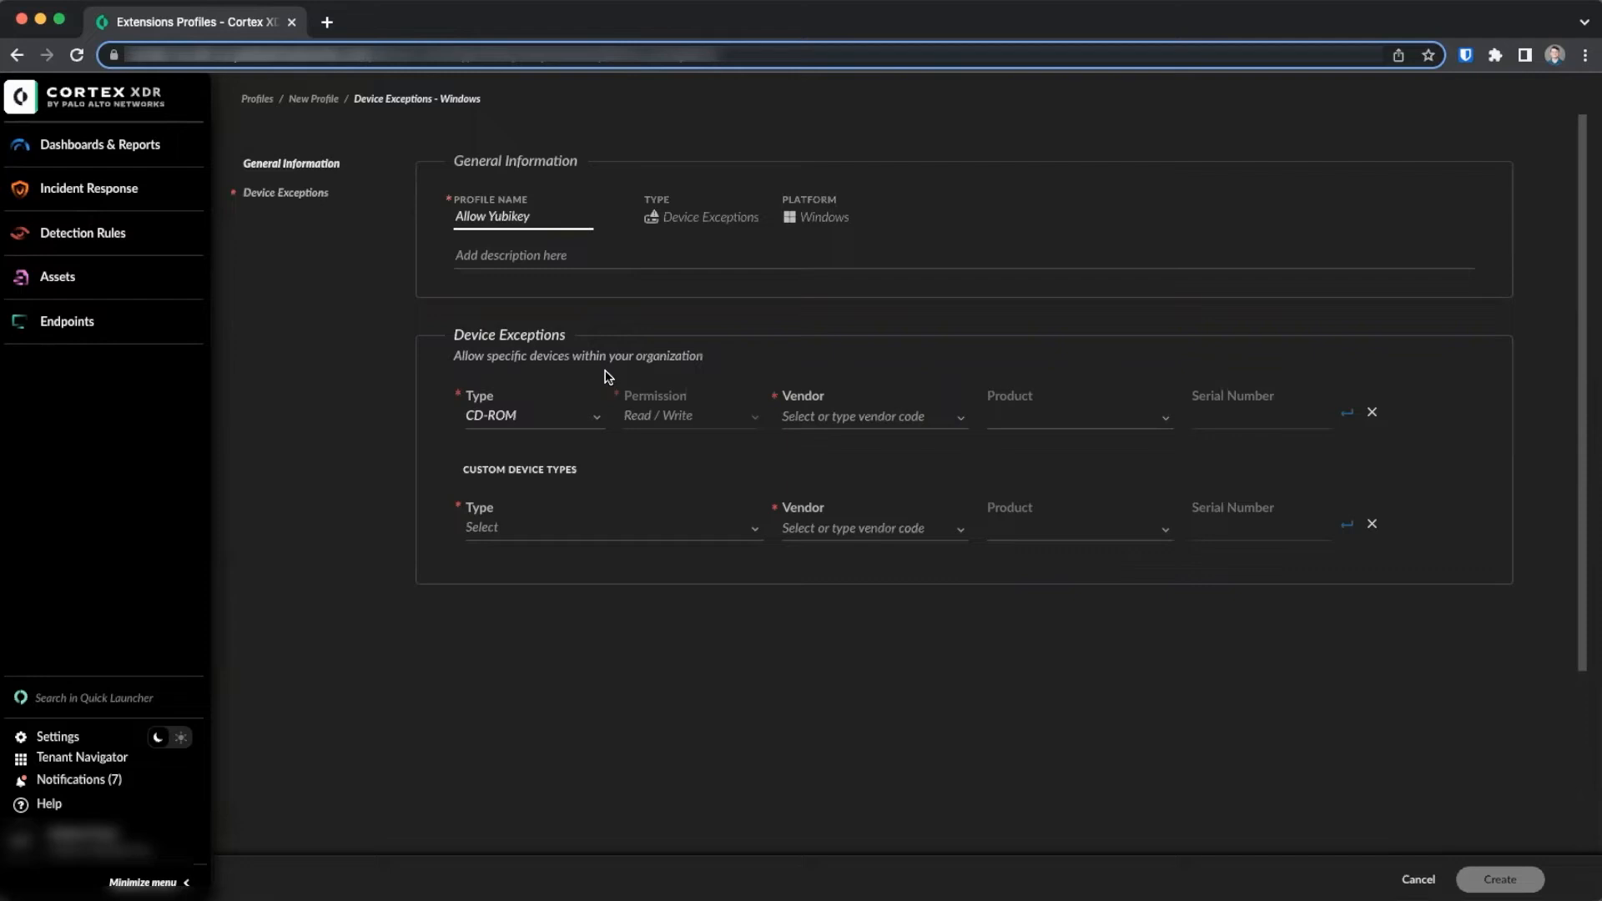
pyautogui.click(532, 415)
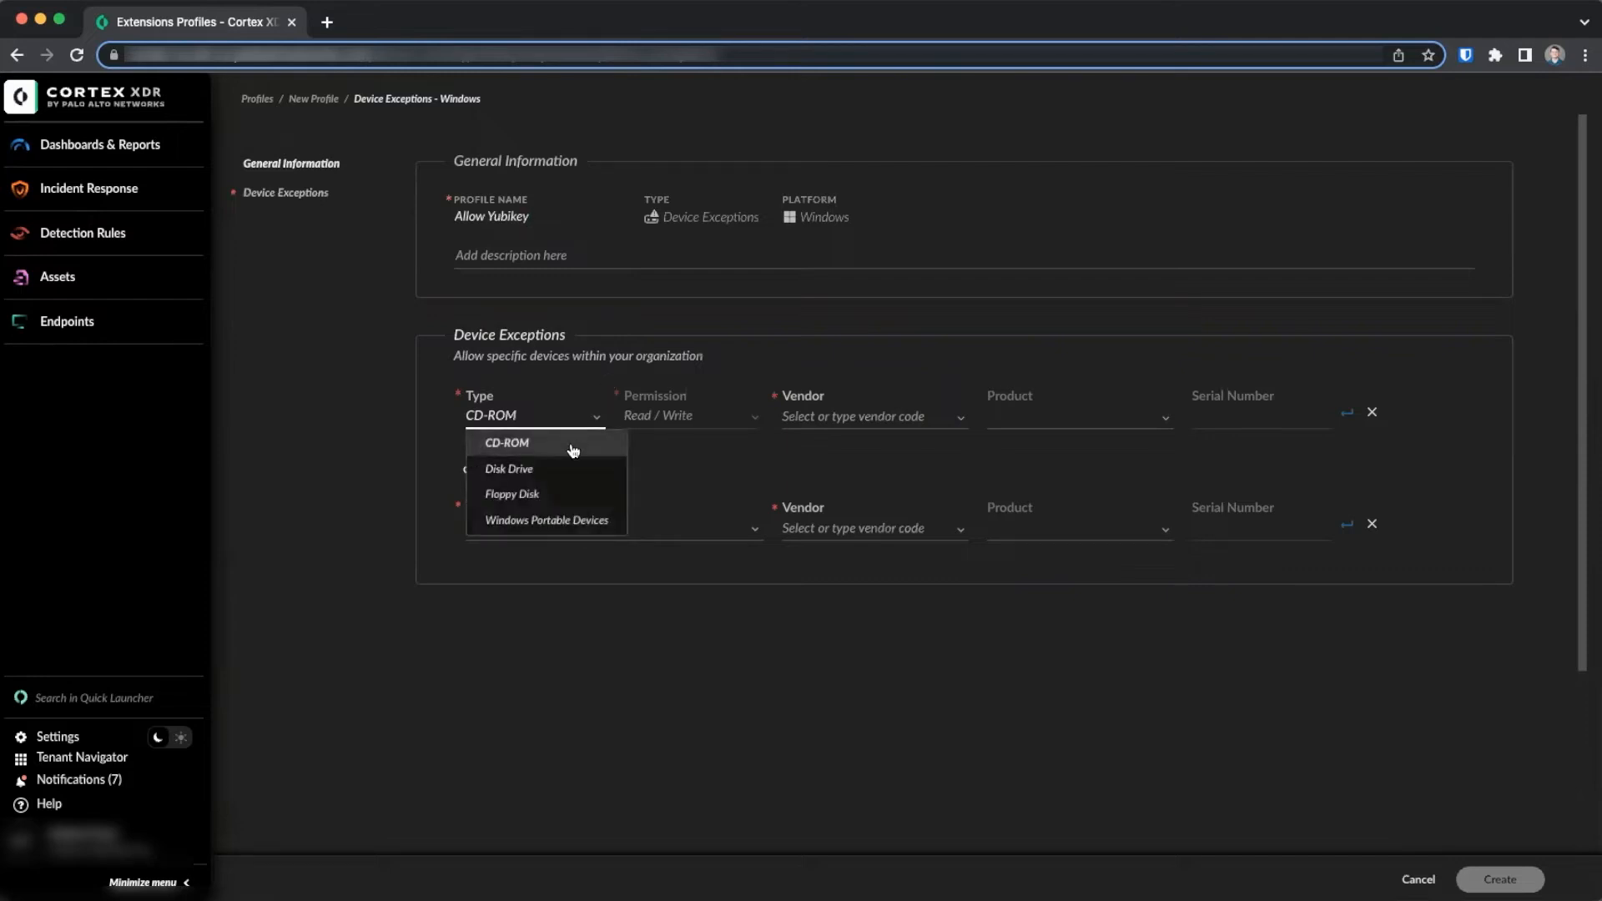
pyautogui.click(508, 469)
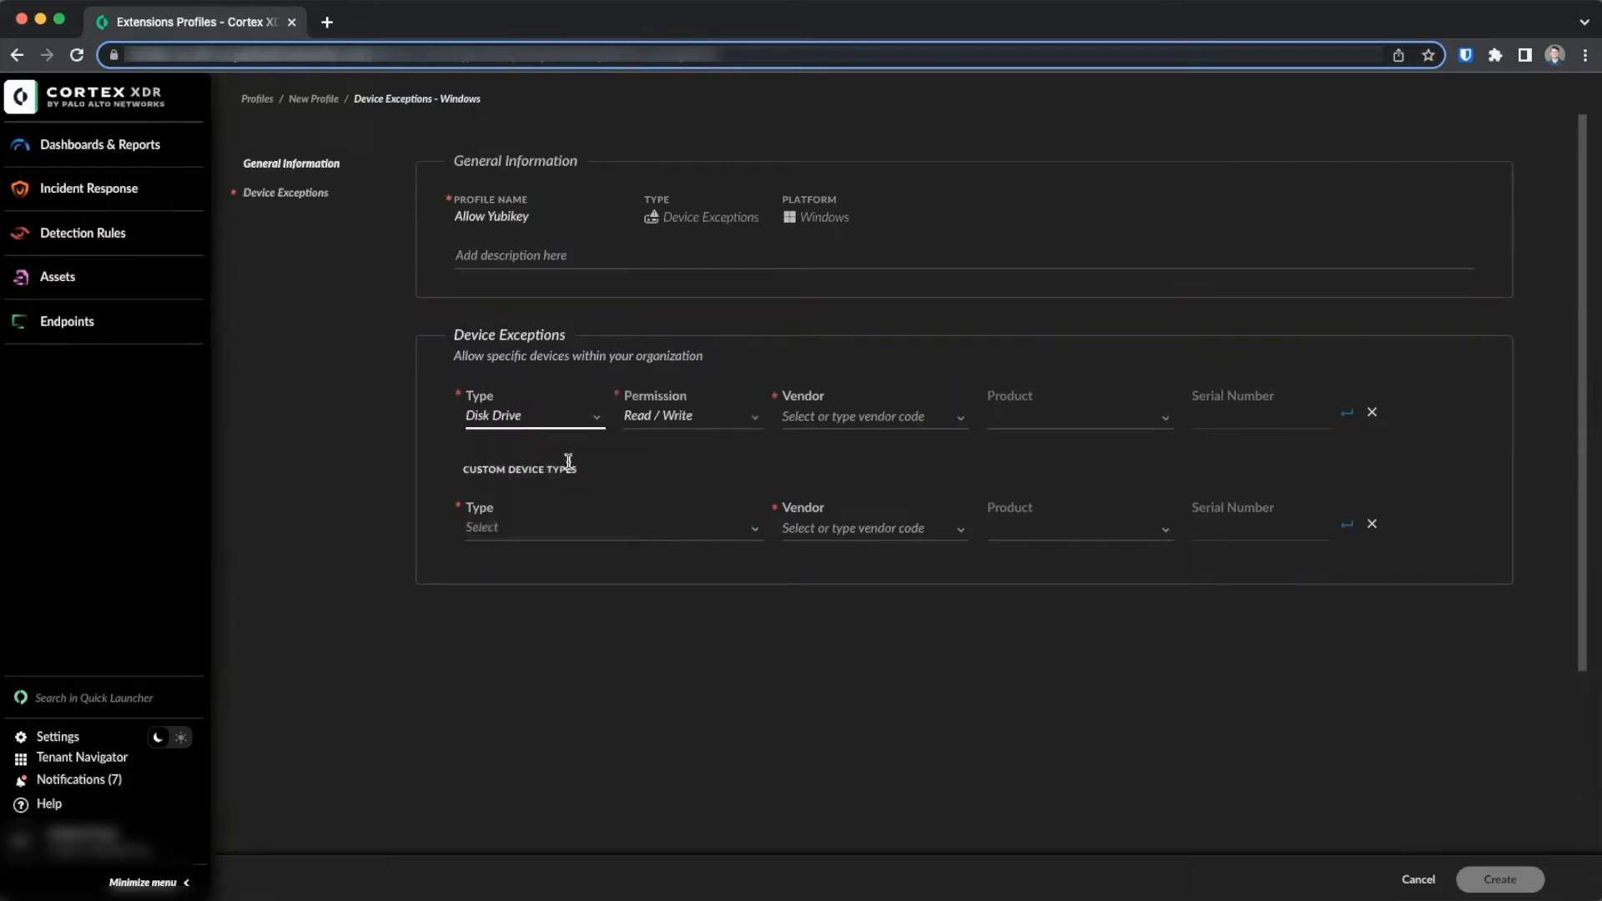
pyautogui.moveTo(661, 415)
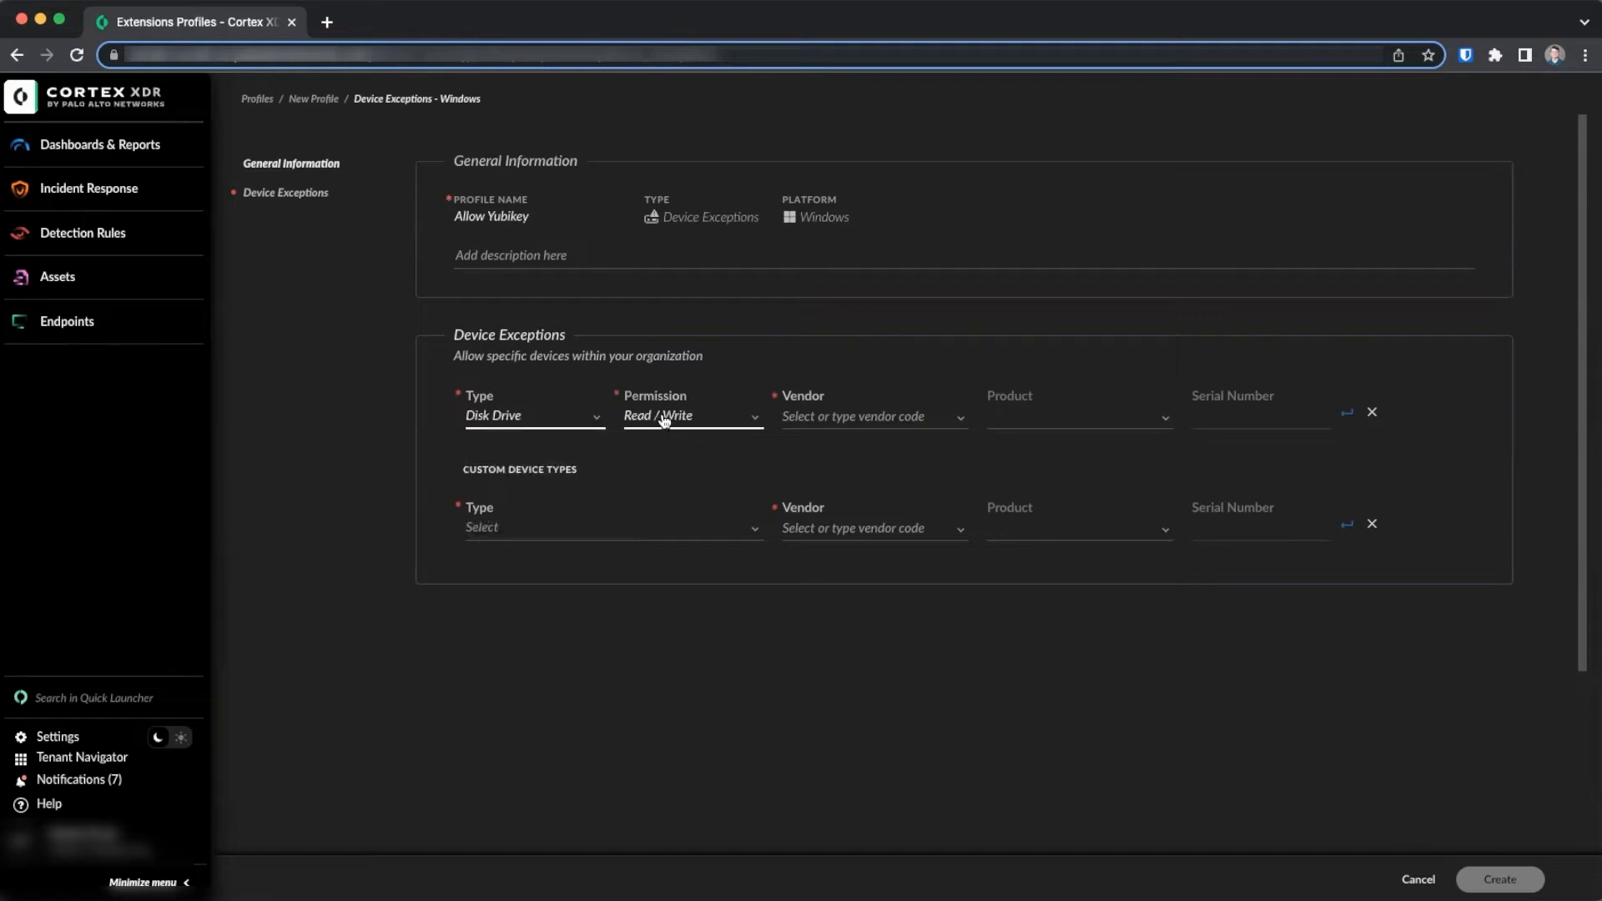
pyautogui.moveTo(784, 406)
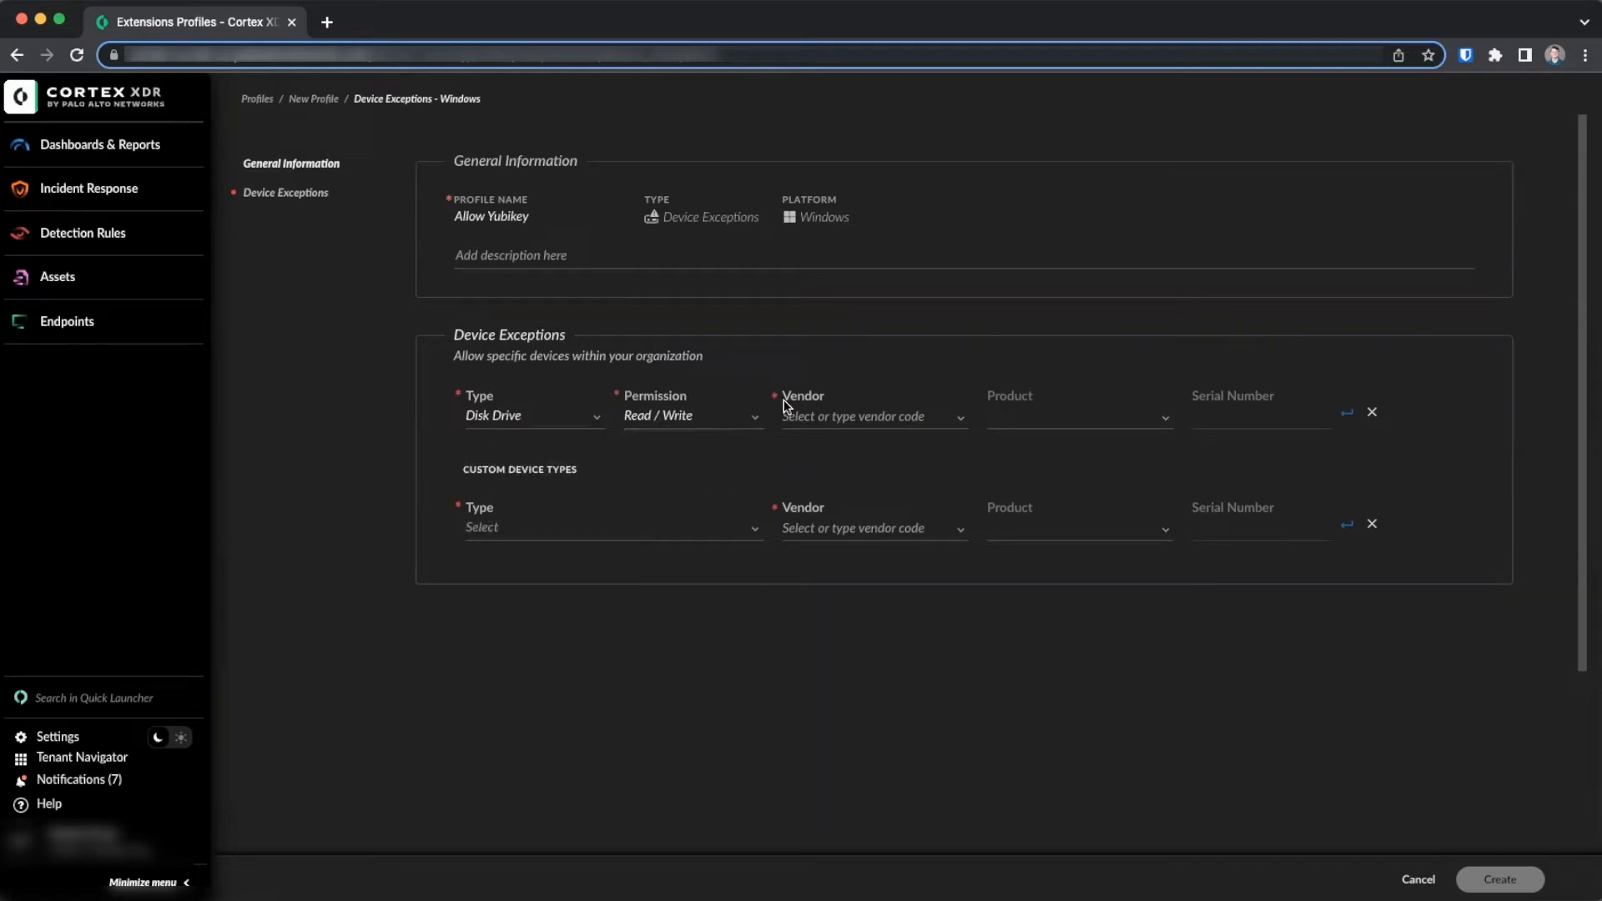
# Step: Set the exception vendor to Yubico.com (1050) and add the row
pyautogui.click(870, 415)
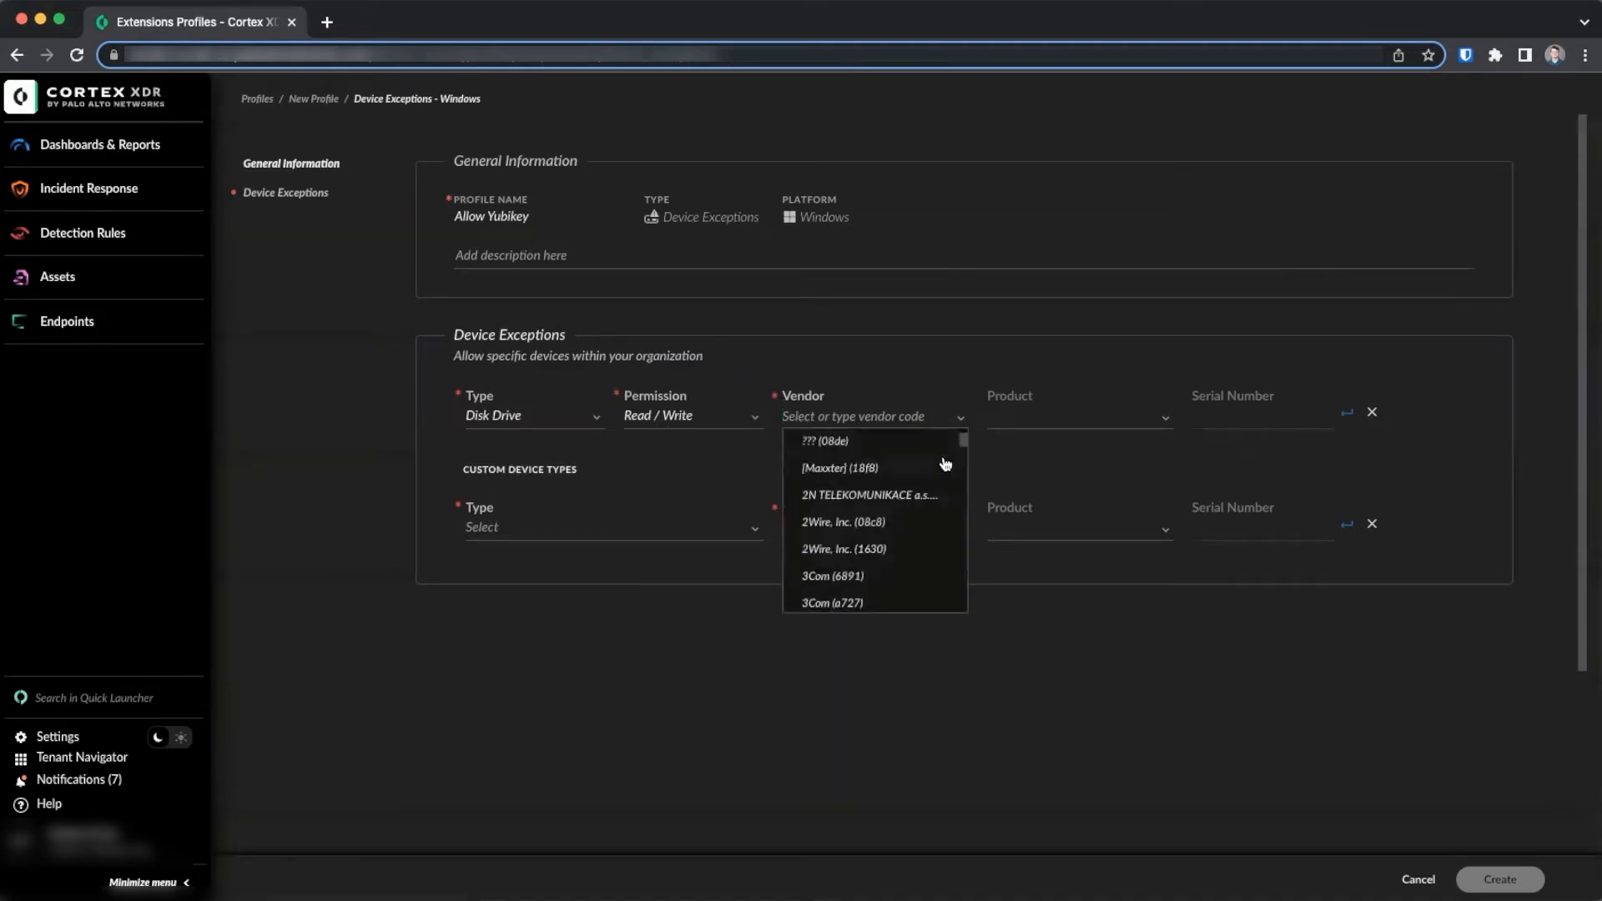
pyautogui.write('yubi')
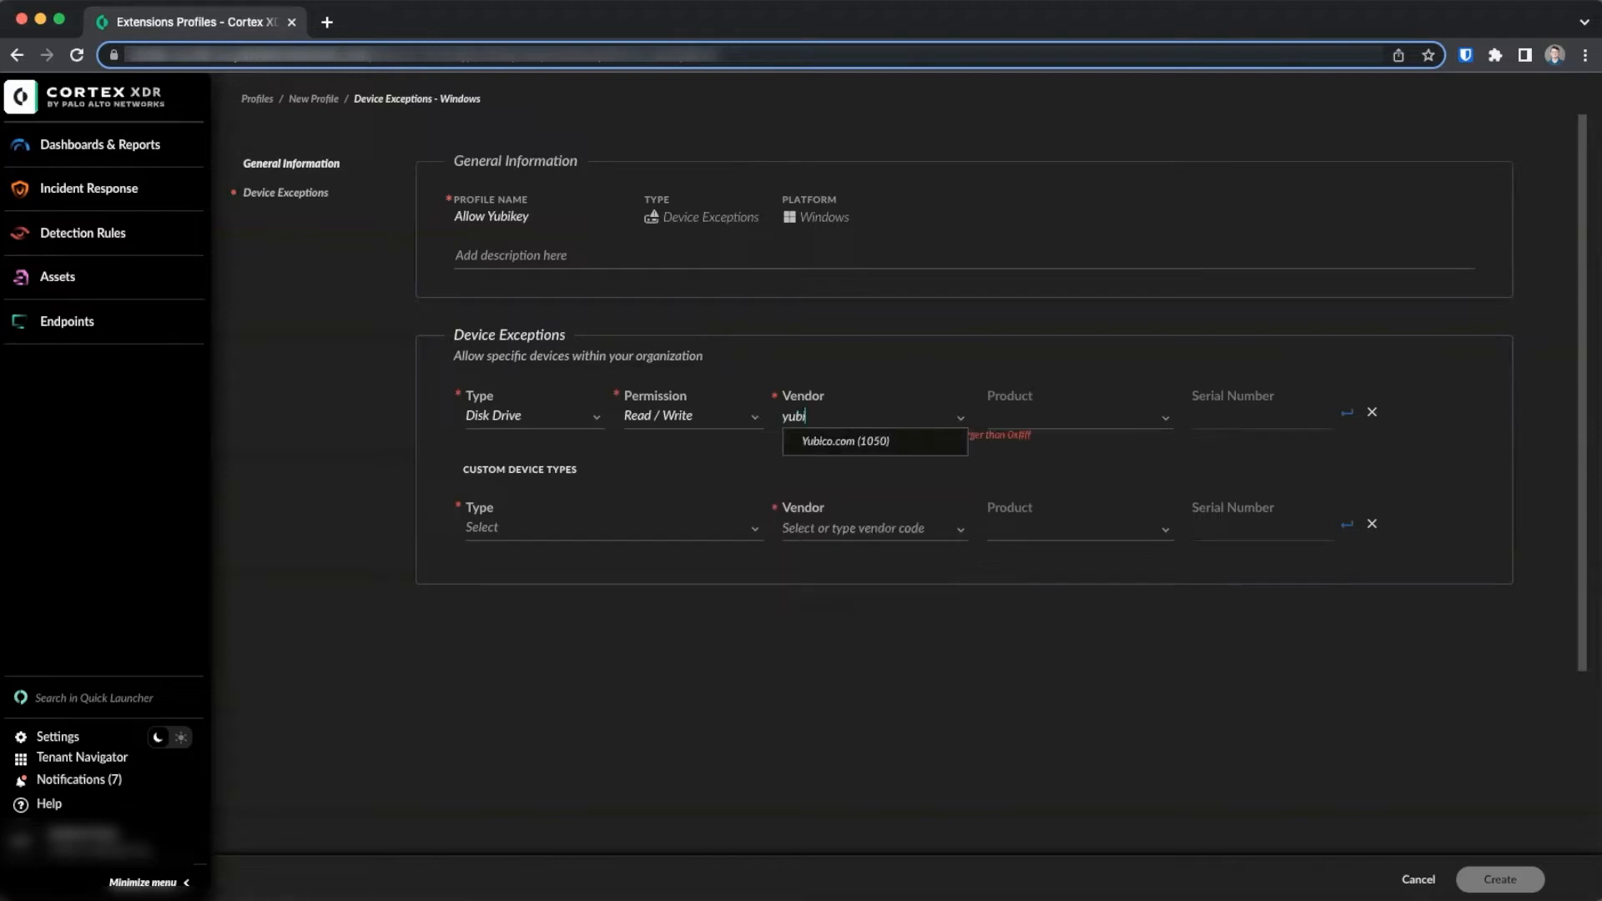
pyautogui.write('co')
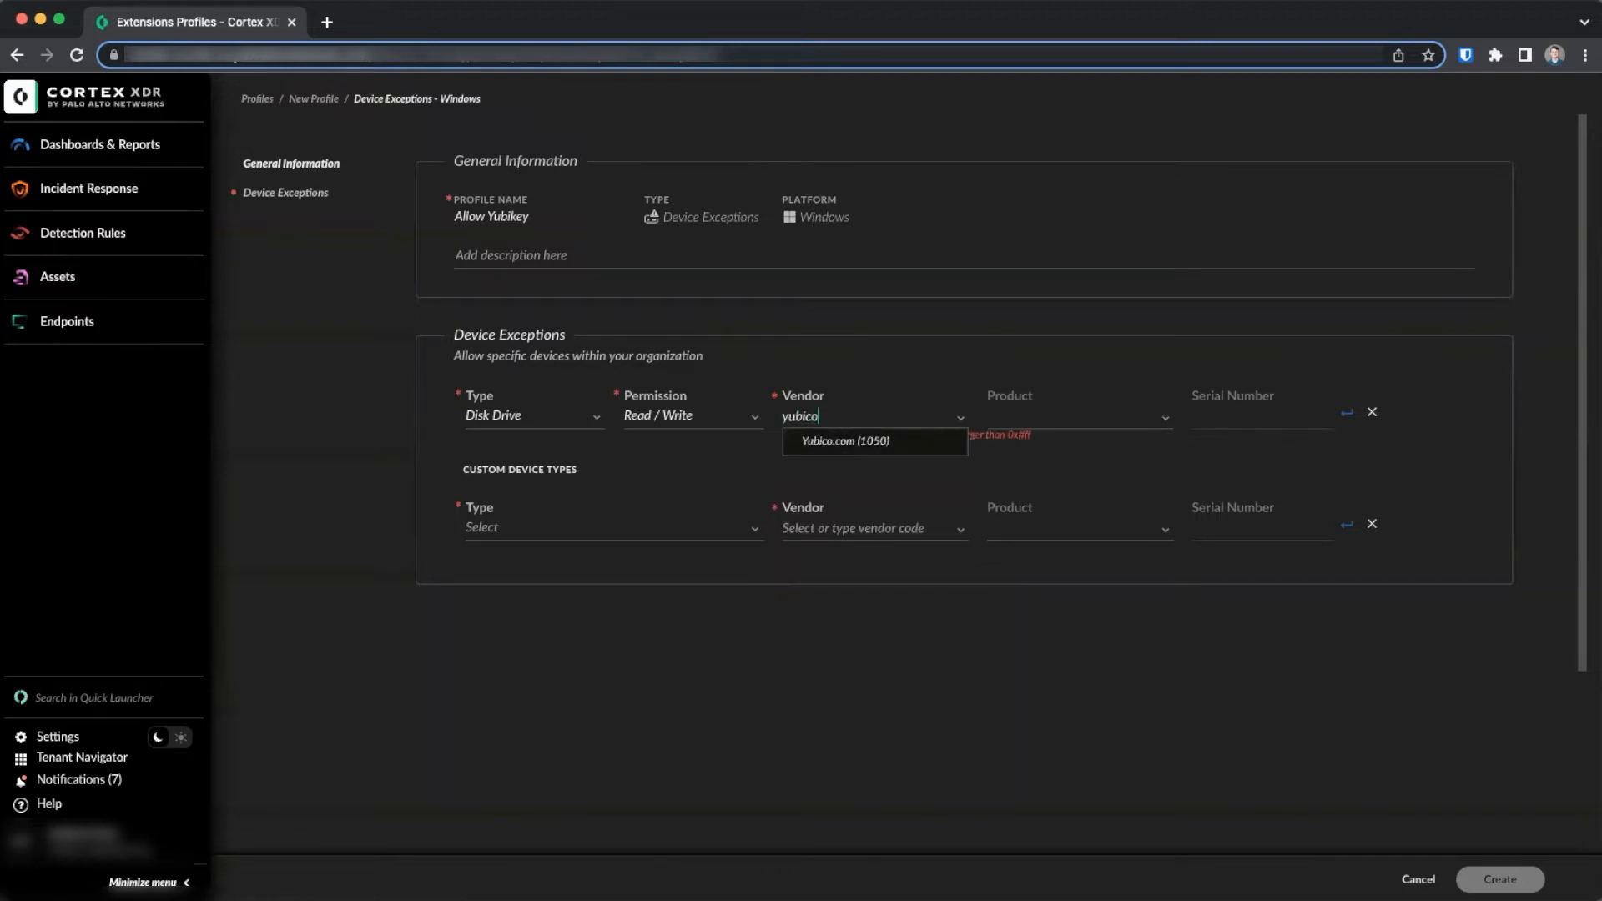
pyautogui.click(843, 441)
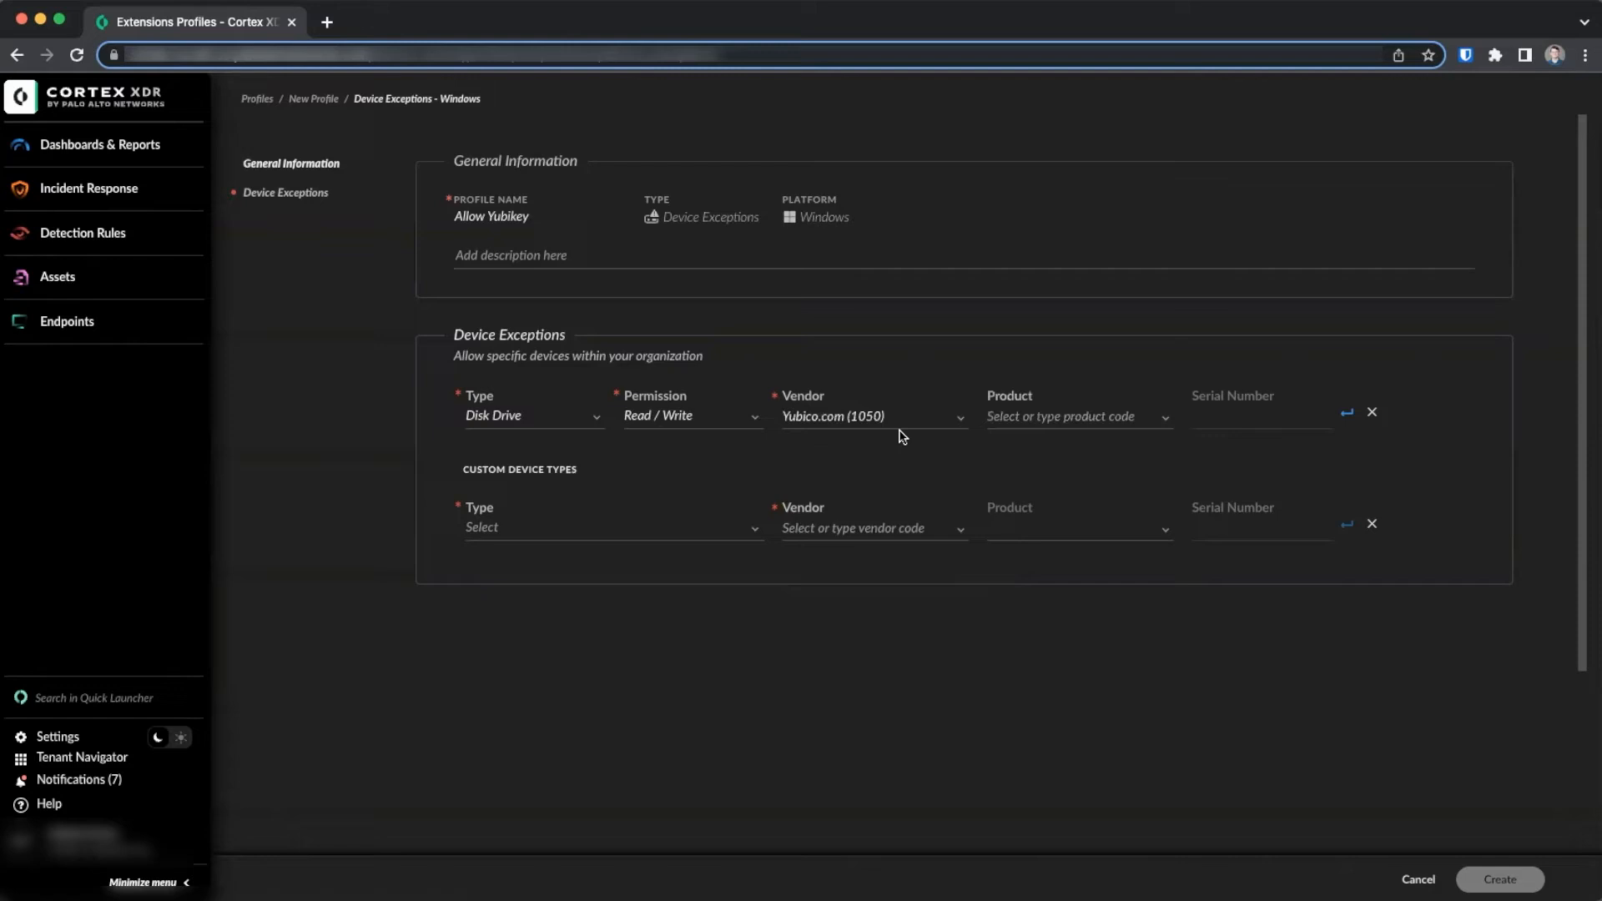
pyautogui.moveTo(977, 351)
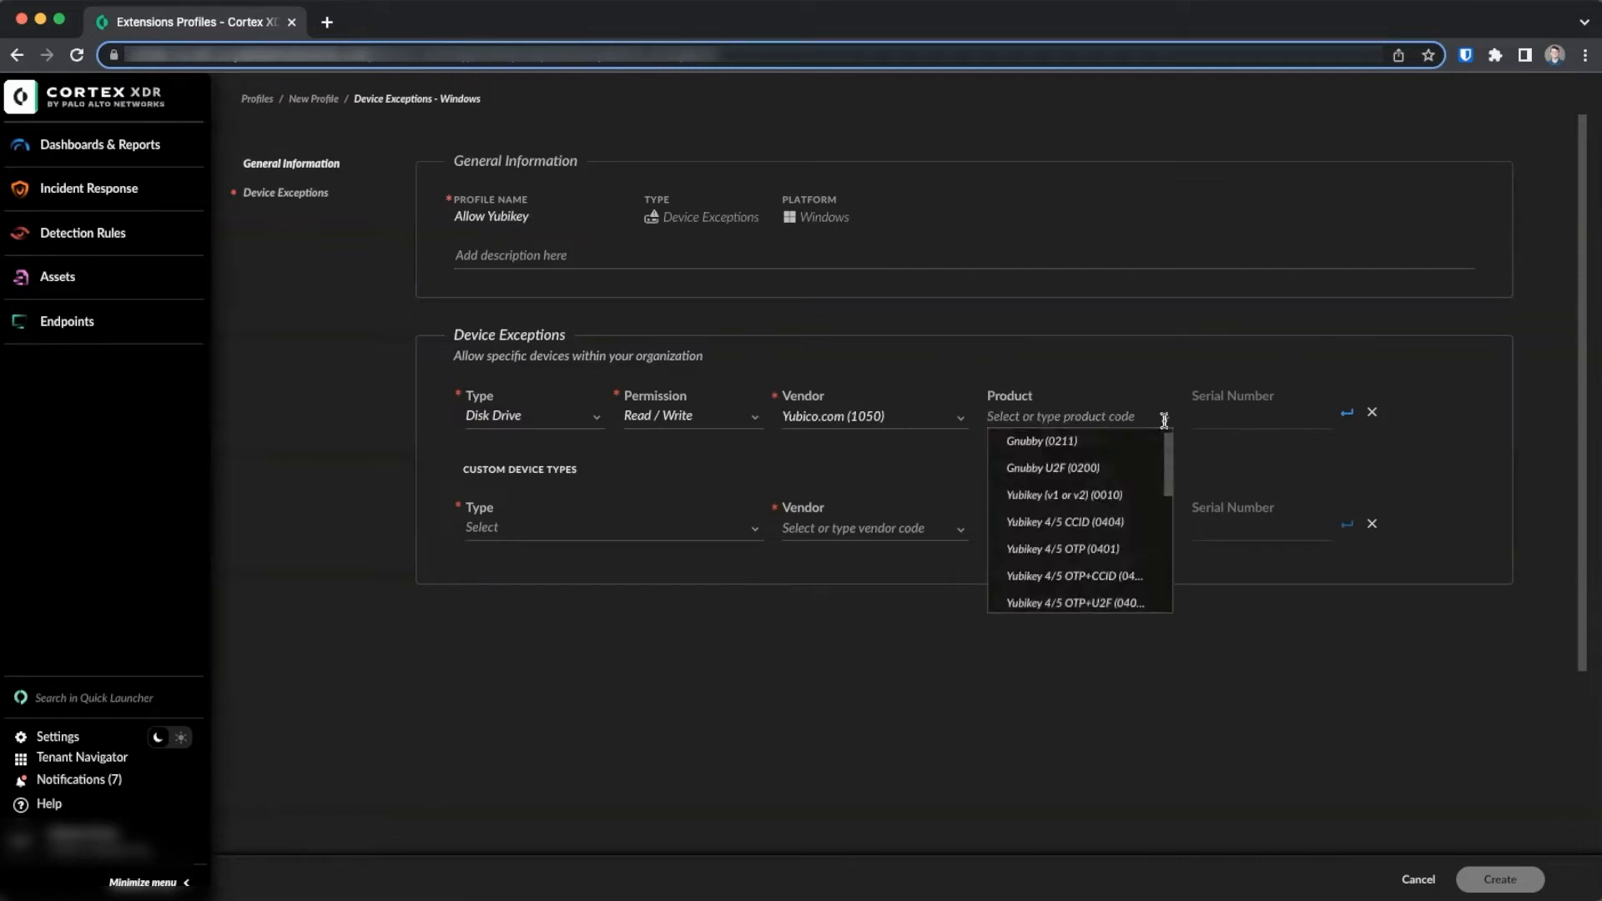
pyautogui.moveTo(1155, 319)
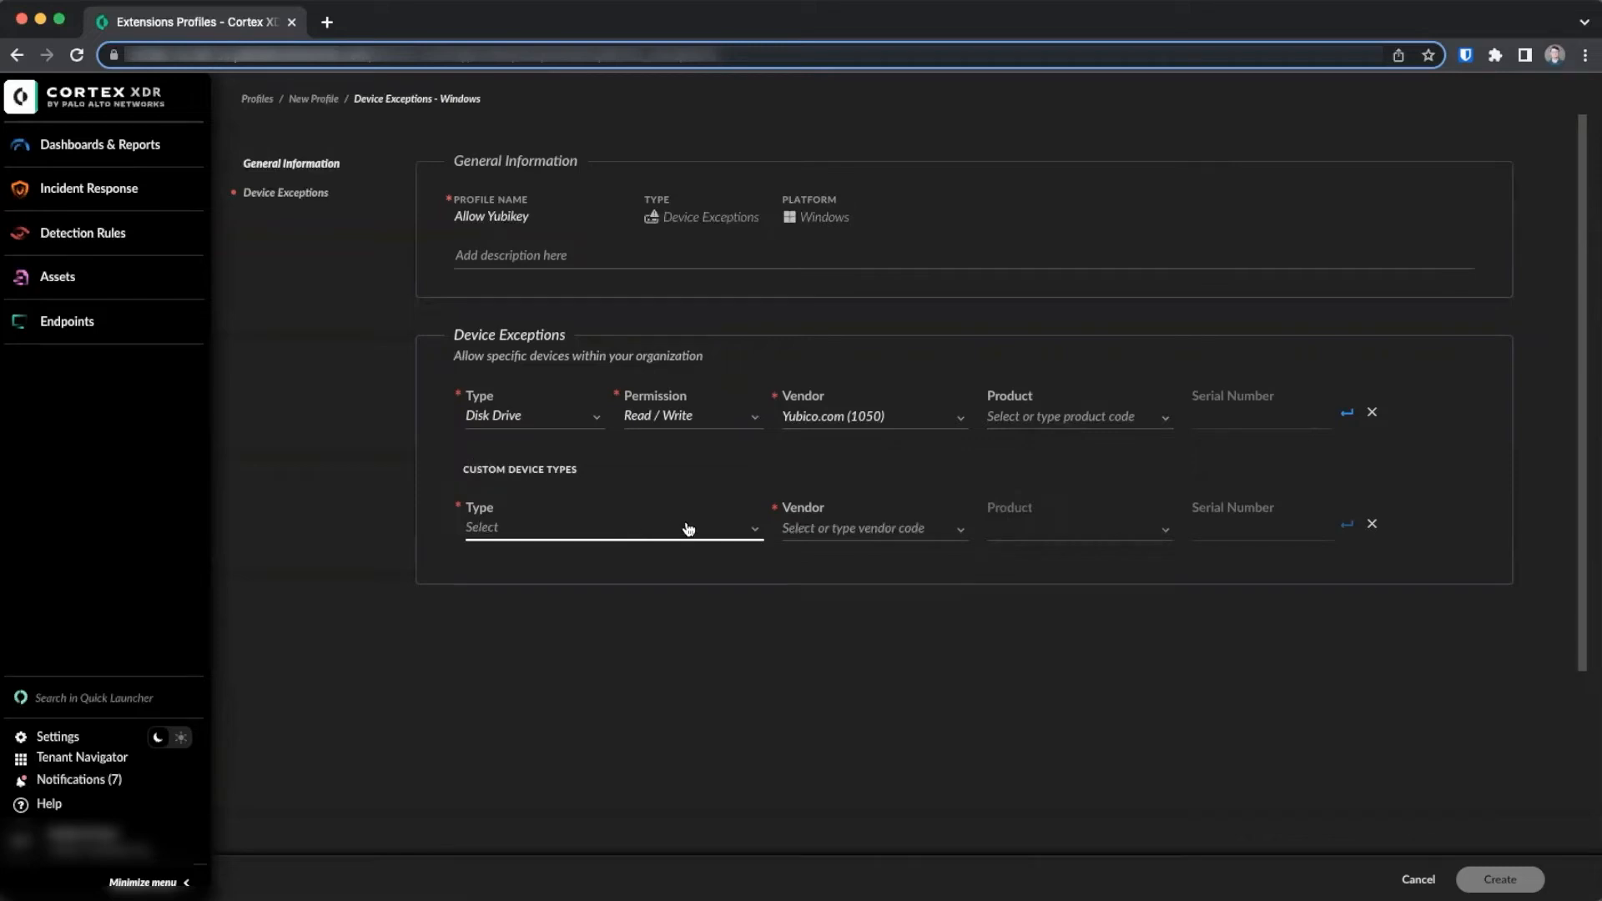
pyautogui.moveTo(973, 497)
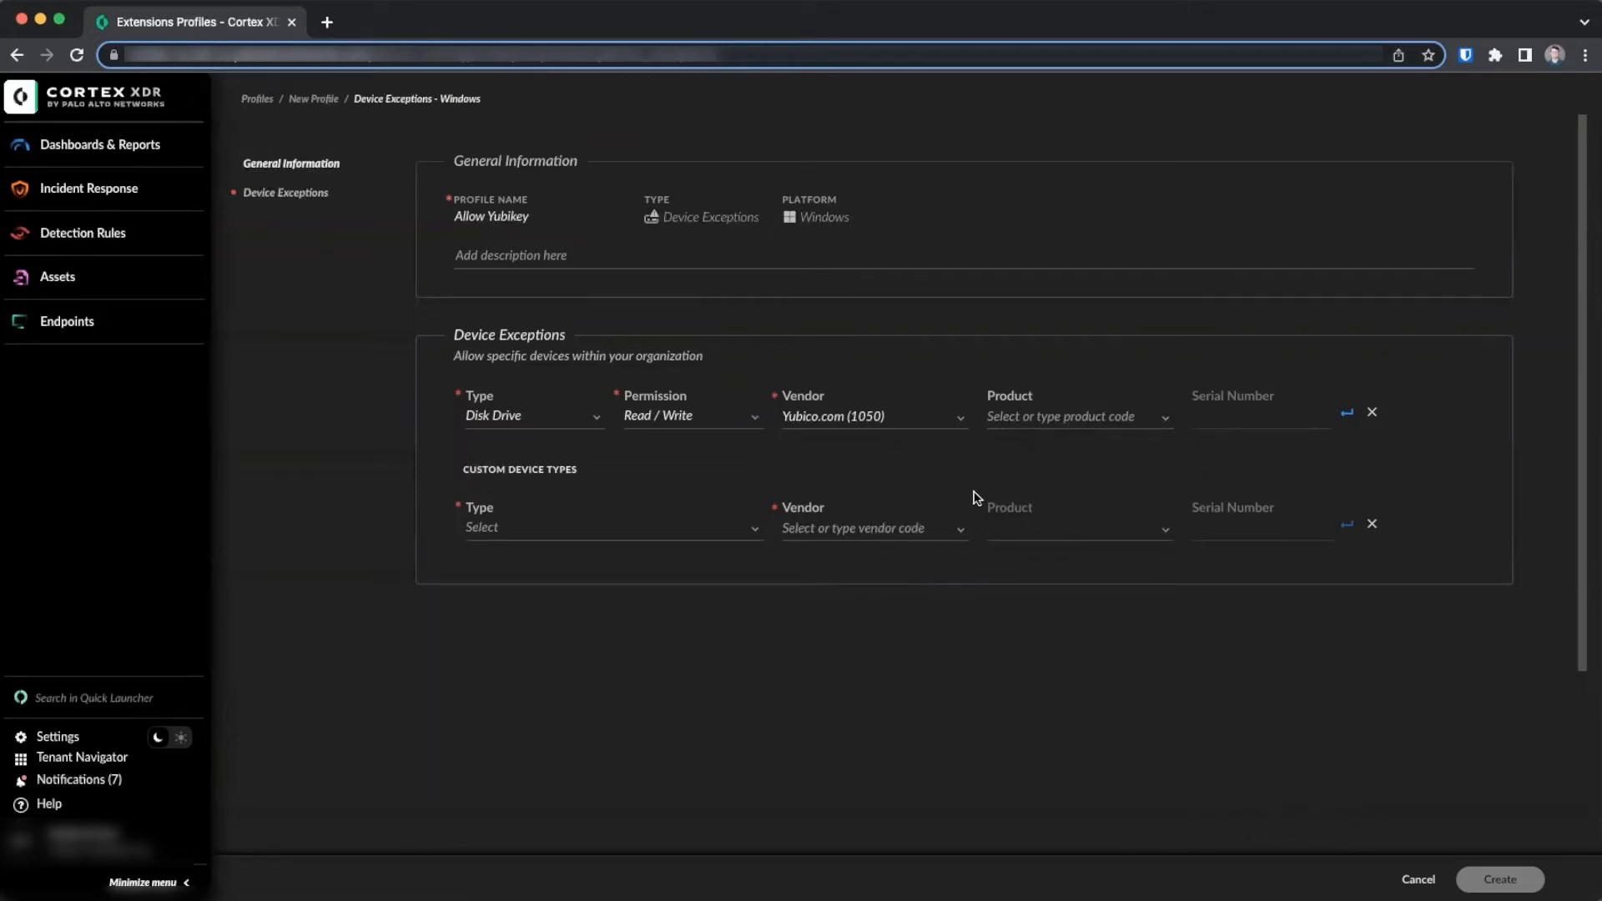
pyautogui.click(1347, 411)
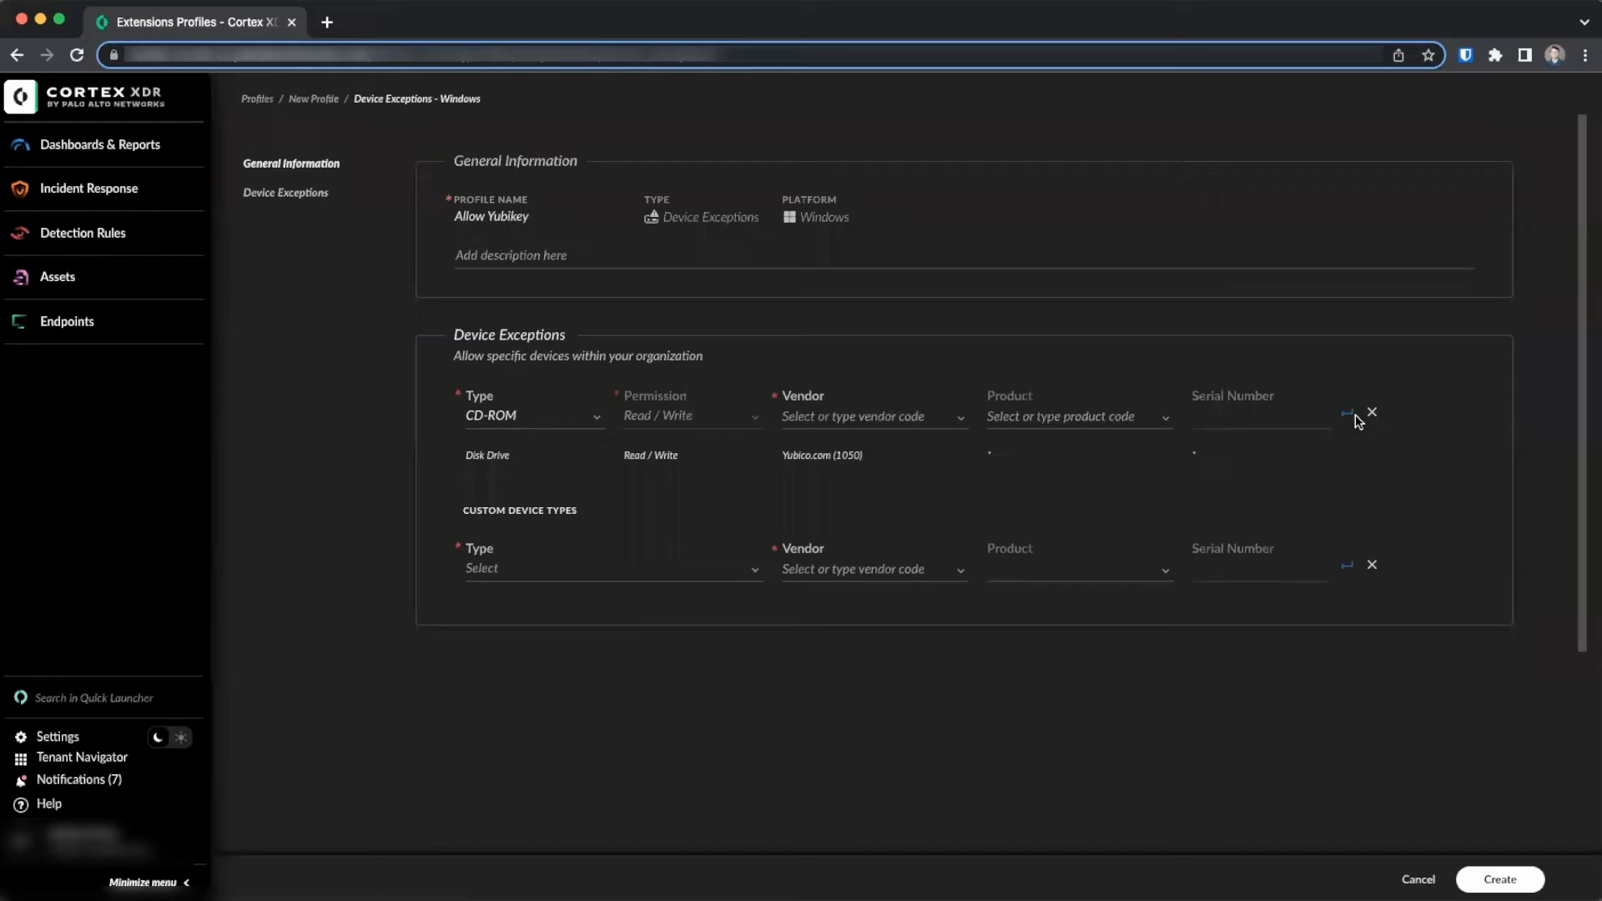
pyautogui.moveTo(1449, 800)
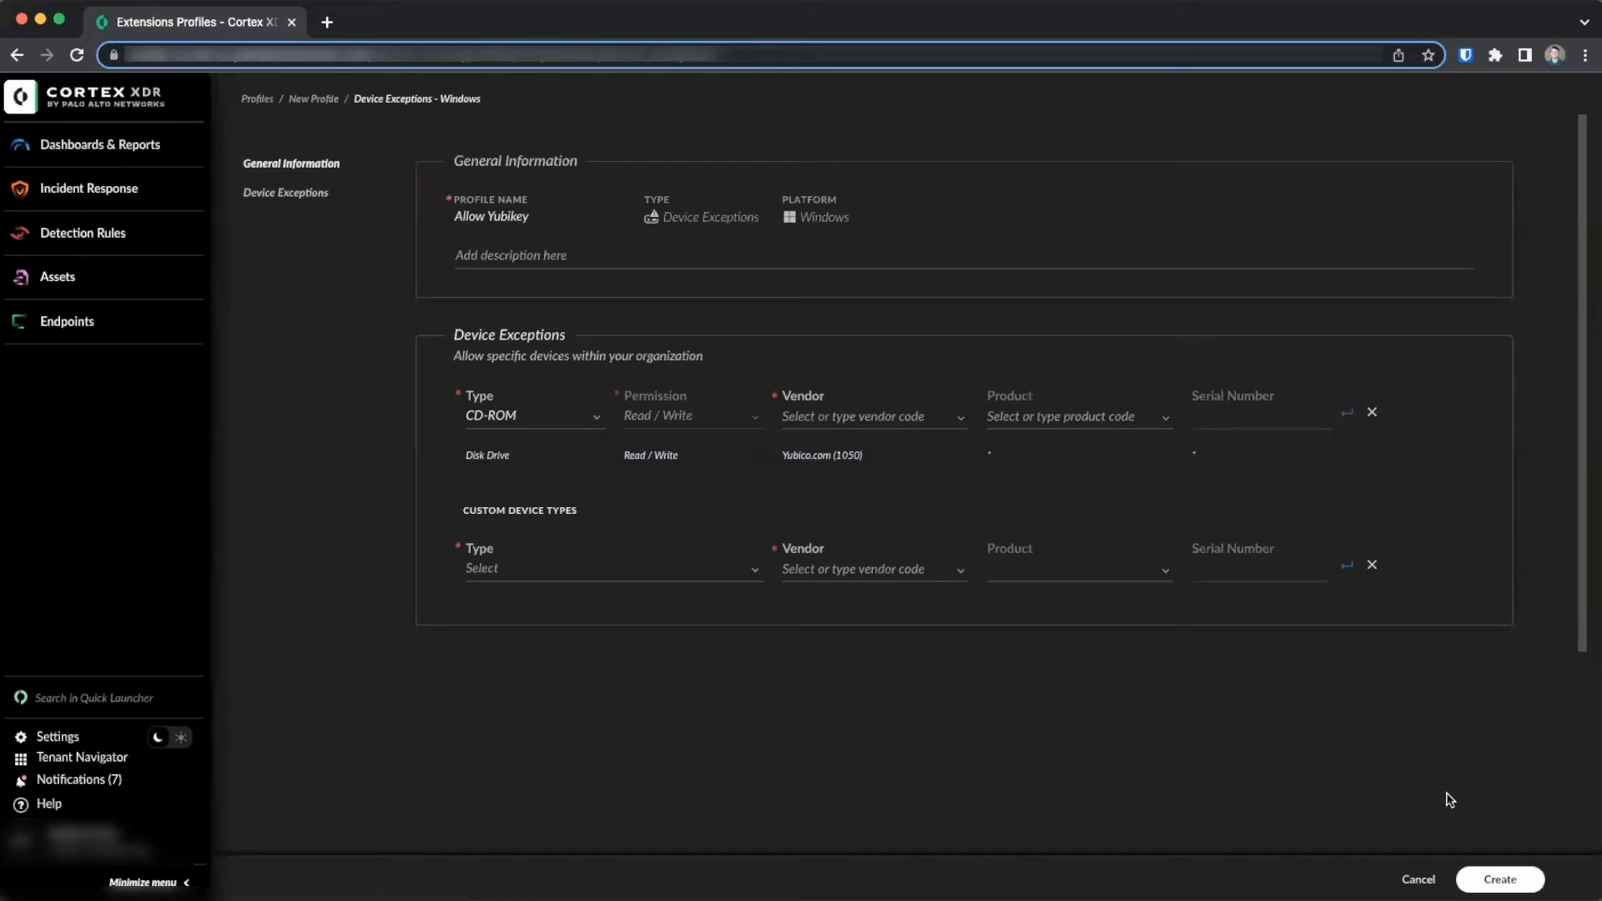
# Step: Create the Allow Yubikey profile and show the Extensions Policy Rules list
pyautogui.click(1498, 878)
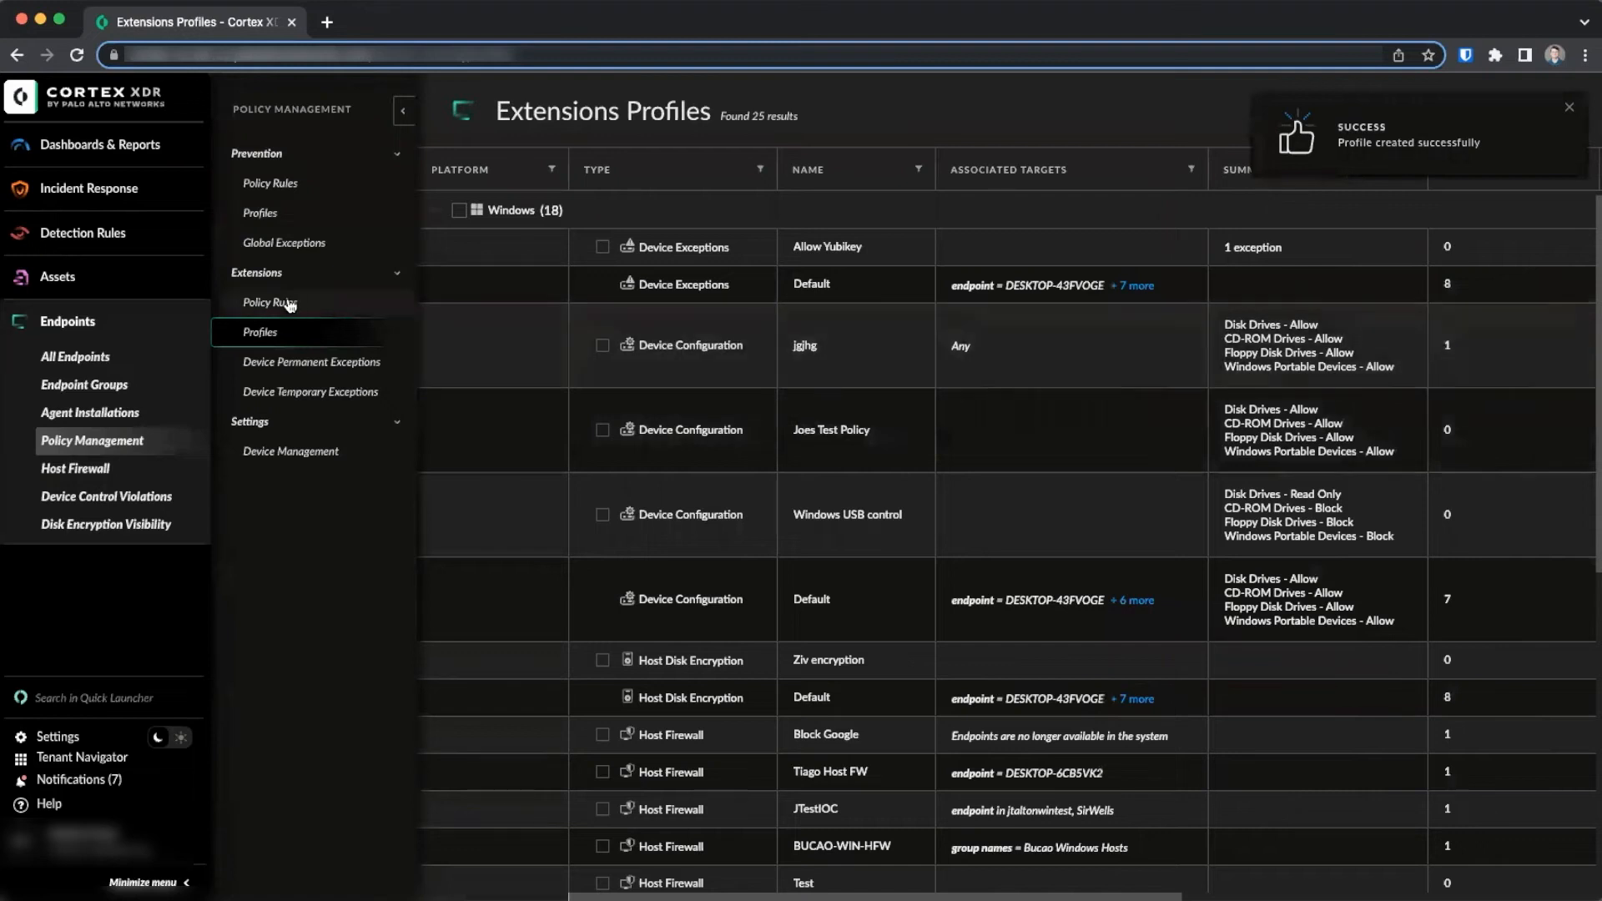
pyautogui.moveTo(273, 302)
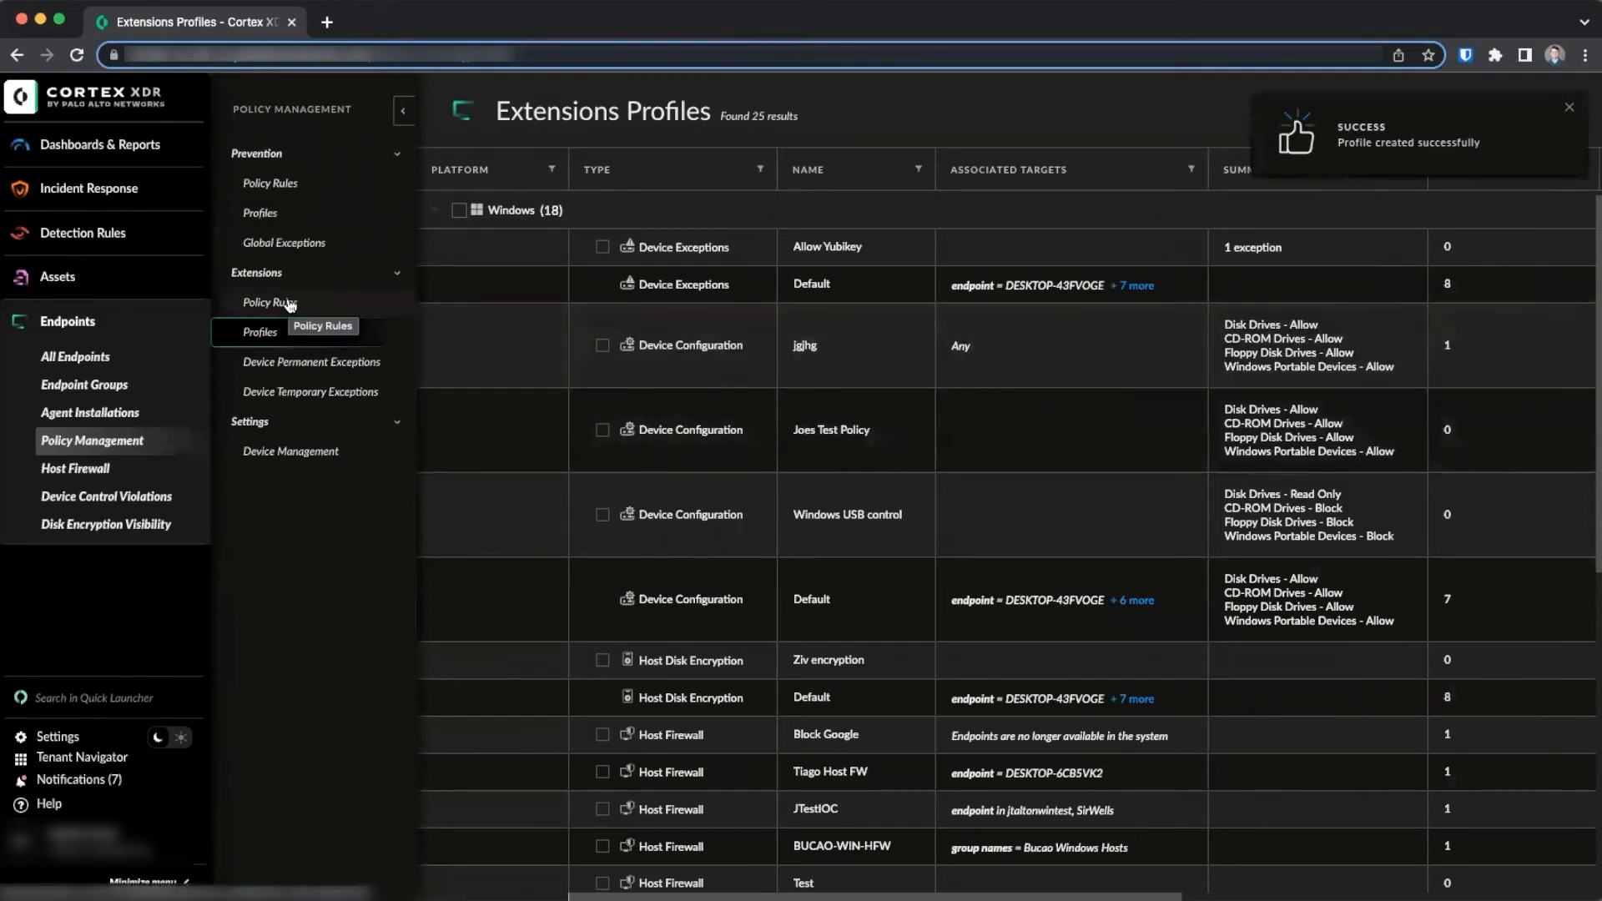
pyautogui.click(269, 302)
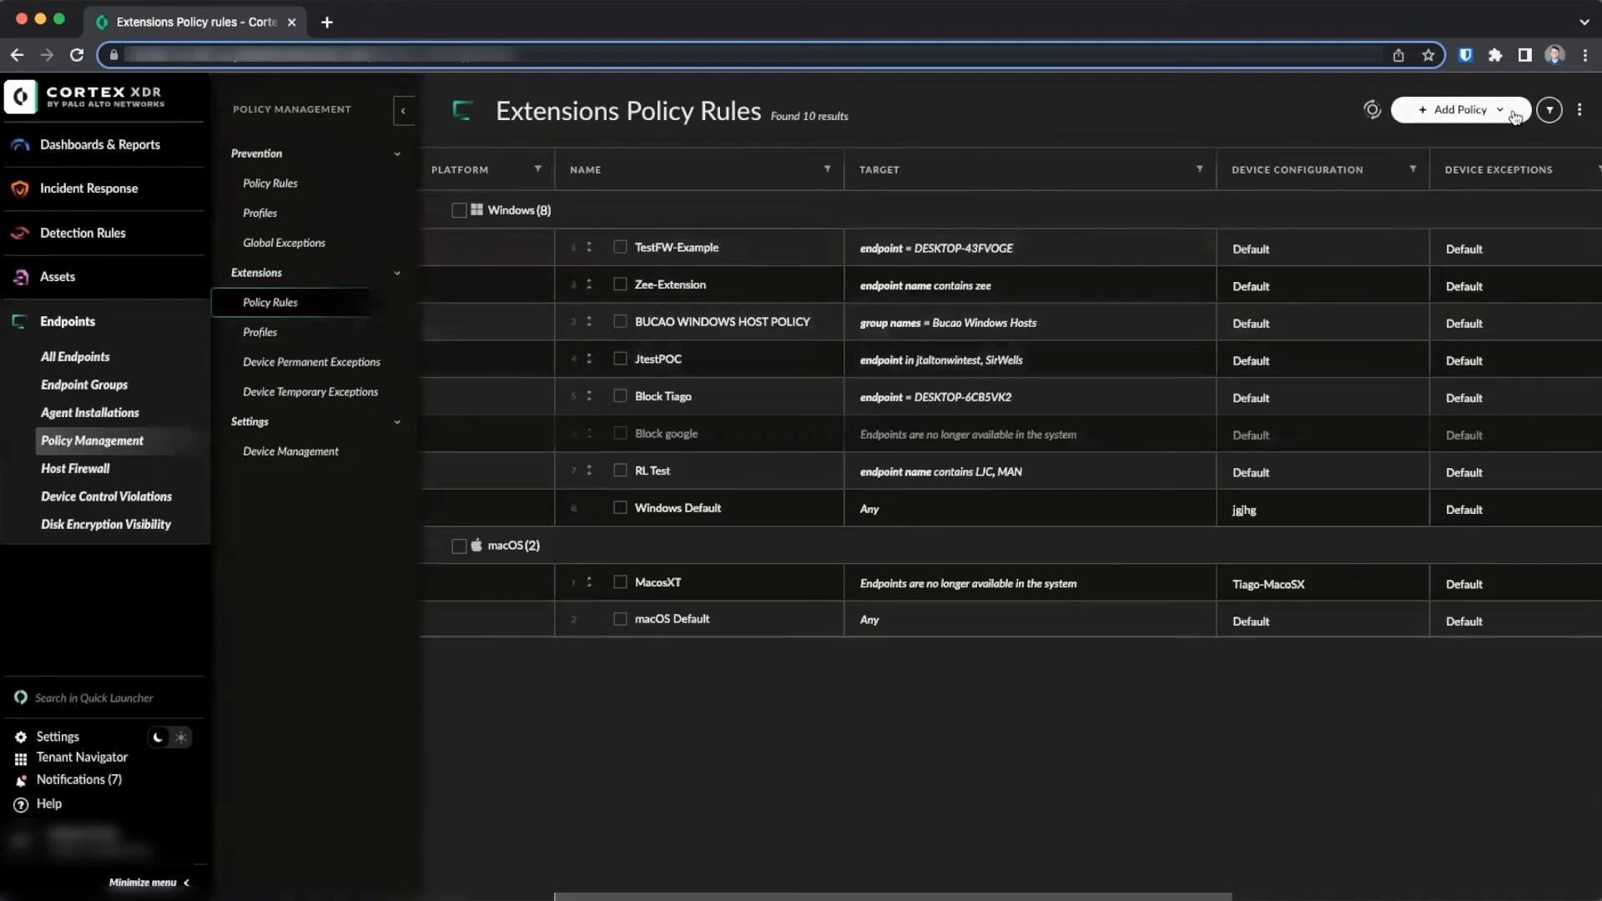
# Step: Add Windows policy 'Device Control Windows' using Windows USB control and Allow Yubikey profiles
pyautogui.click(1454, 110)
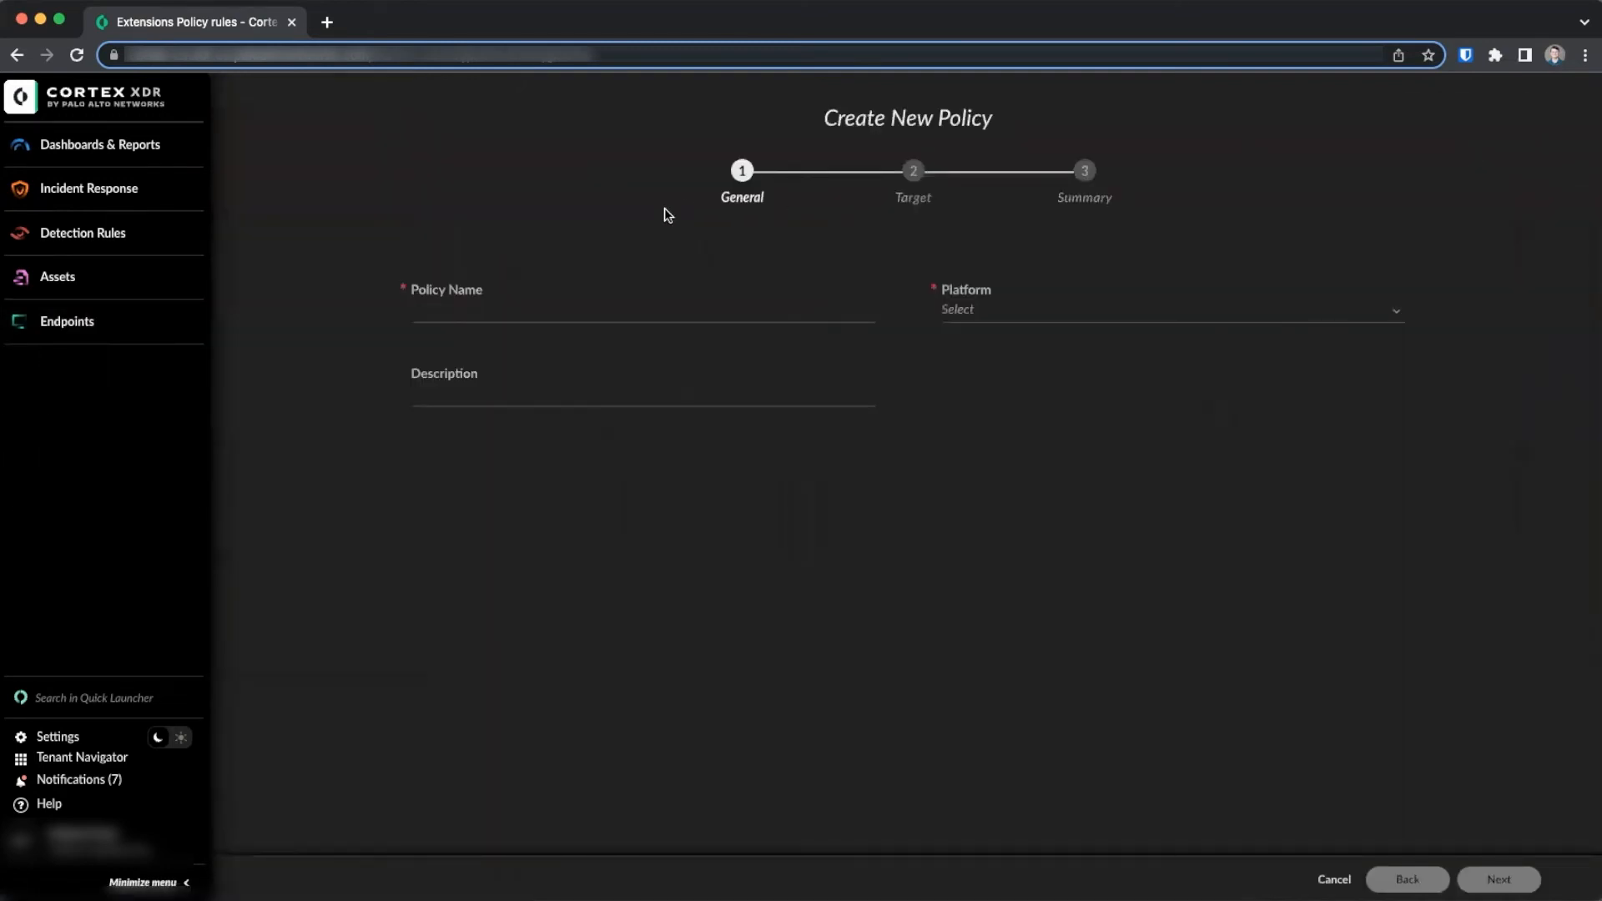
pyautogui.click(641, 314)
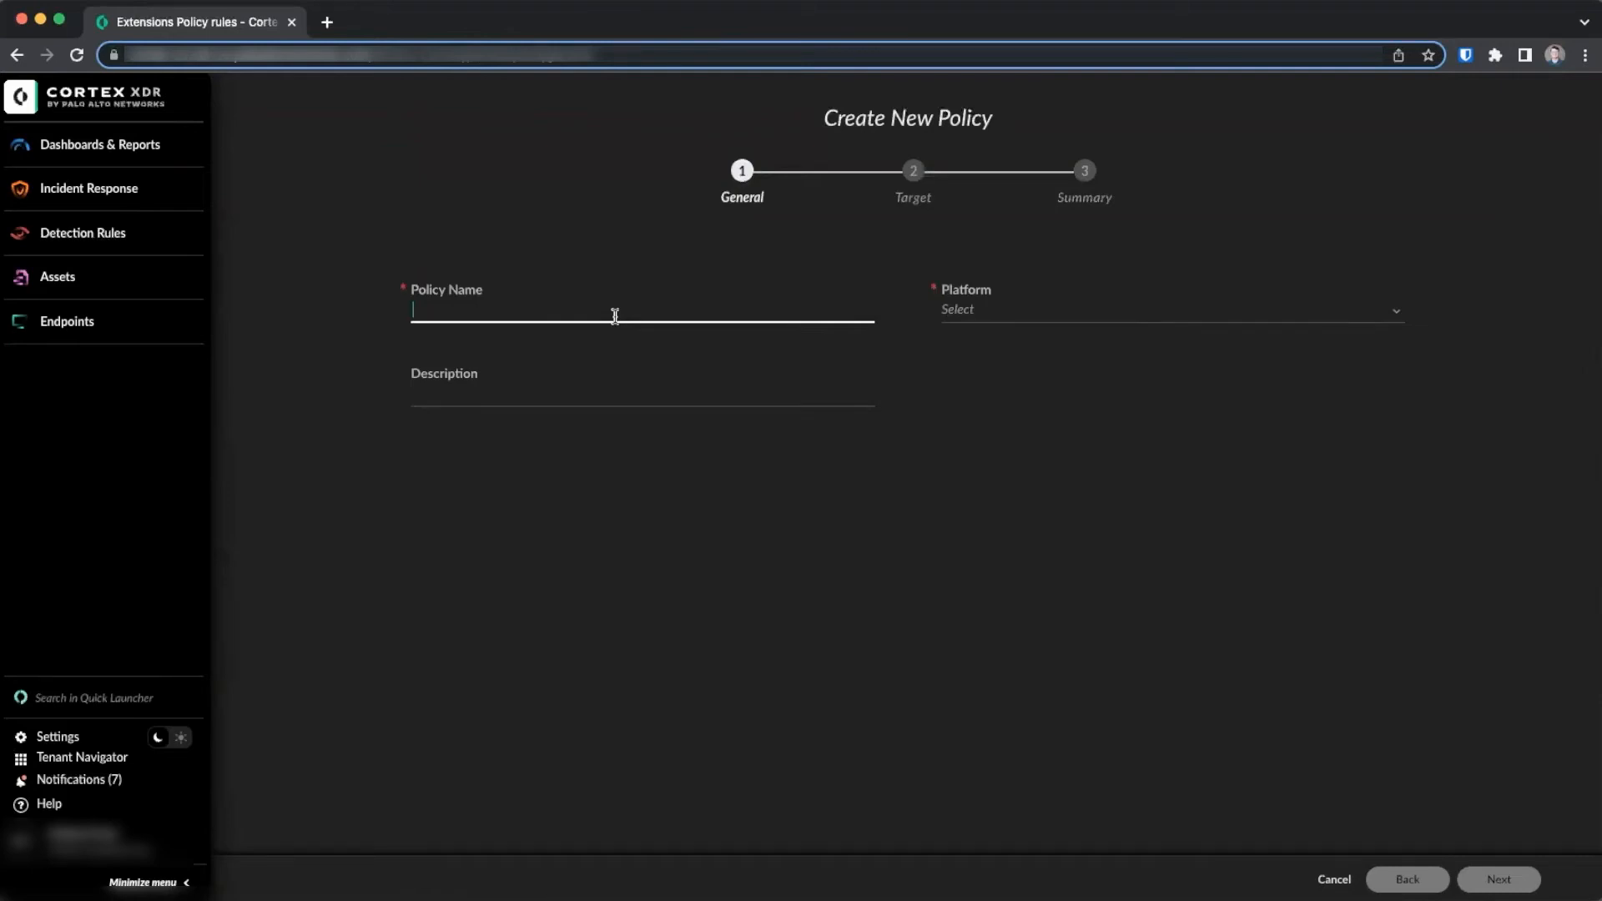
pyautogui.write('Device')
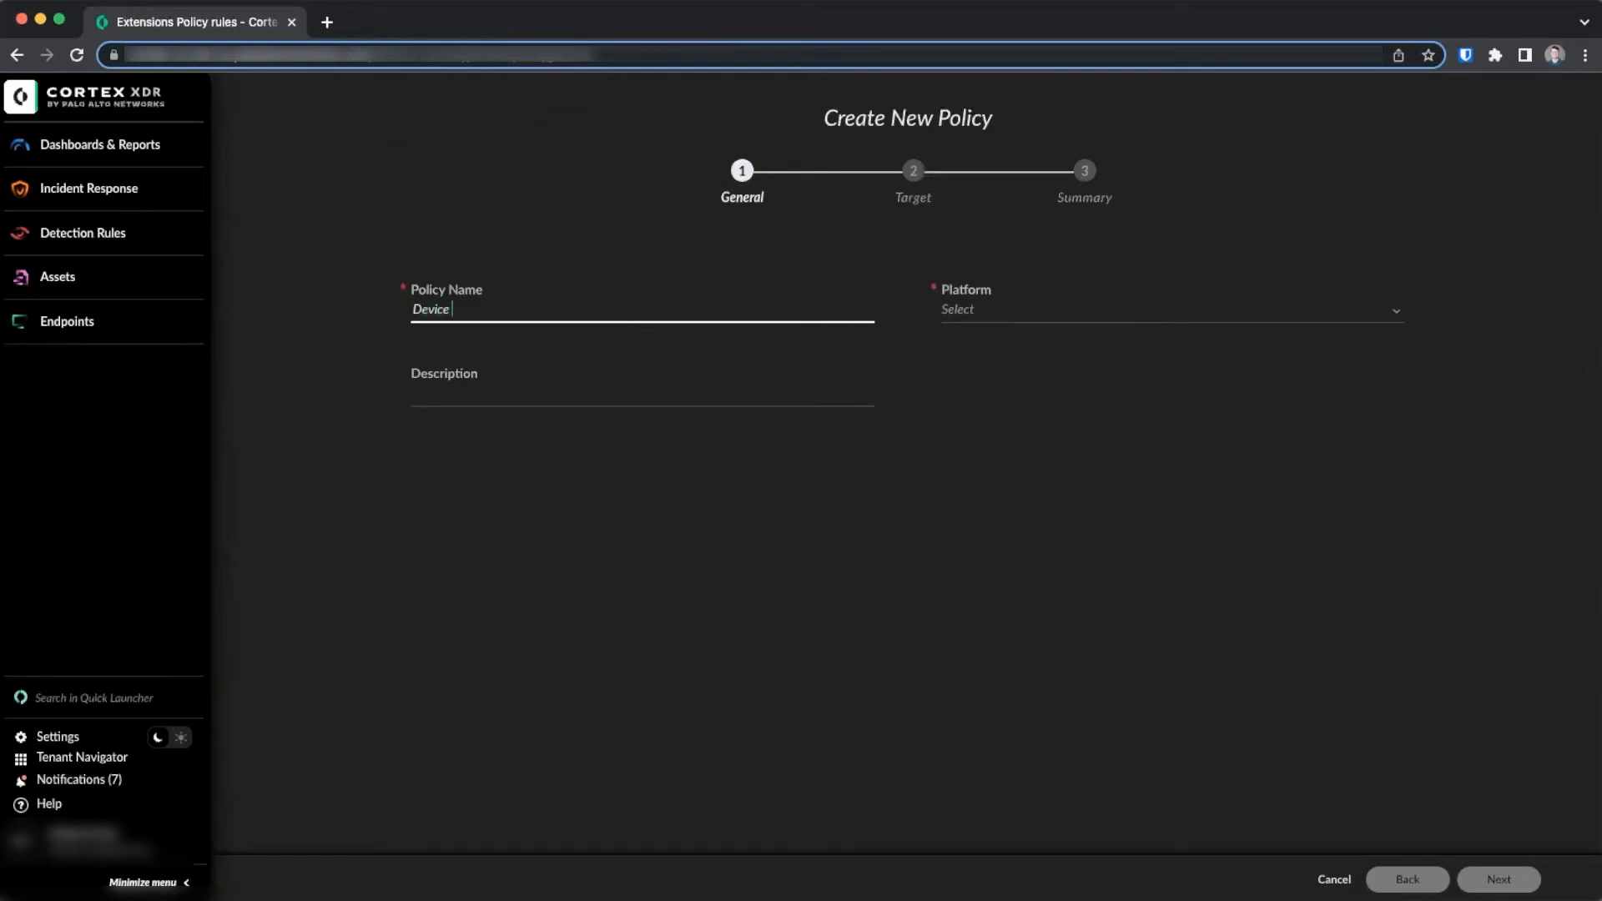
pyautogui.write('Control Windows')
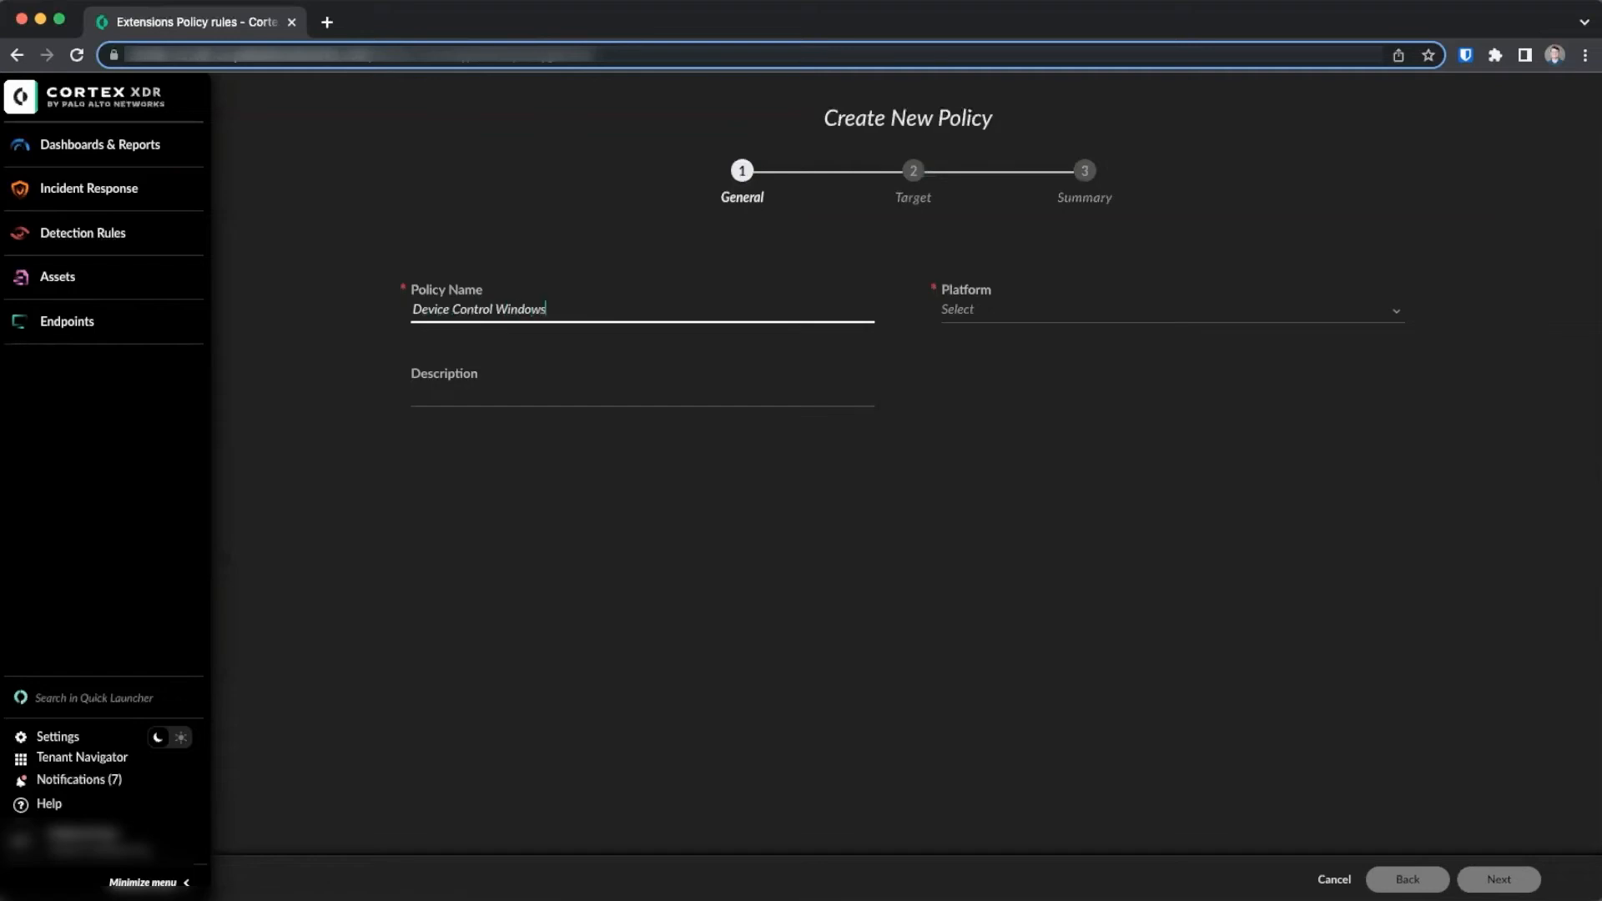
pyautogui.click(1165, 309)
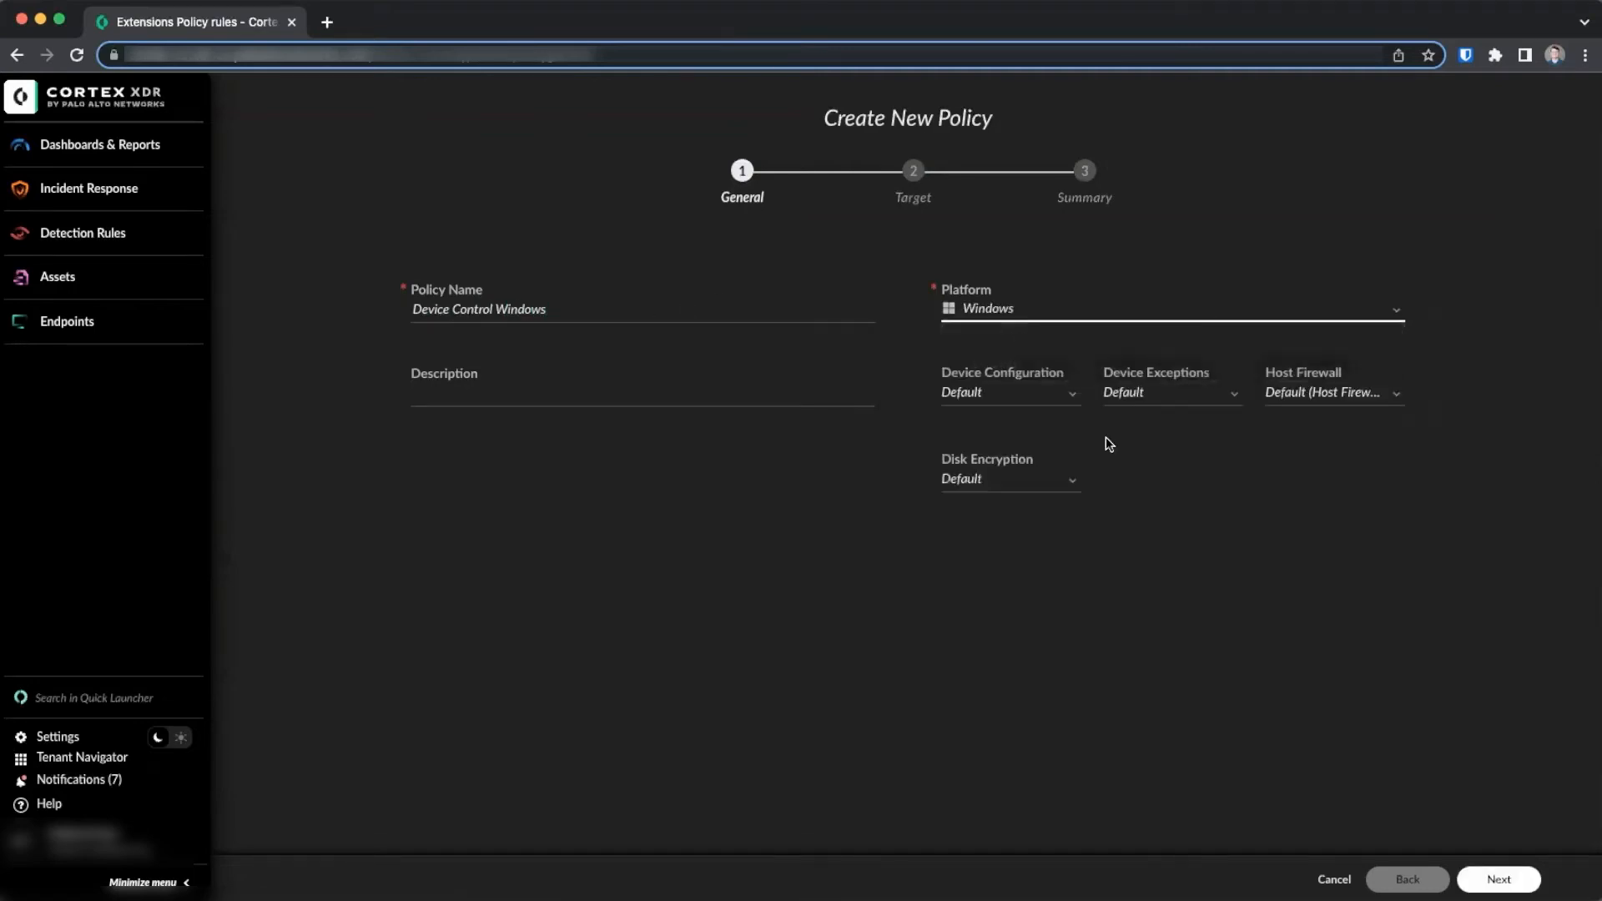
pyautogui.click(1008, 392)
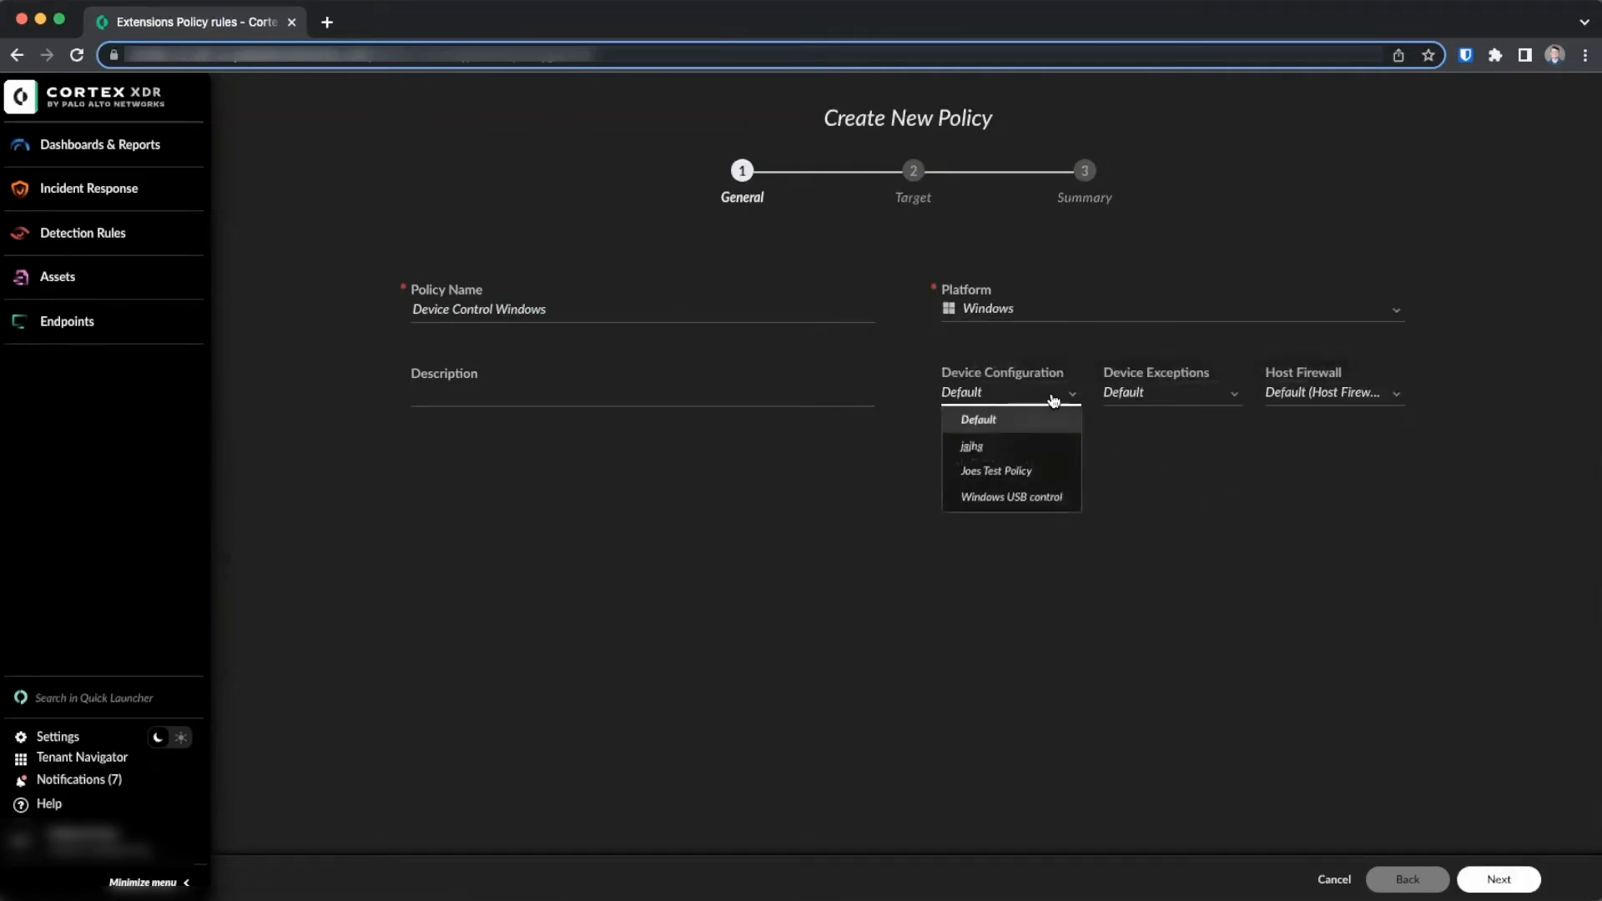
pyautogui.click(1011, 496)
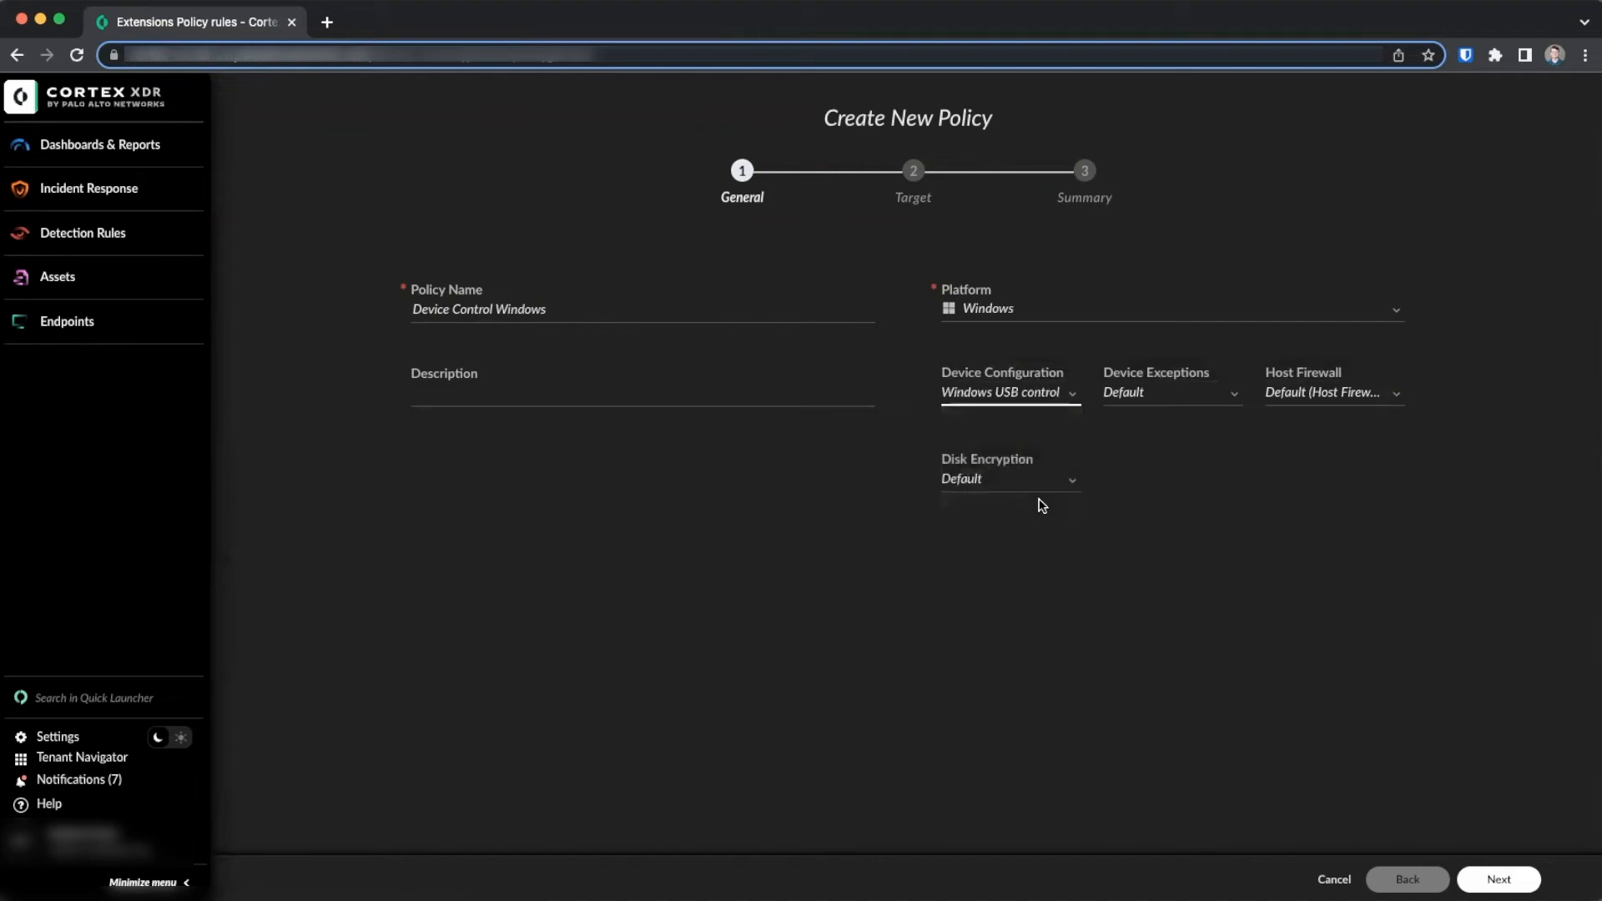
pyautogui.click(1171, 392)
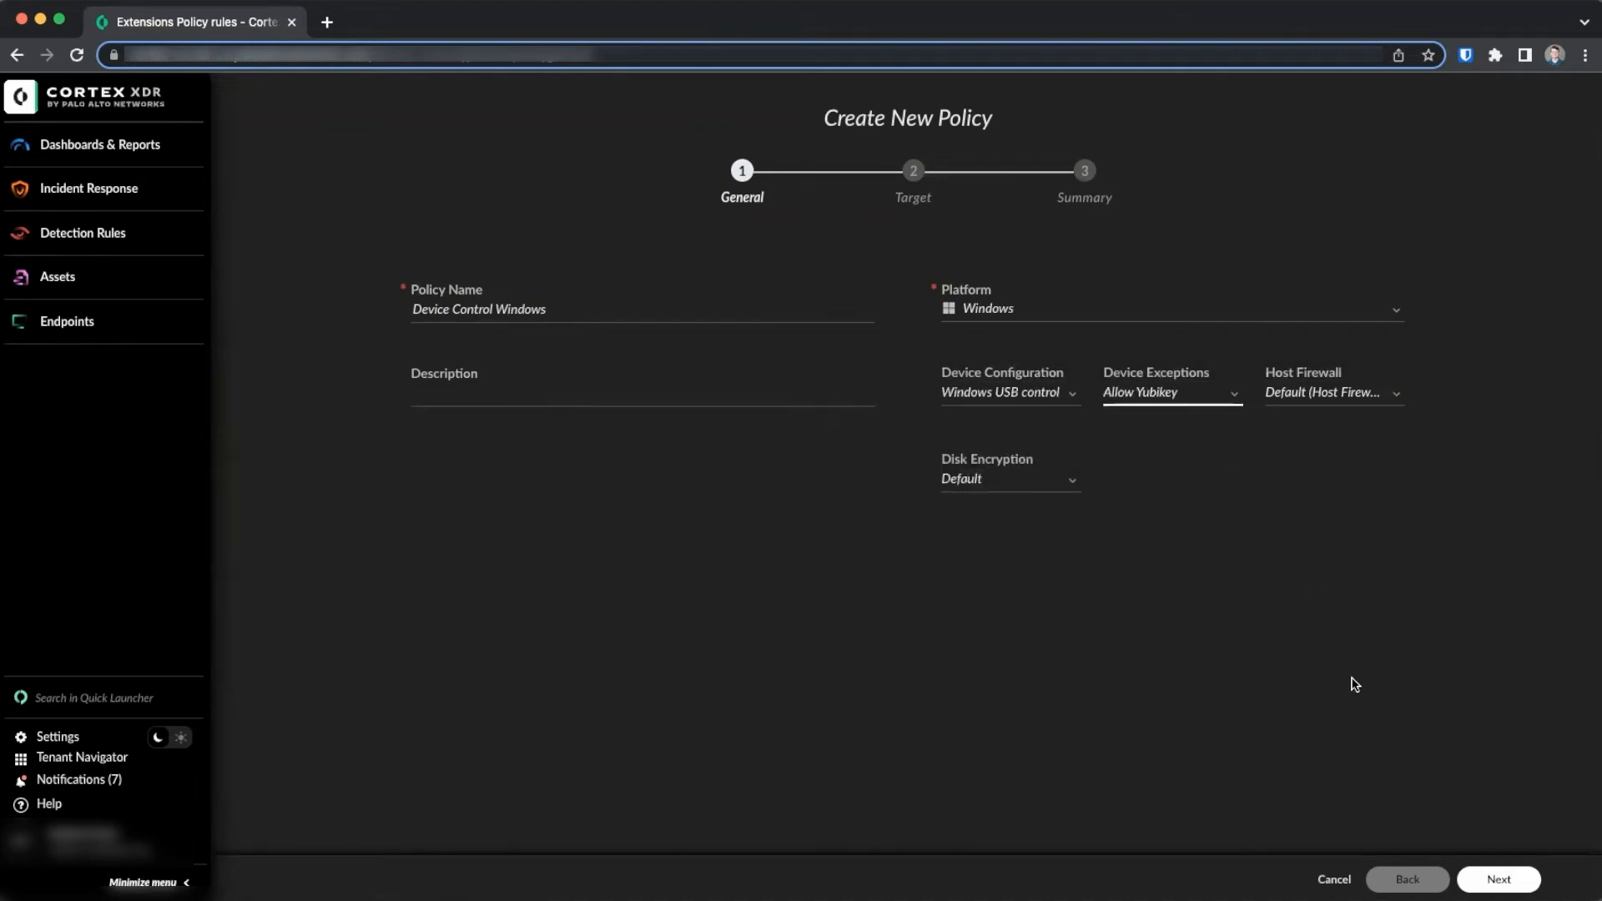
pyautogui.click(1496, 878)
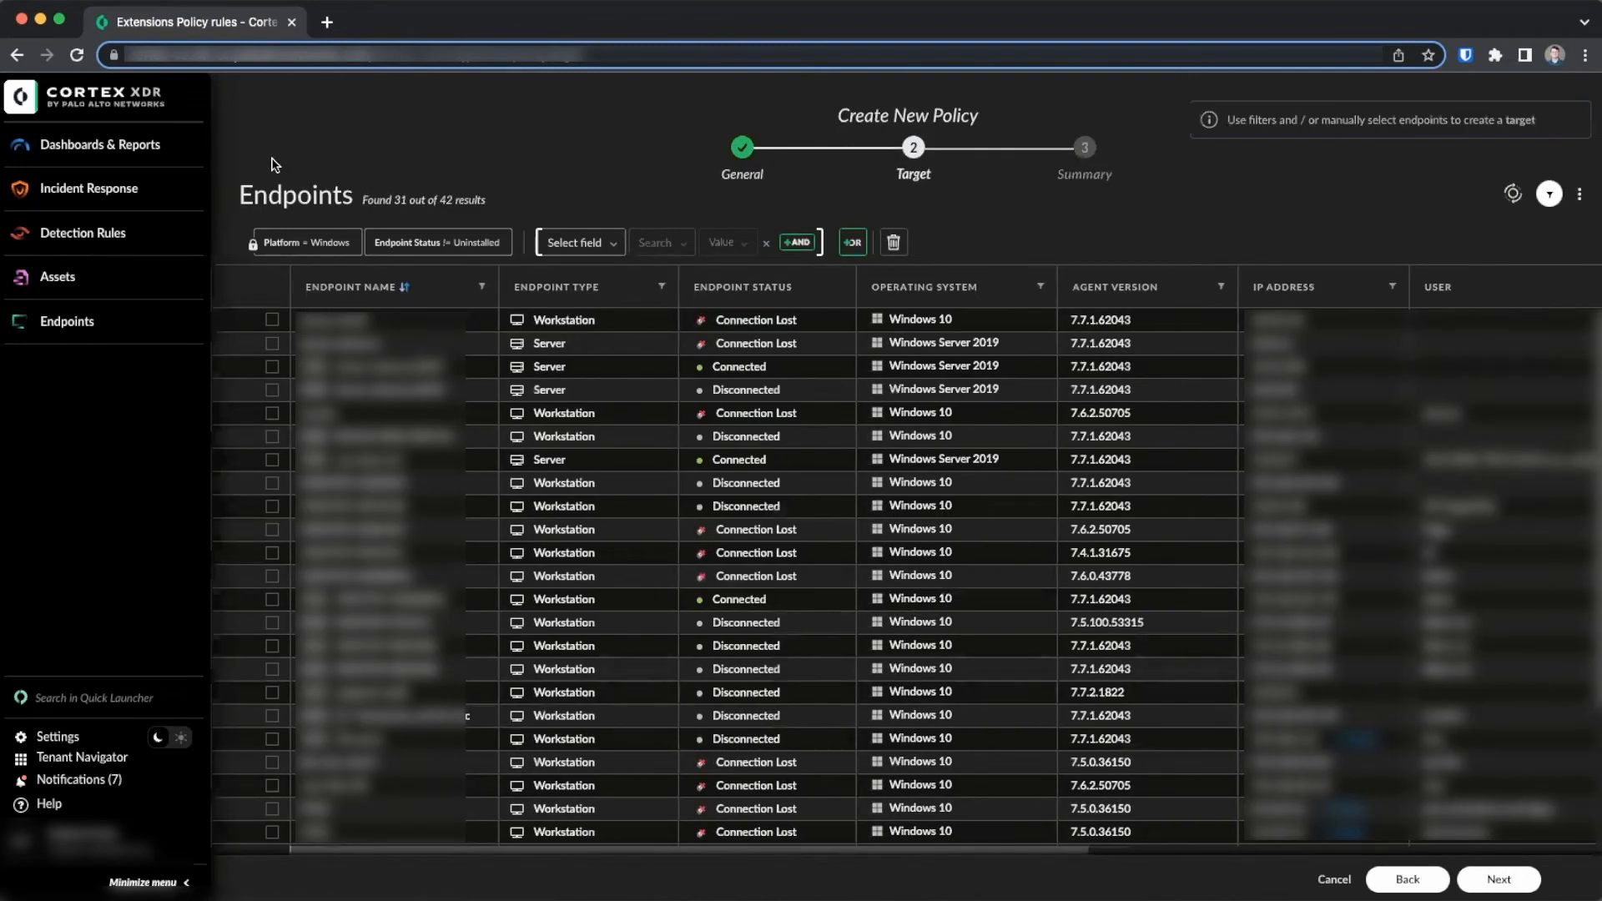
pyautogui.moveTo(273, 393)
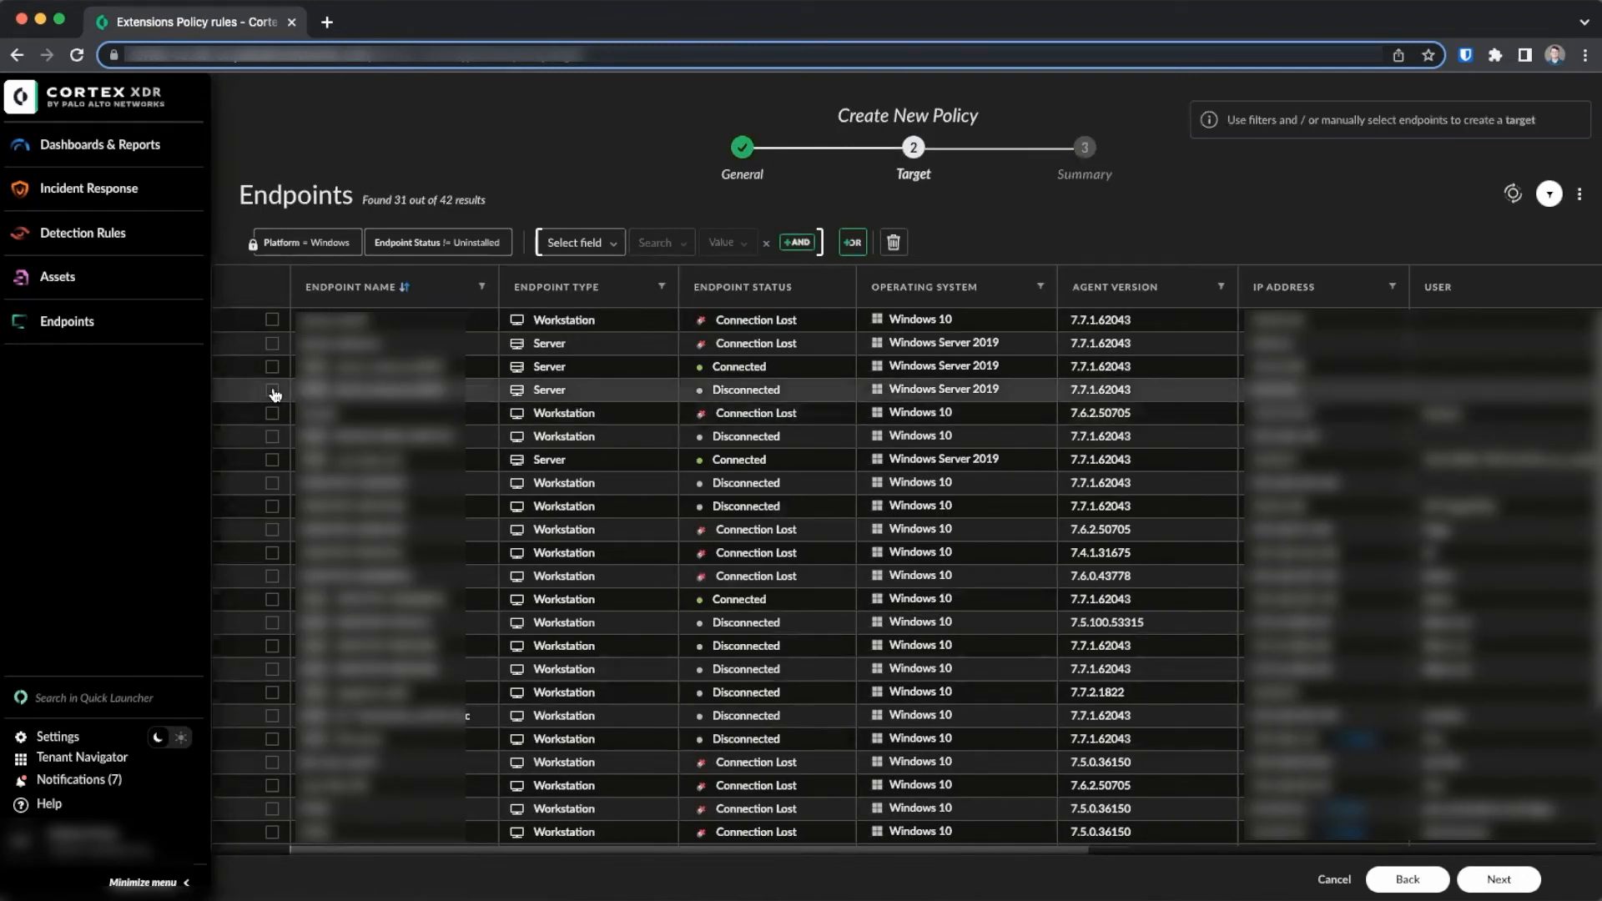
# Step: Keep the default 31 Windows endpoint targets and complete the policy
pyautogui.click(1496, 878)
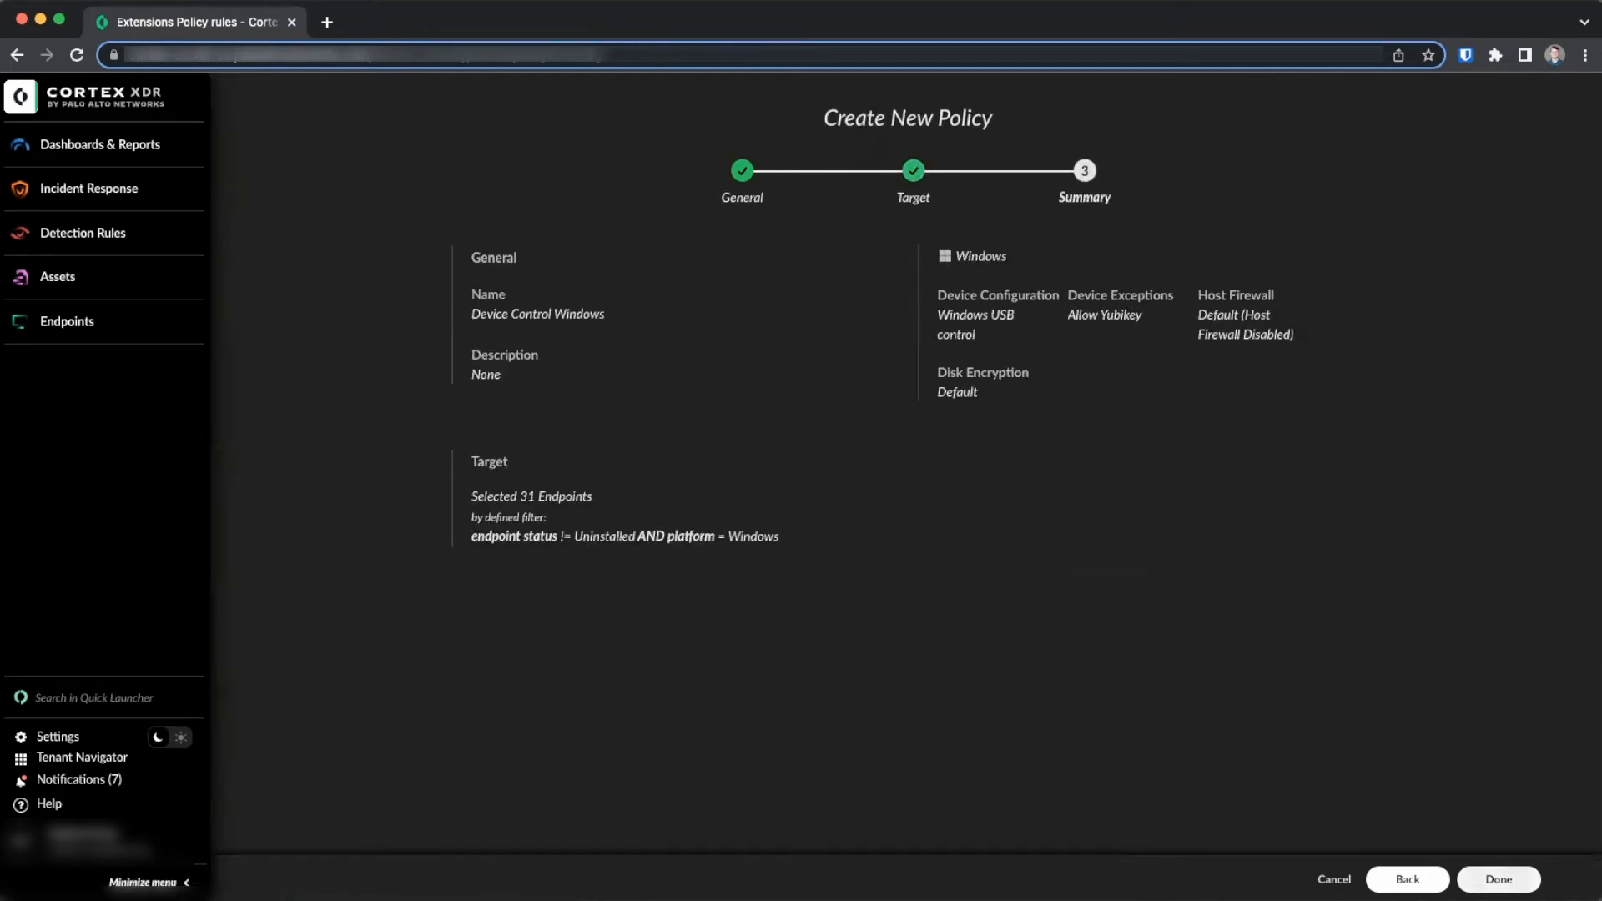
pyautogui.click(1497, 879)
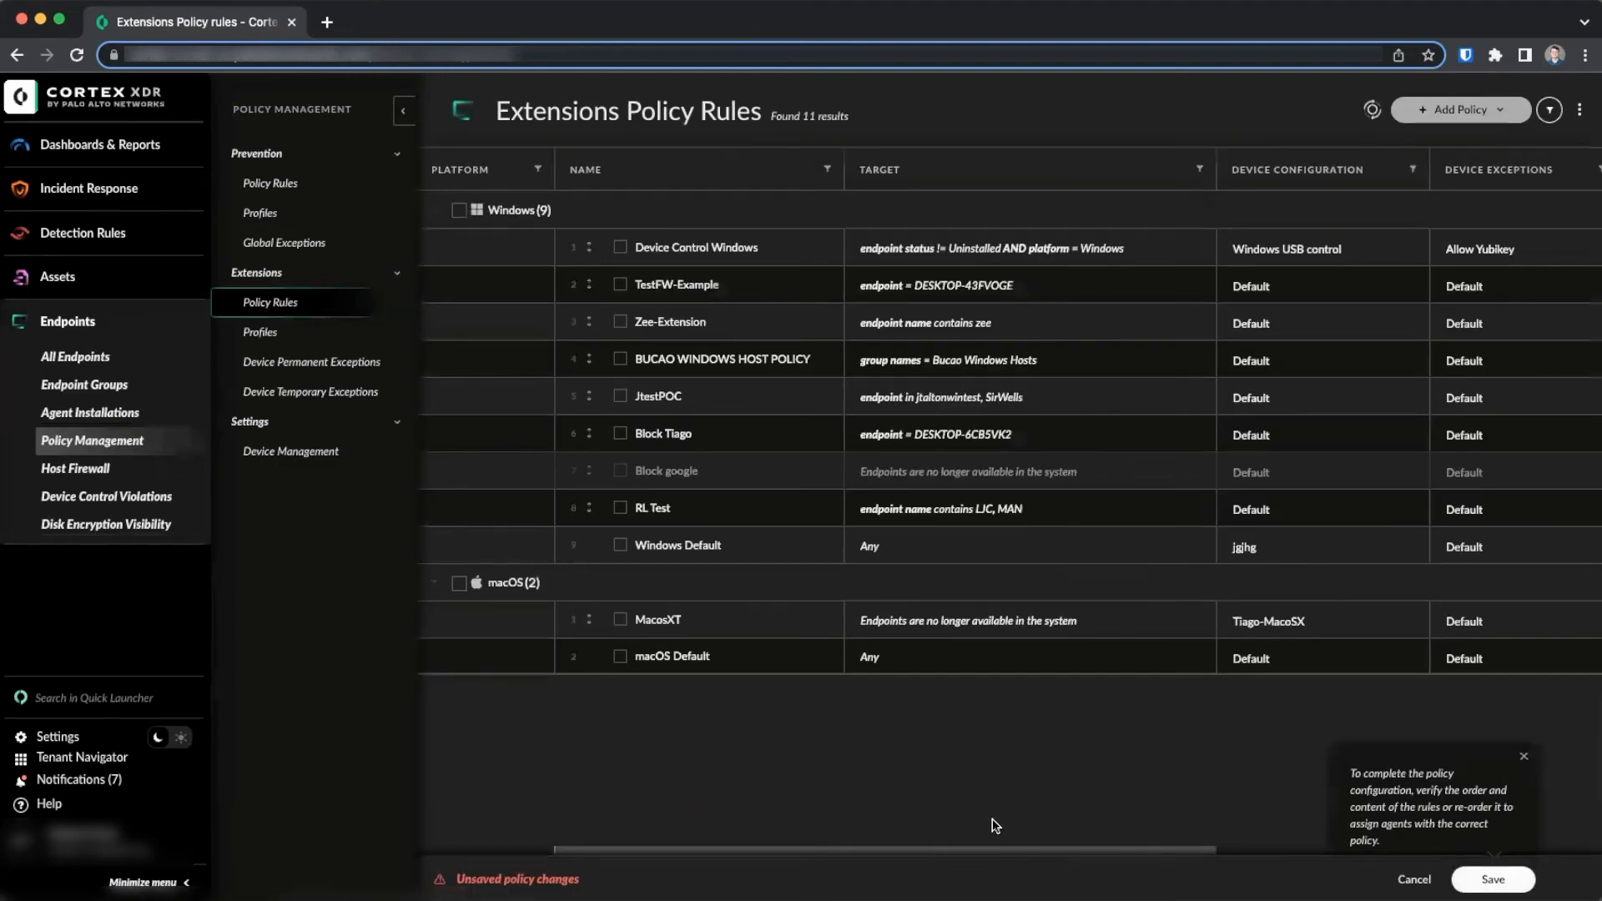
pyautogui.moveTo(1134, 875)
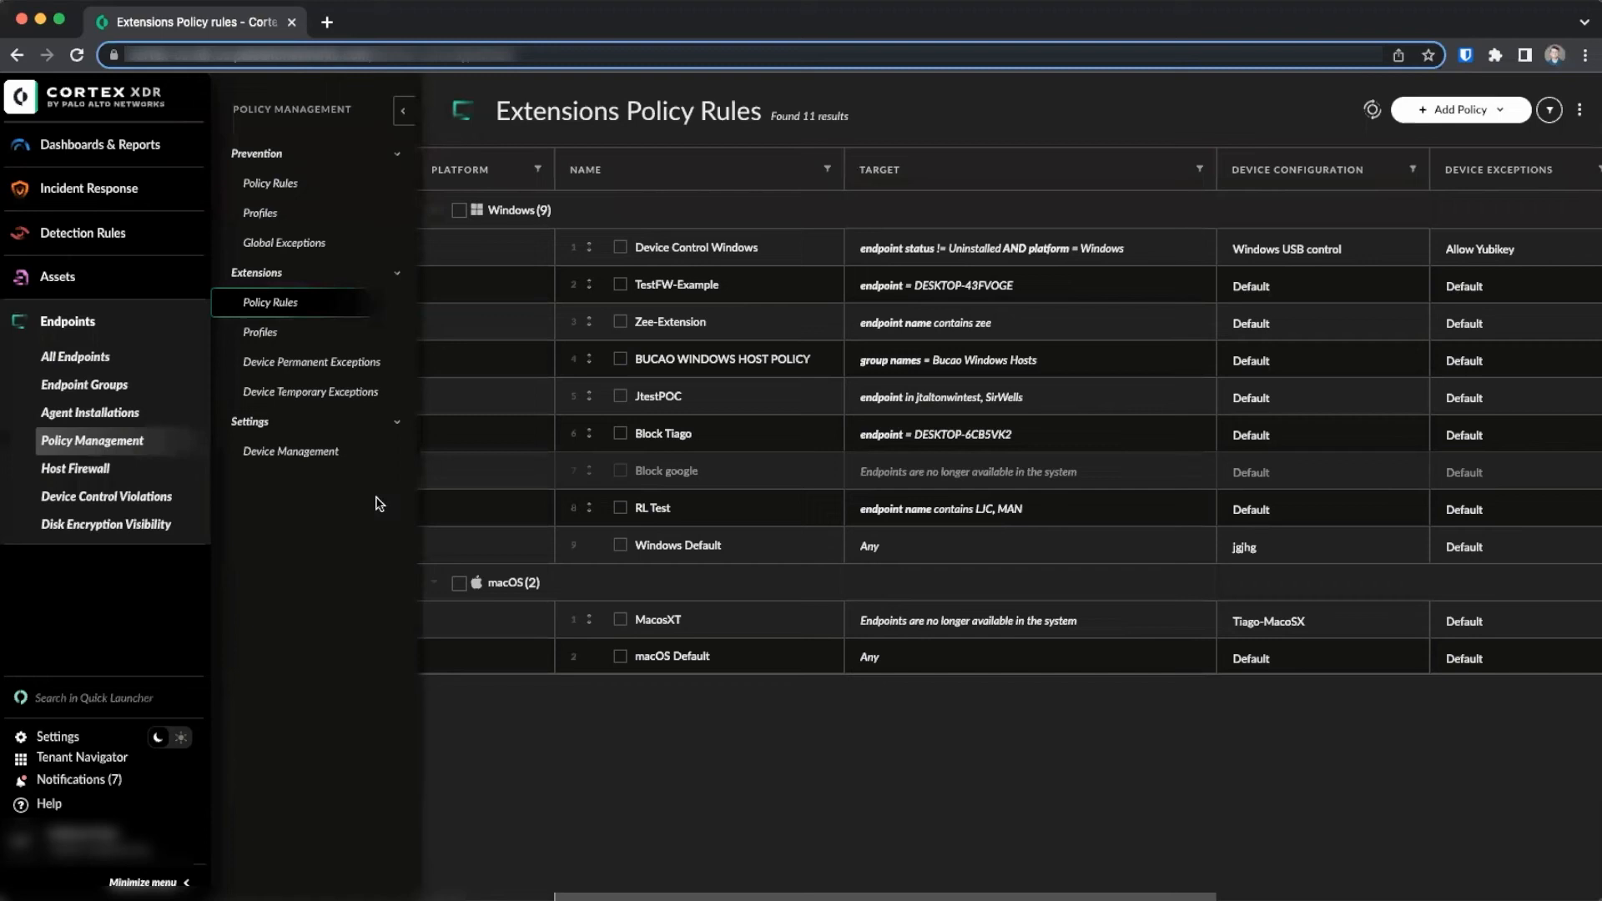
# Step: Open Device Management to view the custom Windows device types
pyautogui.click(290, 450)
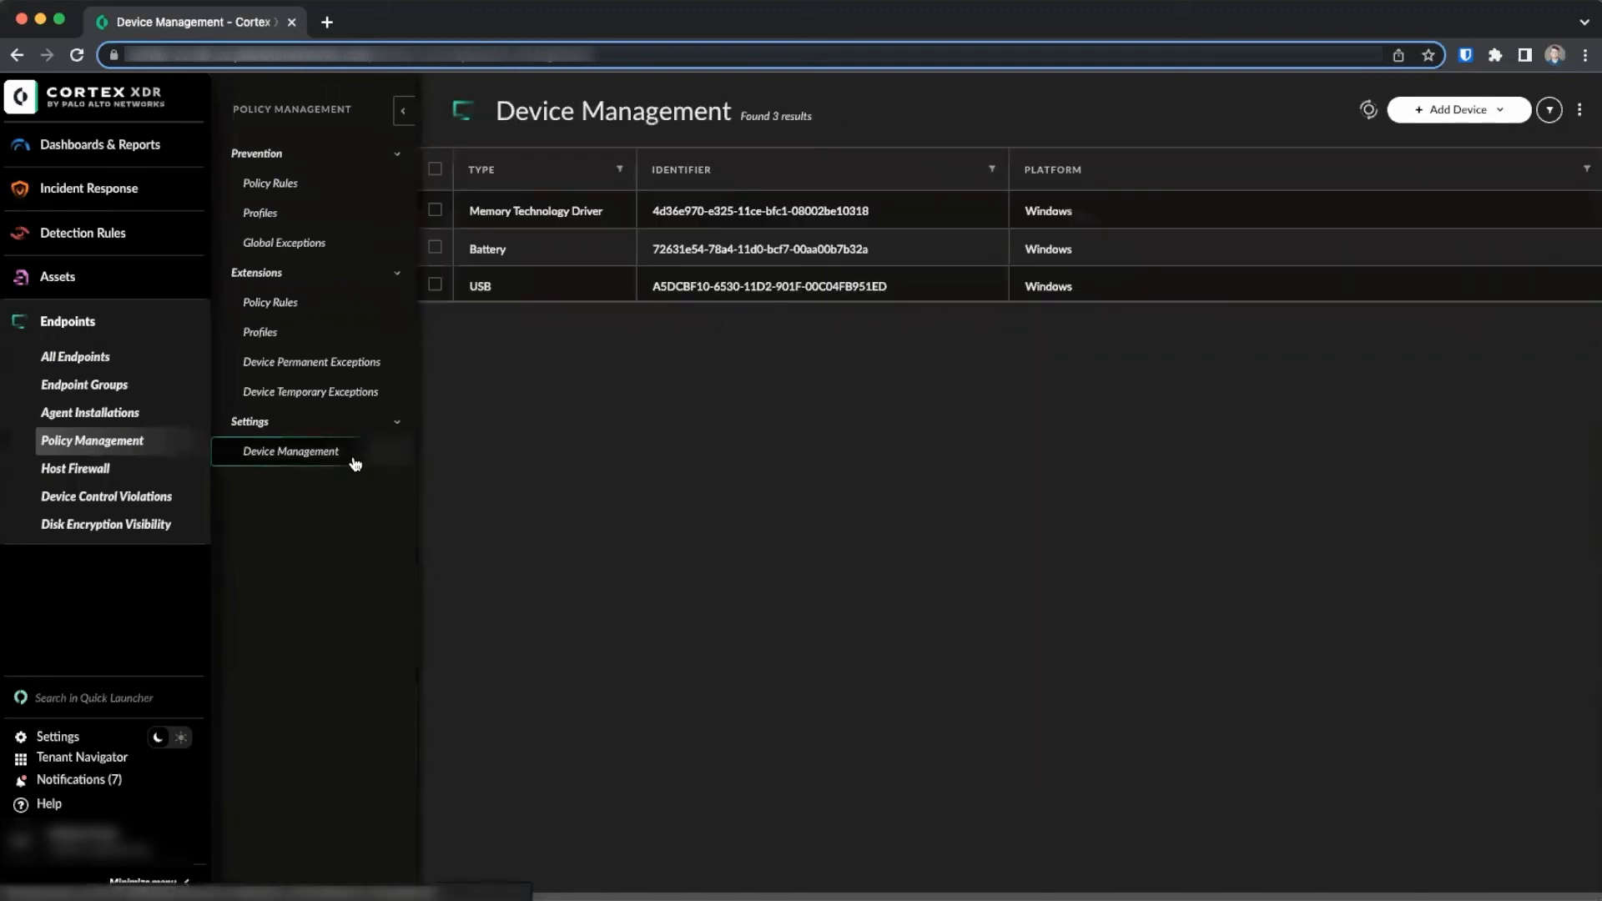
pyautogui.moveTo(399, 443)
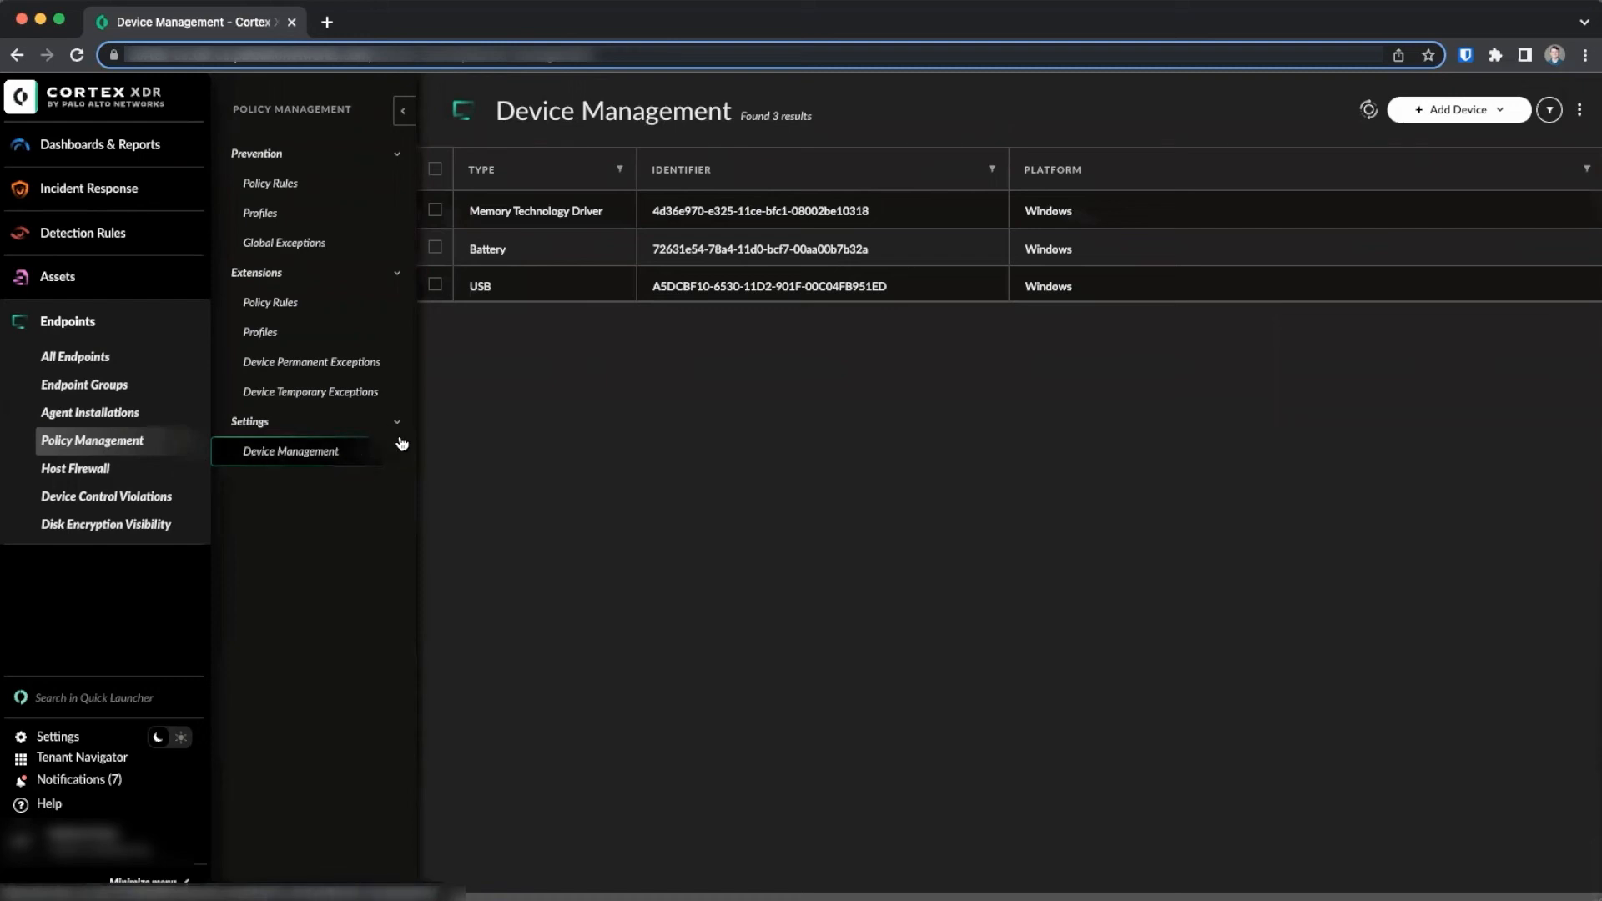
pyautogui.moveTo(1061, 191)
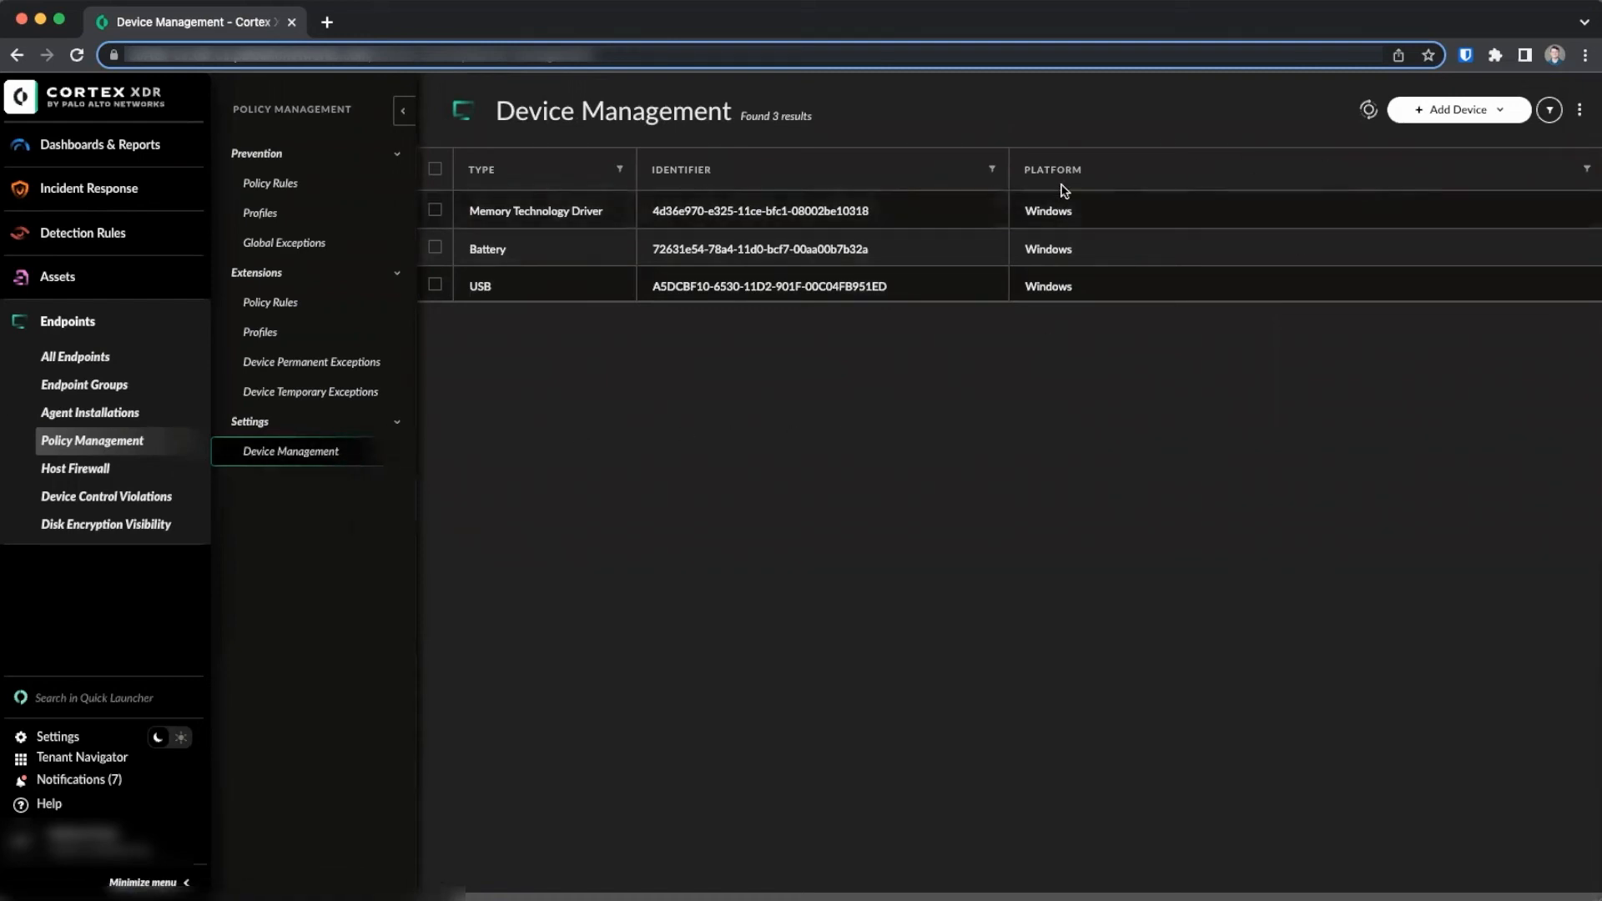
pyautogui.click(1453, 110)
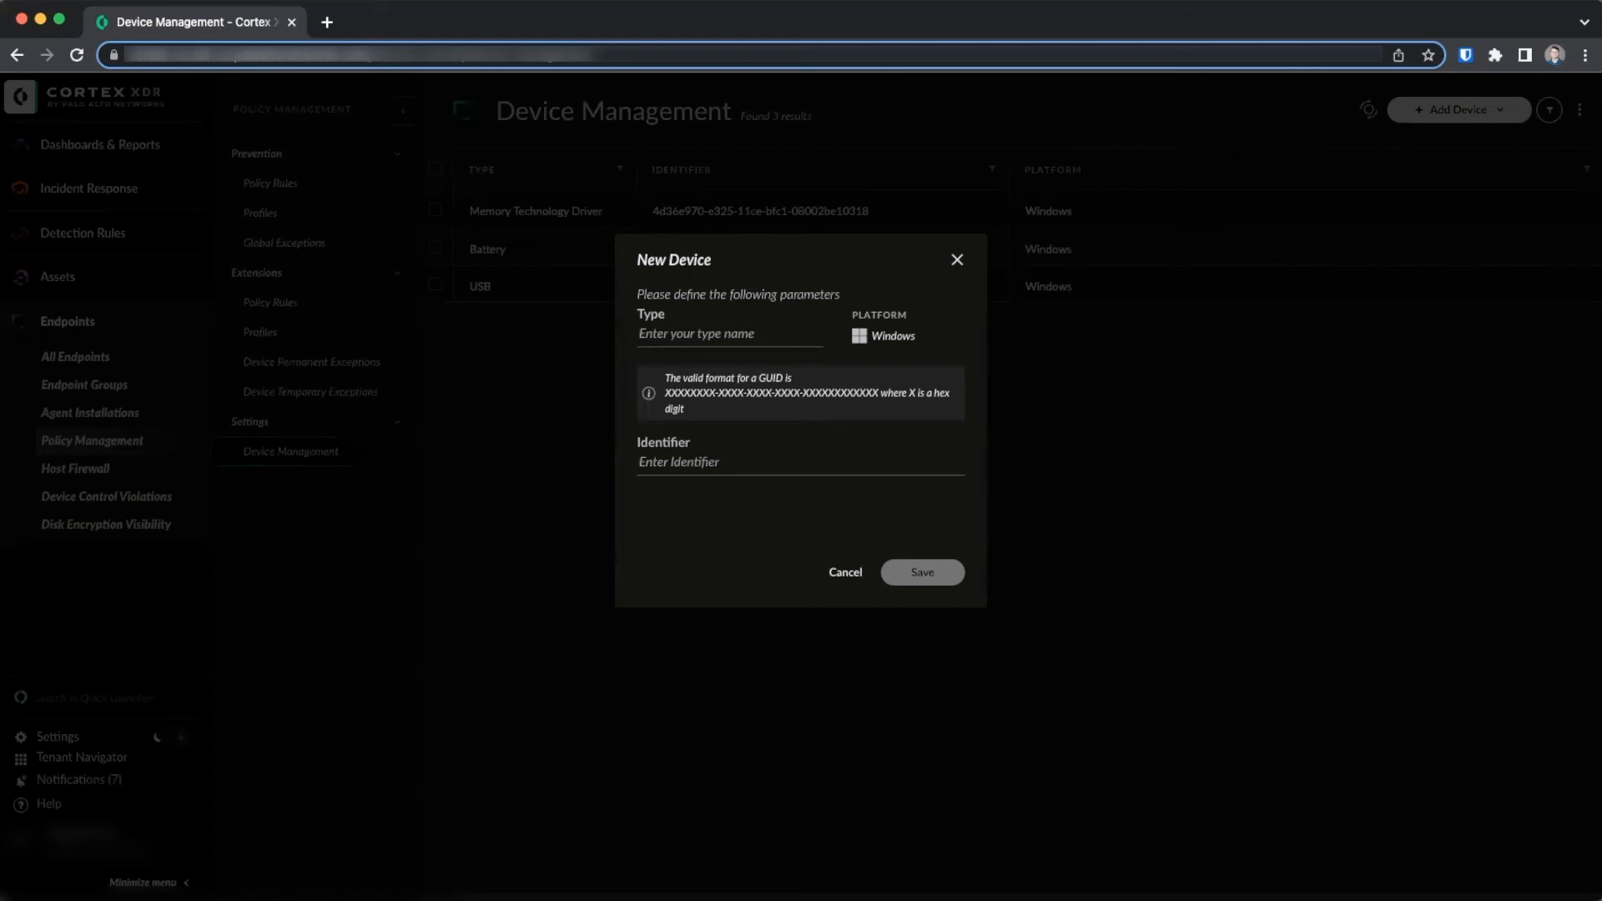
pyautogui.moveTo(336, 517)
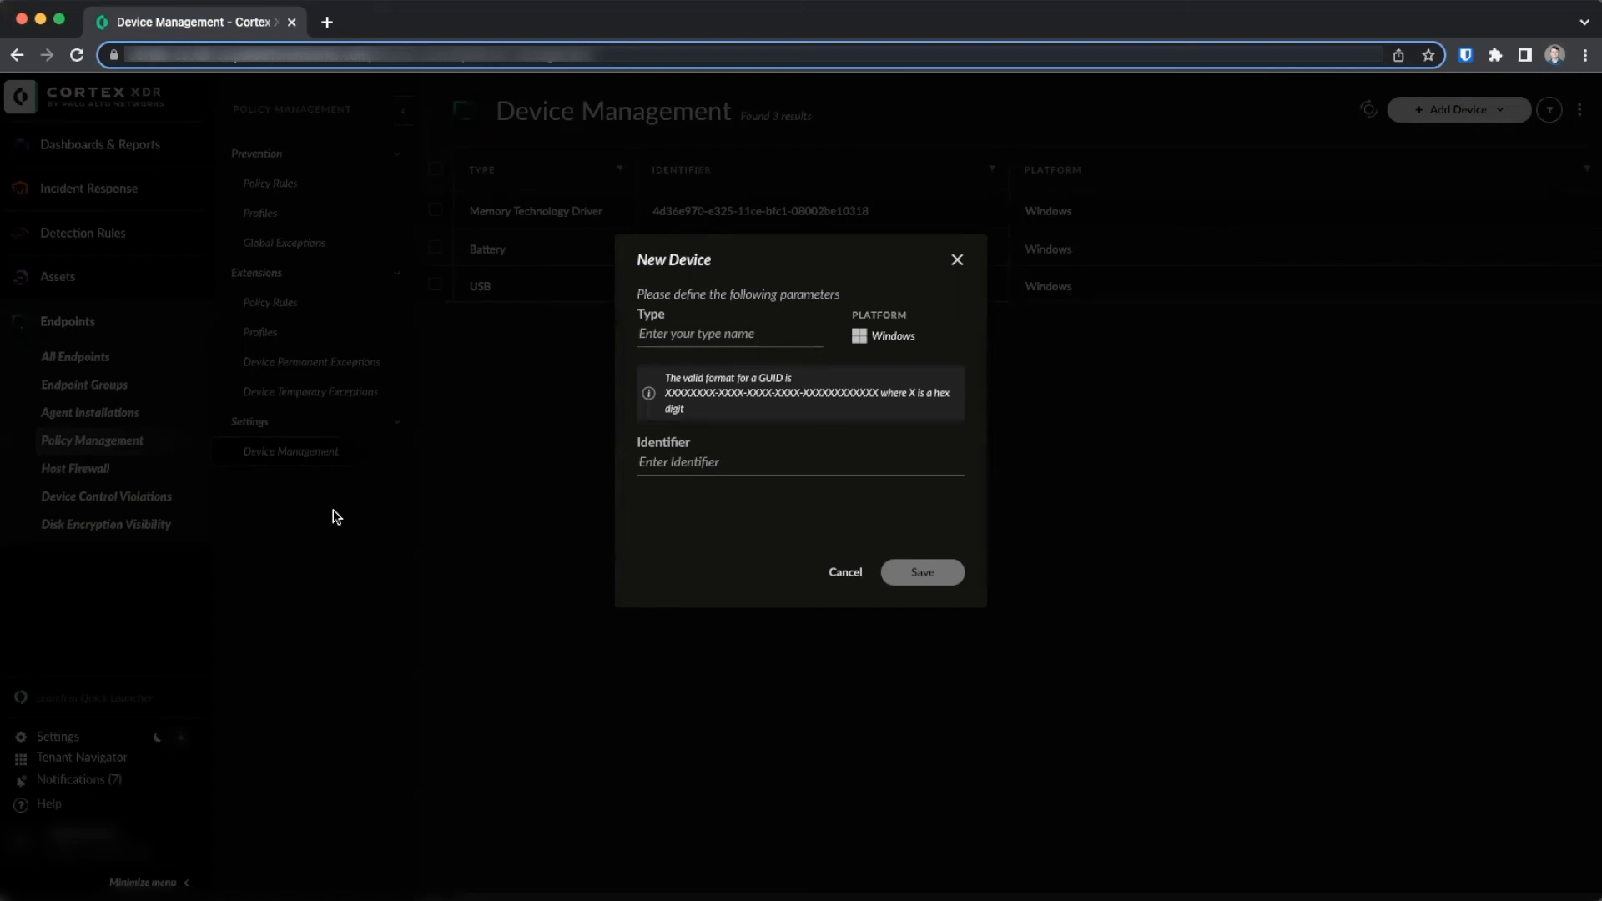
pyautogui.click(843, 572)
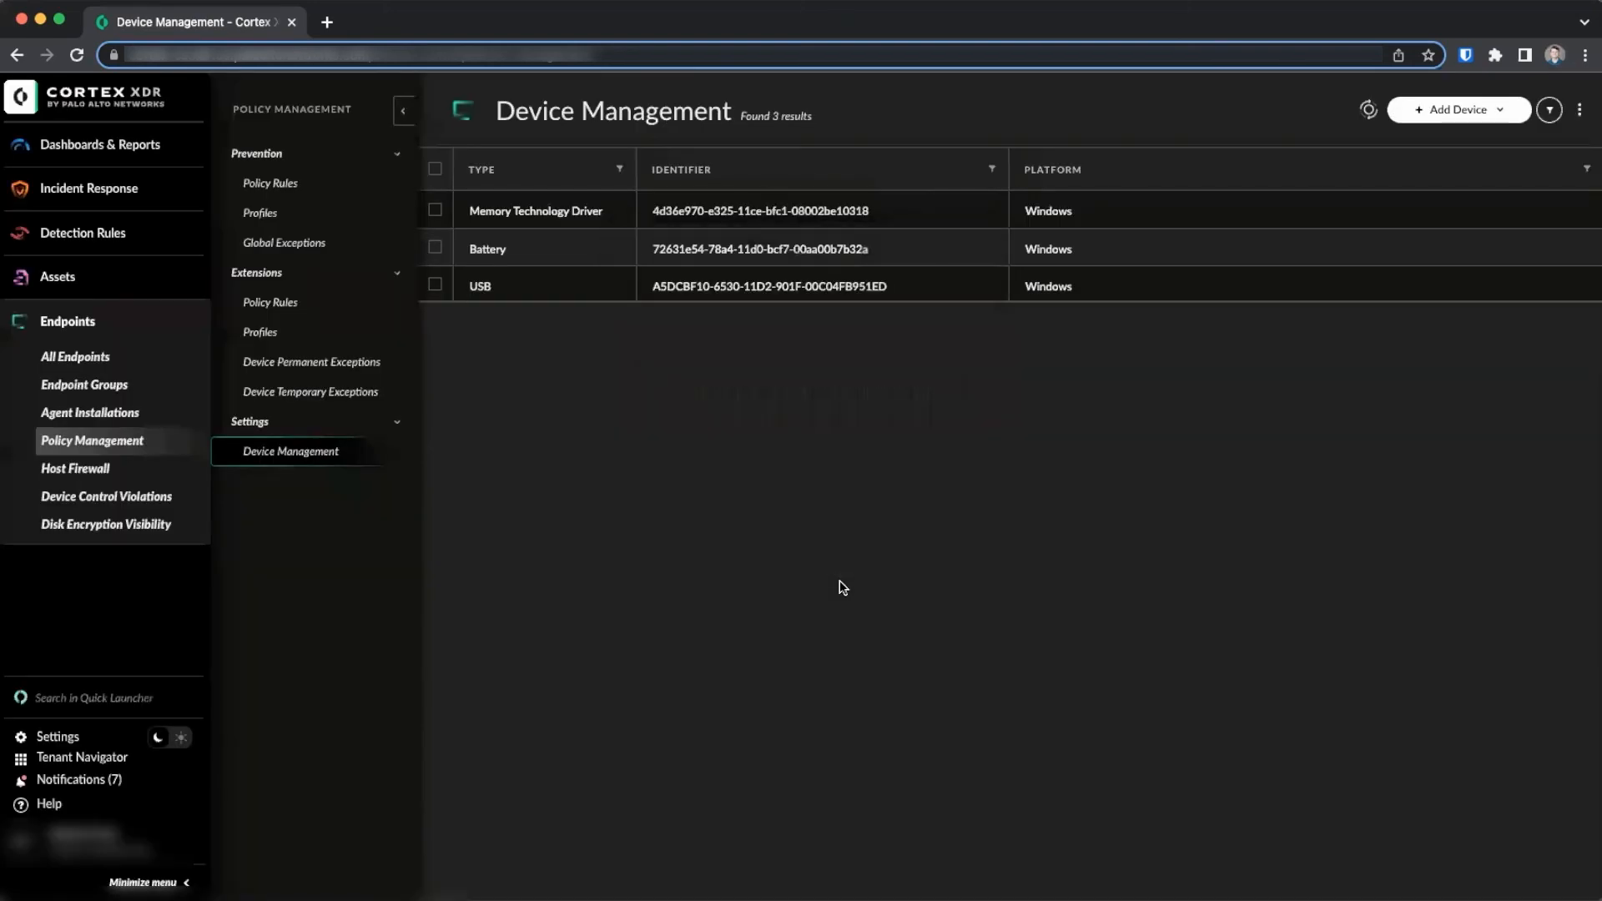